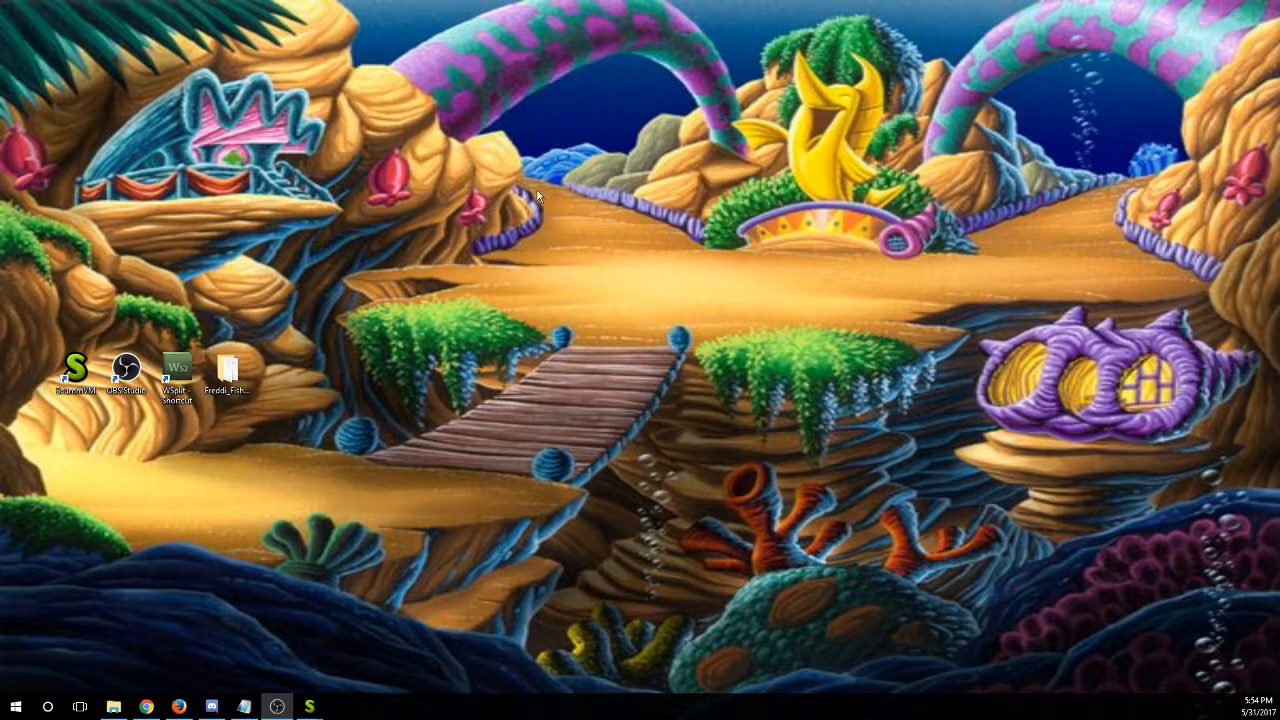
mouse_move(125, 370)
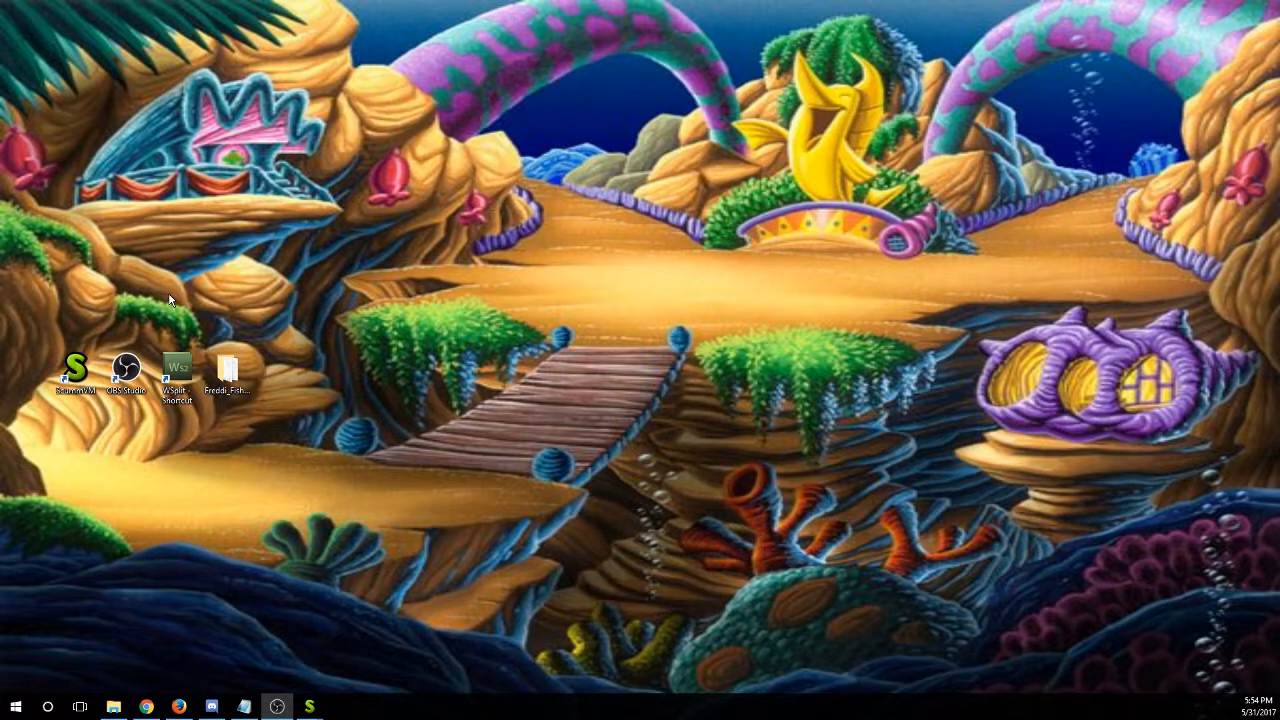
mouse_move(256, 274)
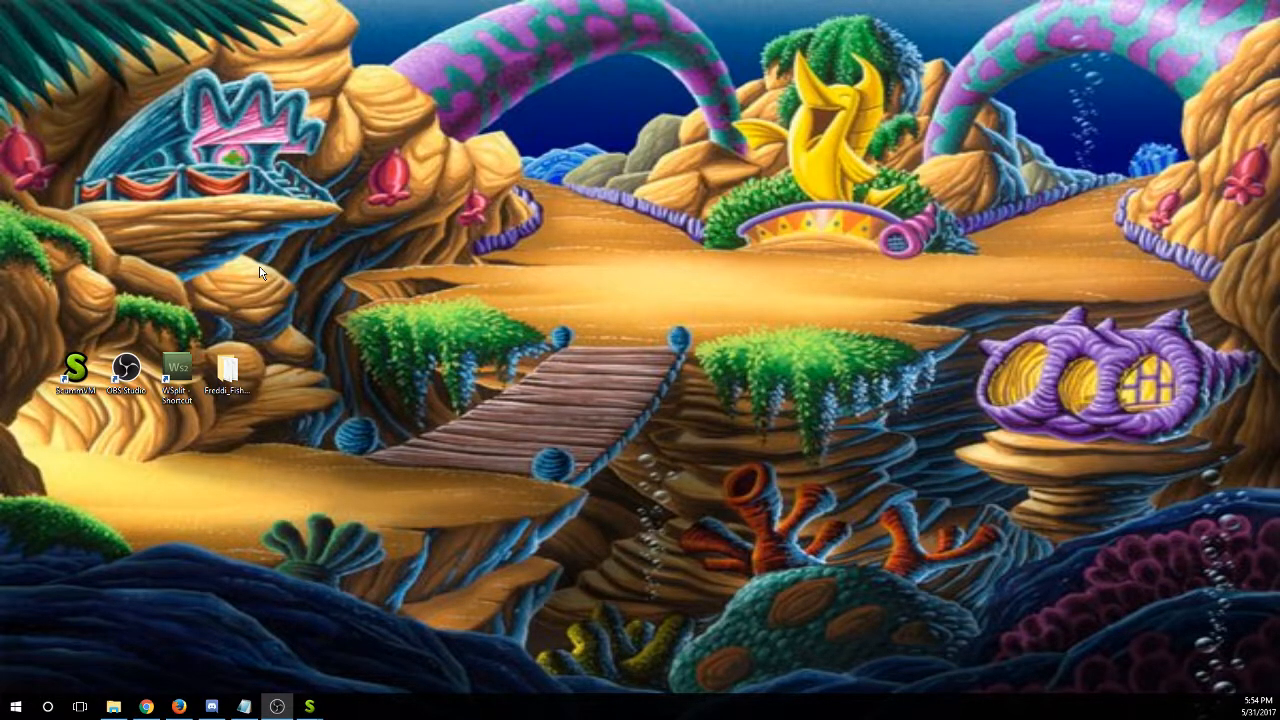
mouse_move(145, 706)
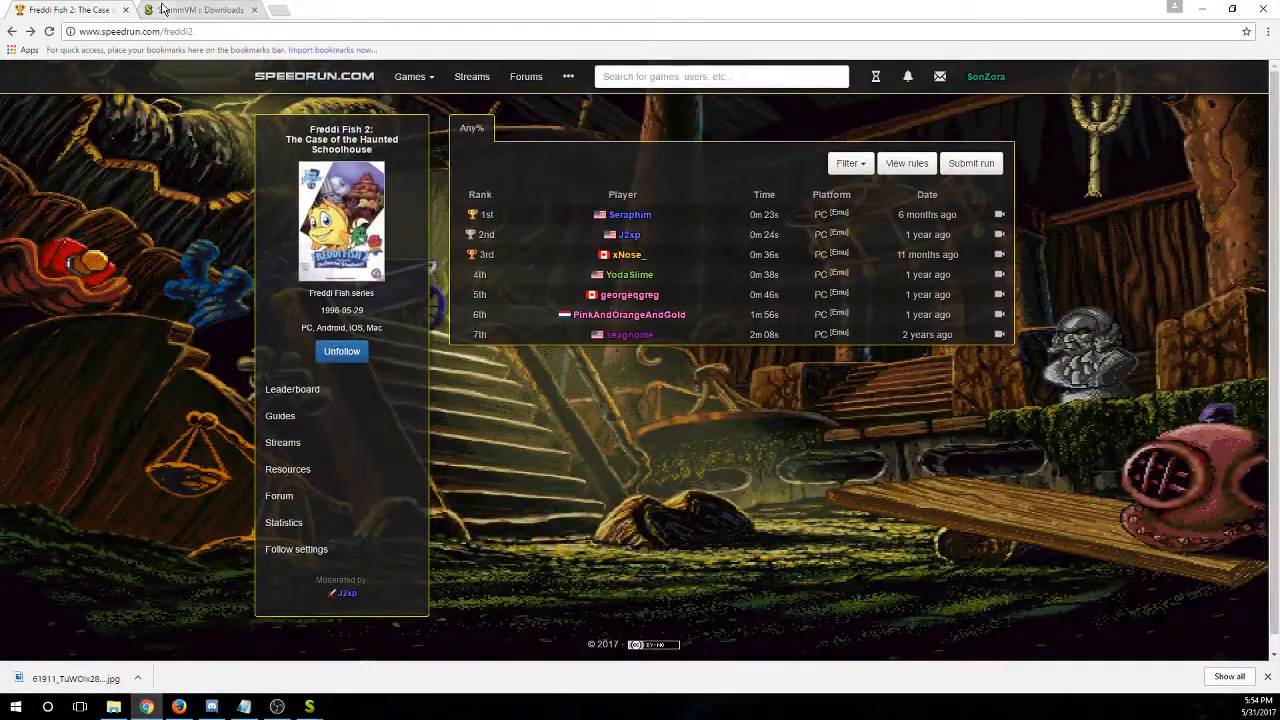
Browse the ScummVM downloads and home pages in Chrome, then minimize it
click(195, 10)
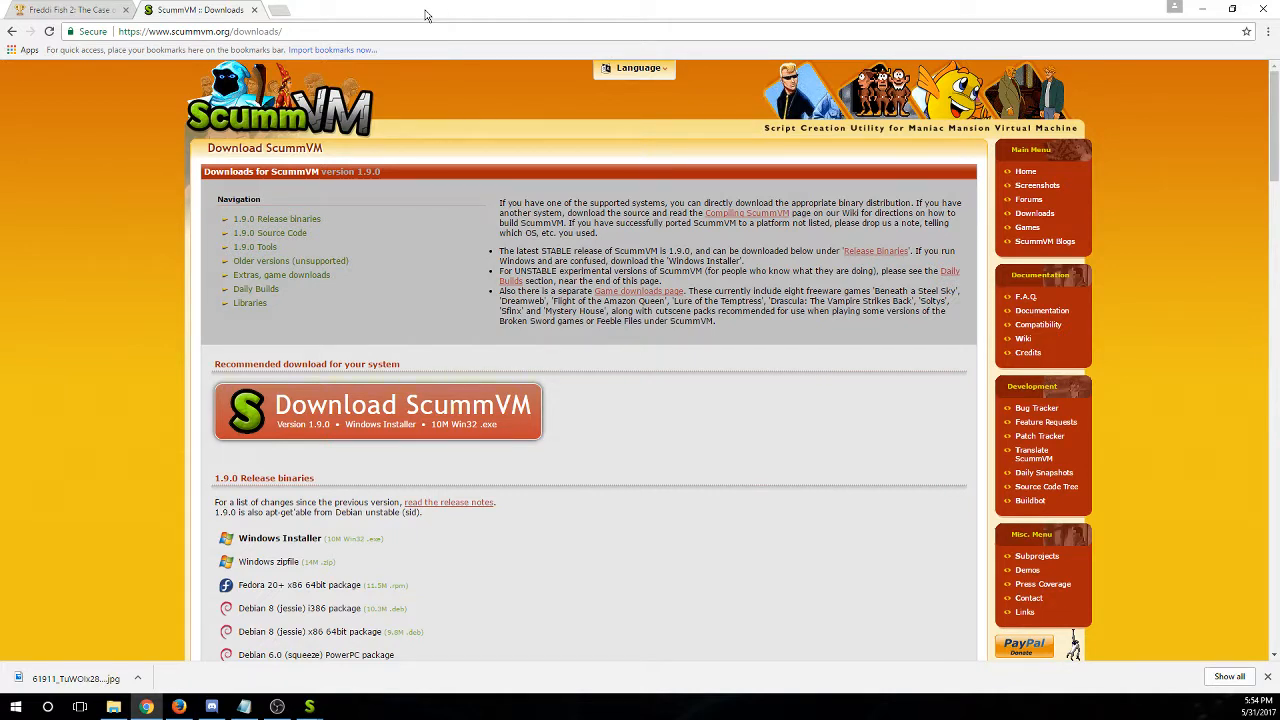
mouse_move(388, 18)
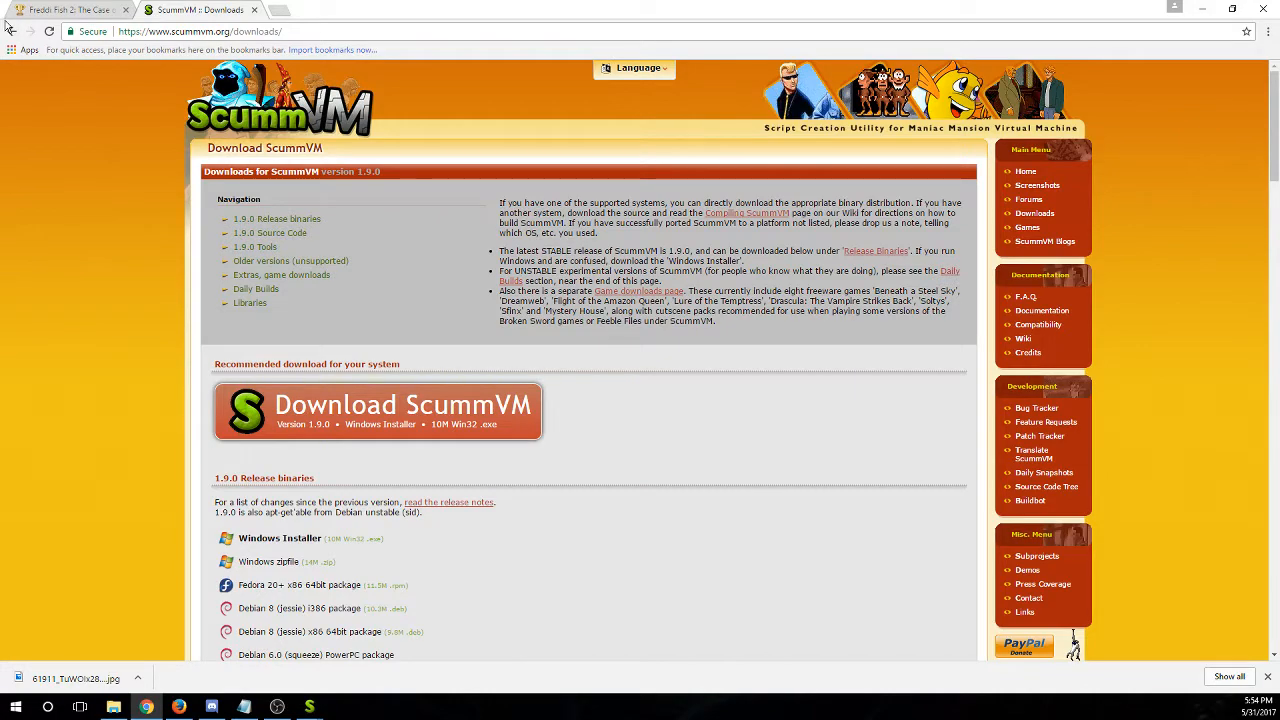
click(1235, 9)
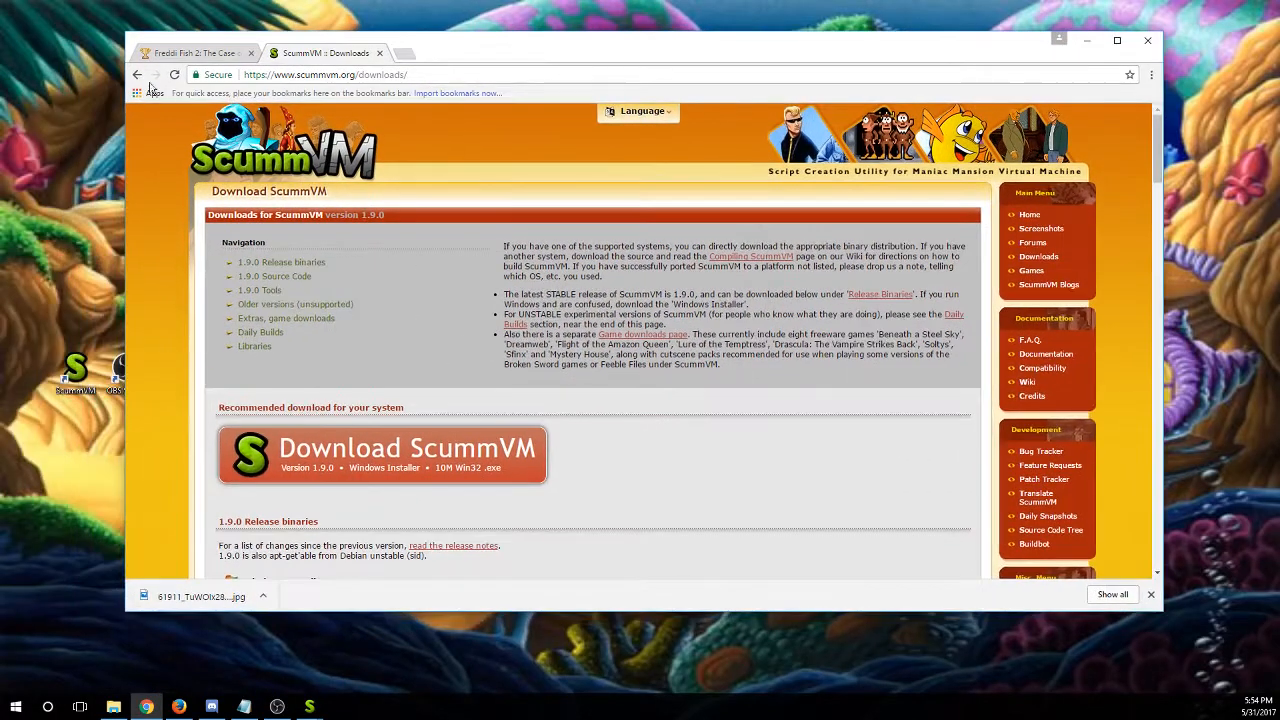
click(1029, 214)
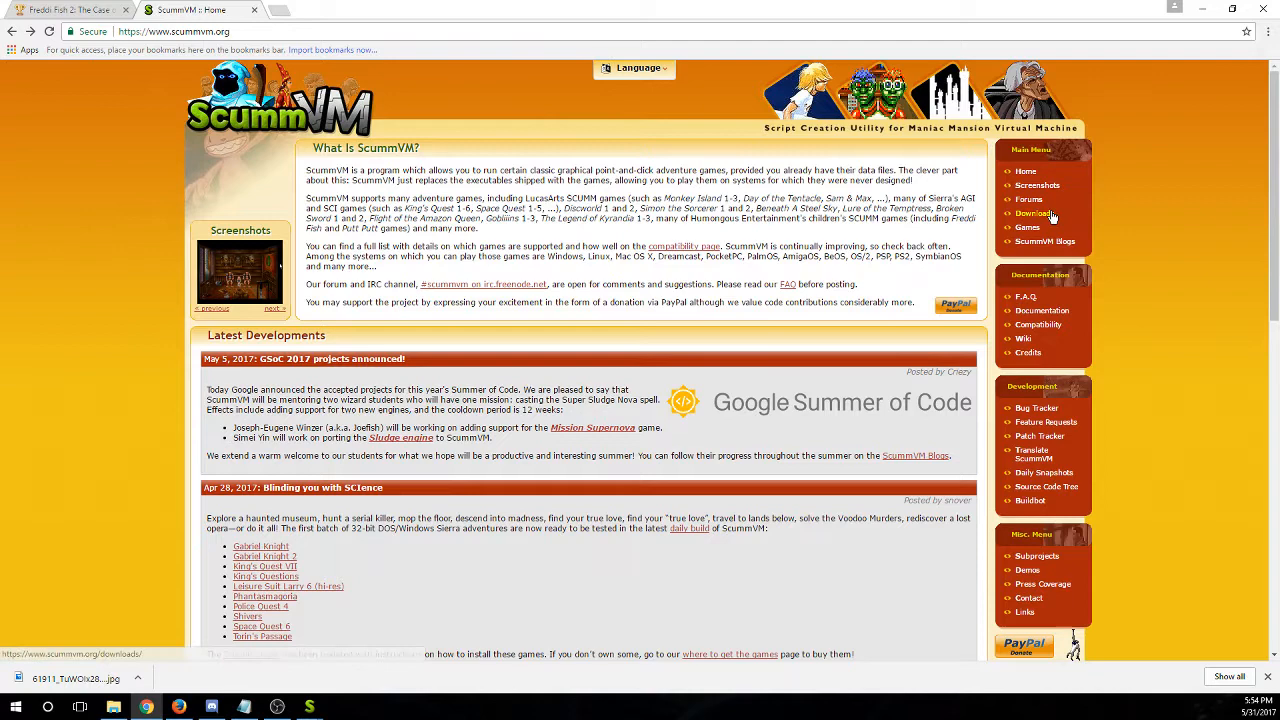
mouse_move(1035, 213)
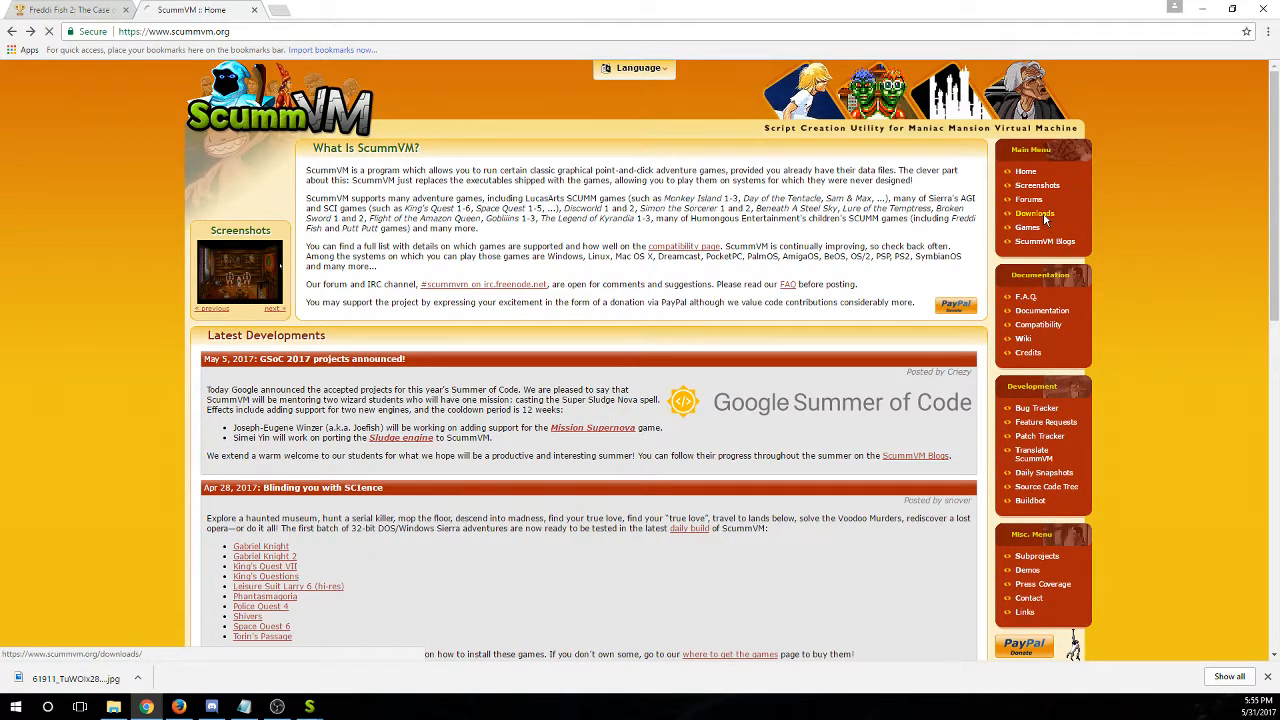
click(1035, 213)
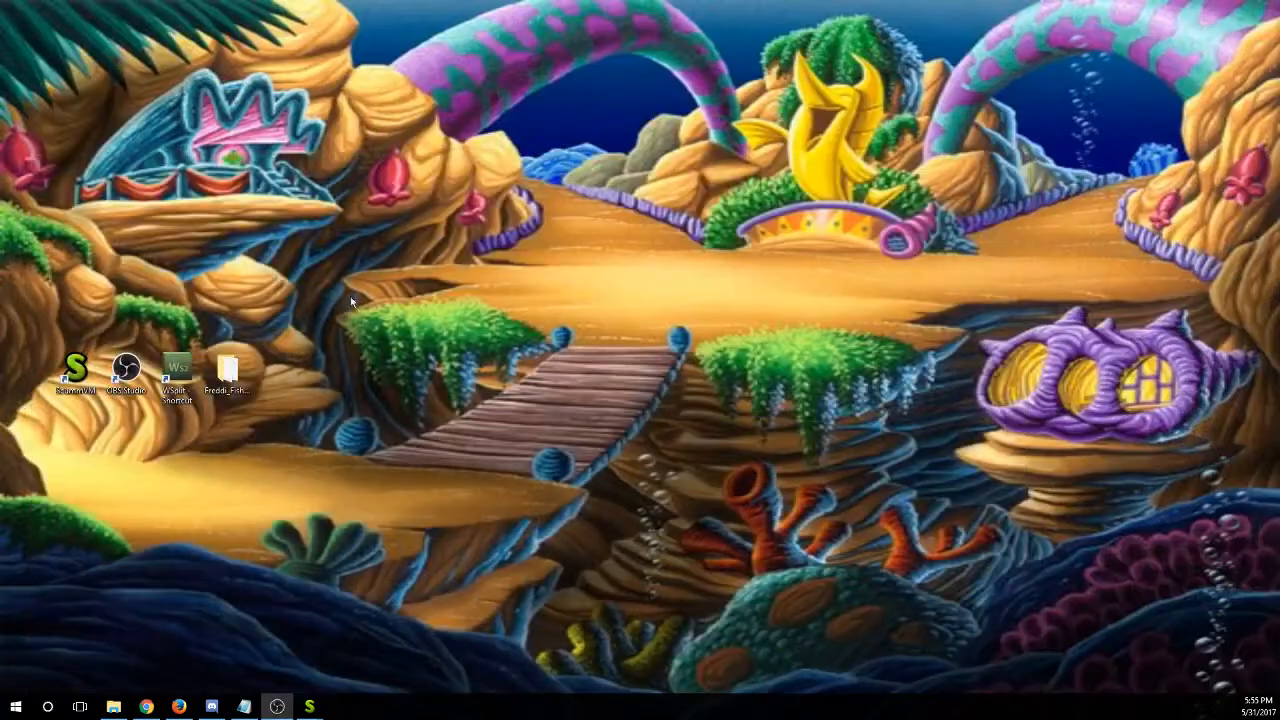
Launch ScummVM and try adding a game from above the Saves folder, dismissing the no-game message
double_click(78, 368)
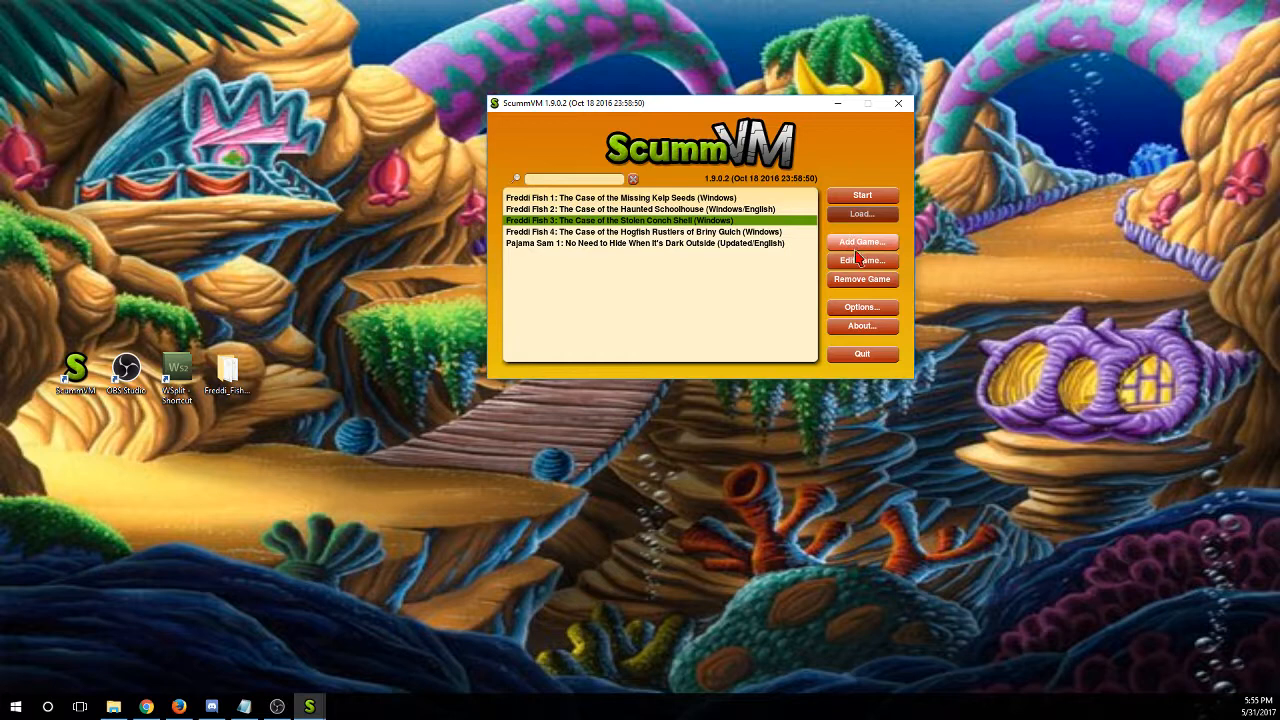
click(861, 260)
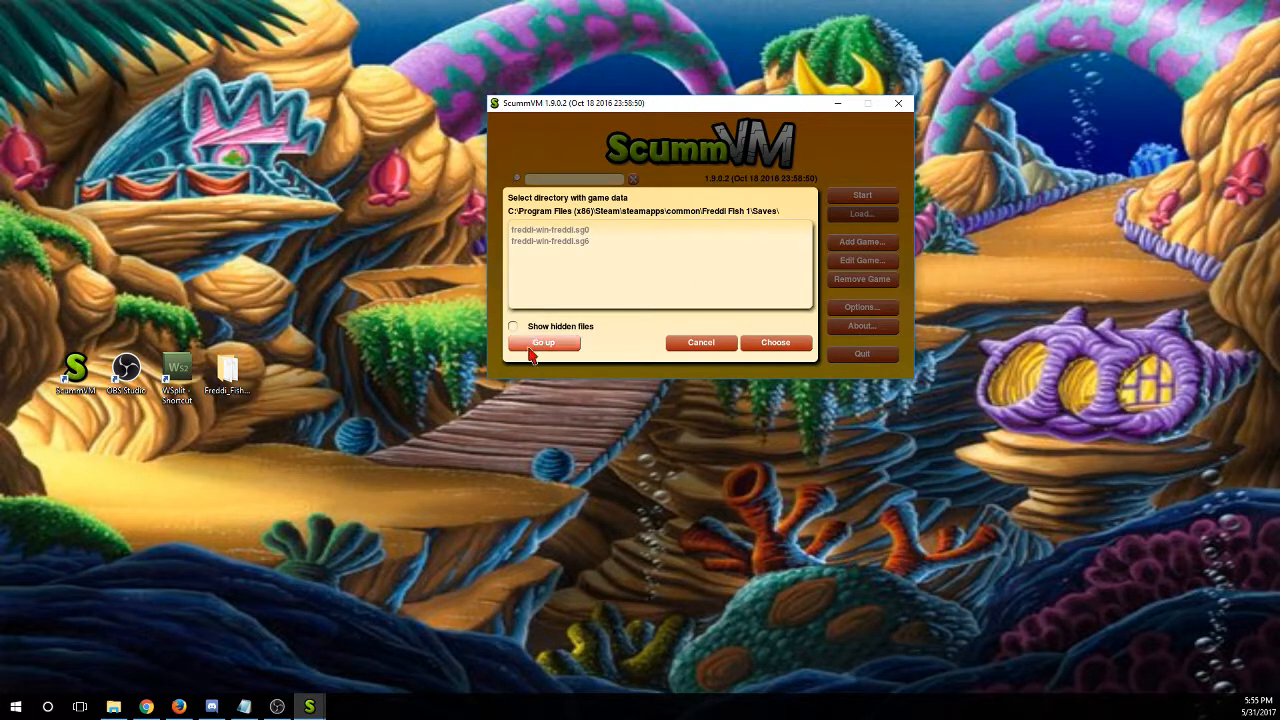
click(542, 342)
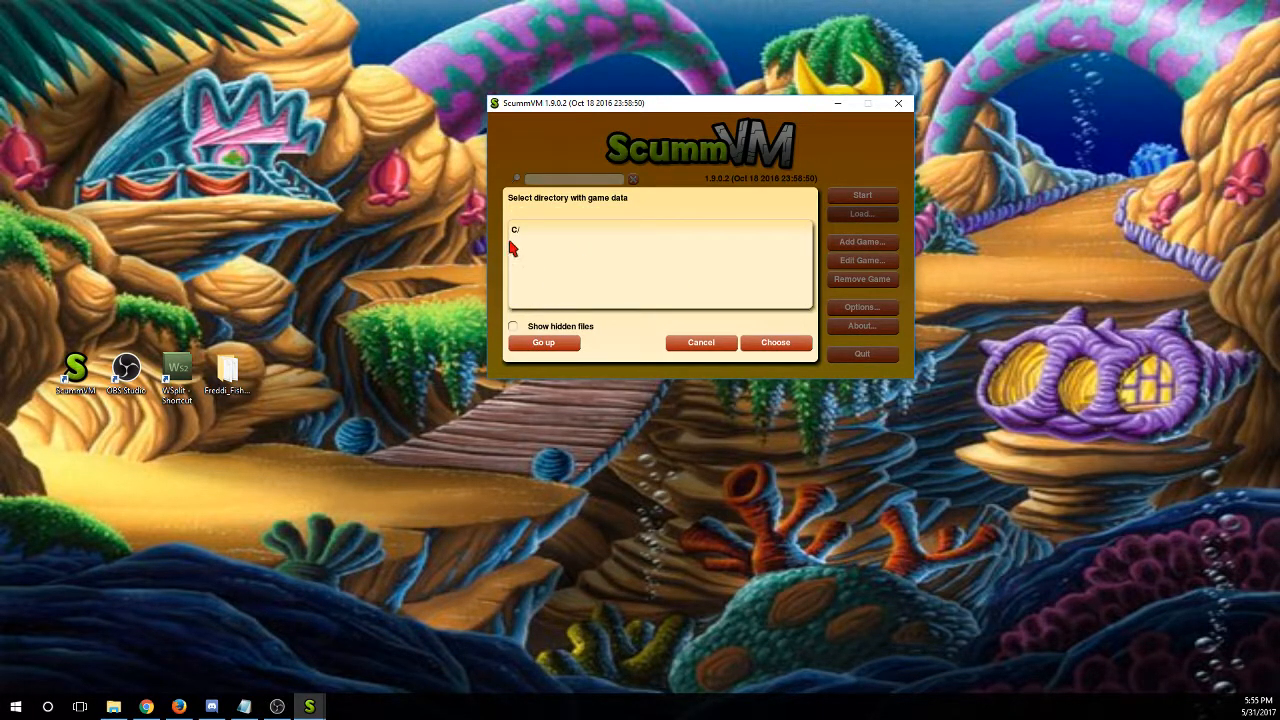
click(776, 342)
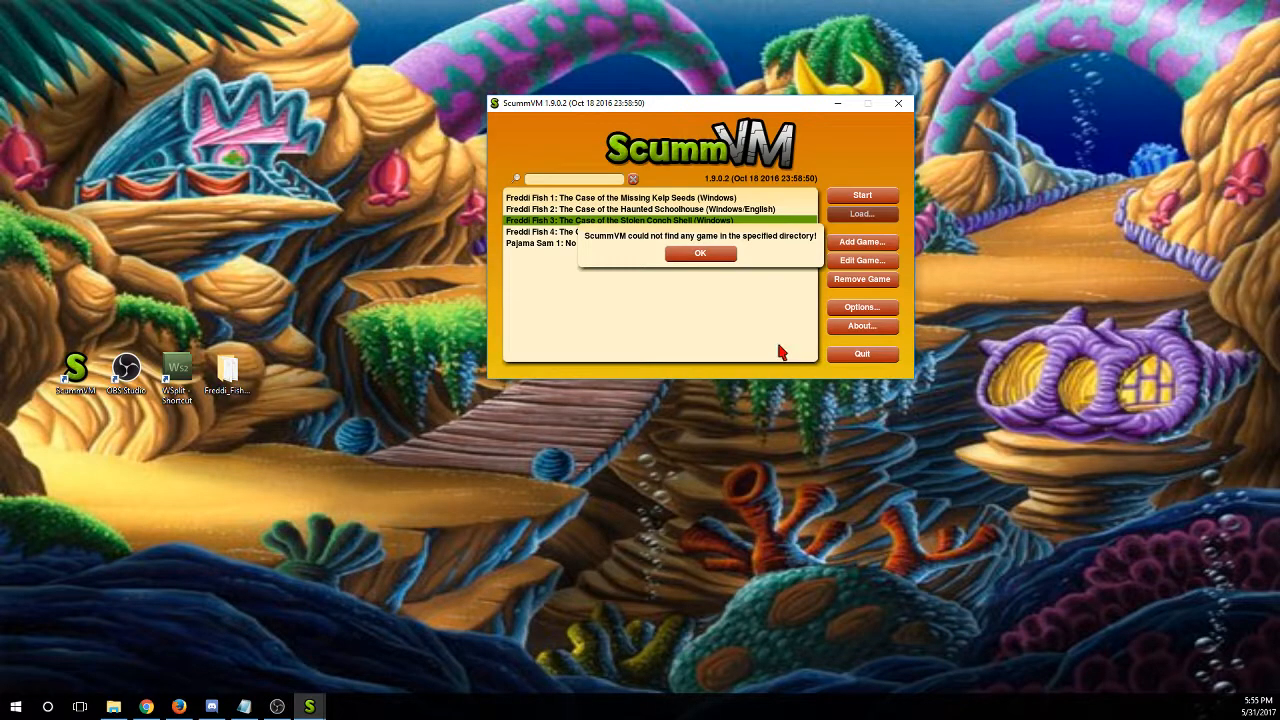
click(700, 253)
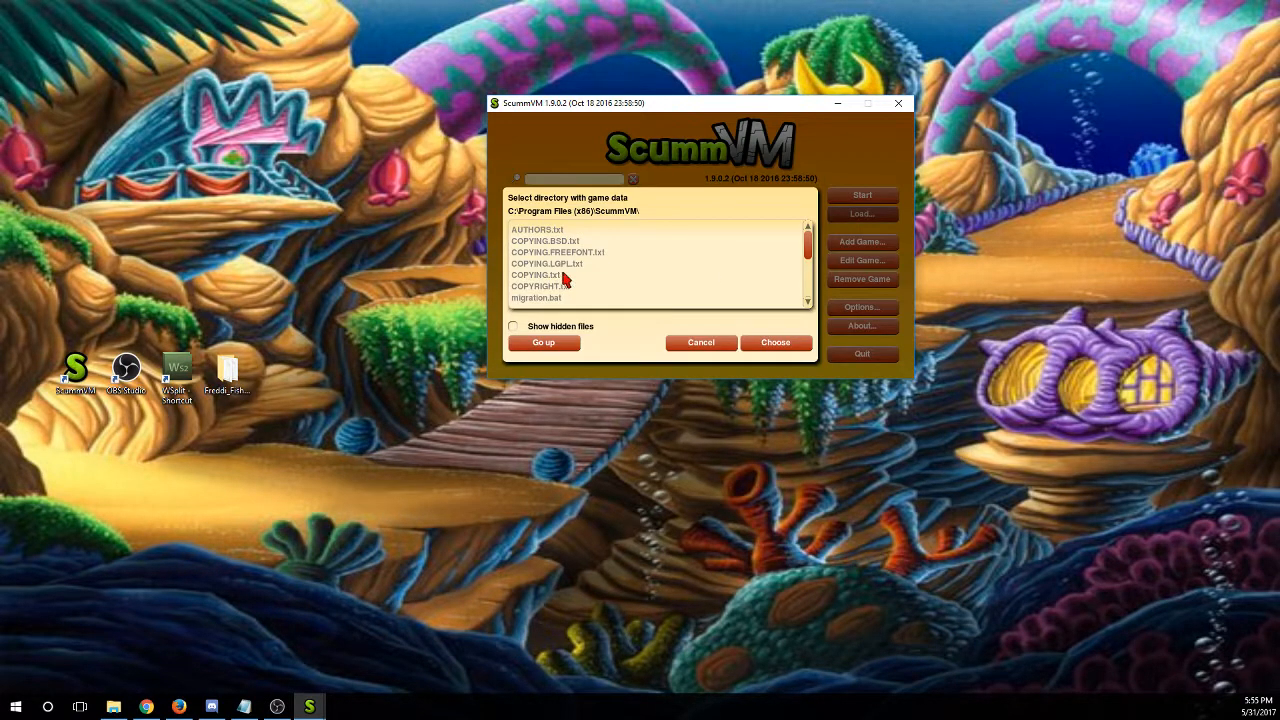
Browse to C:\Program Files (x86)\Steam\steamapps\common\Freddi Fish 1 and choose it as the game folder
click(543, 342)
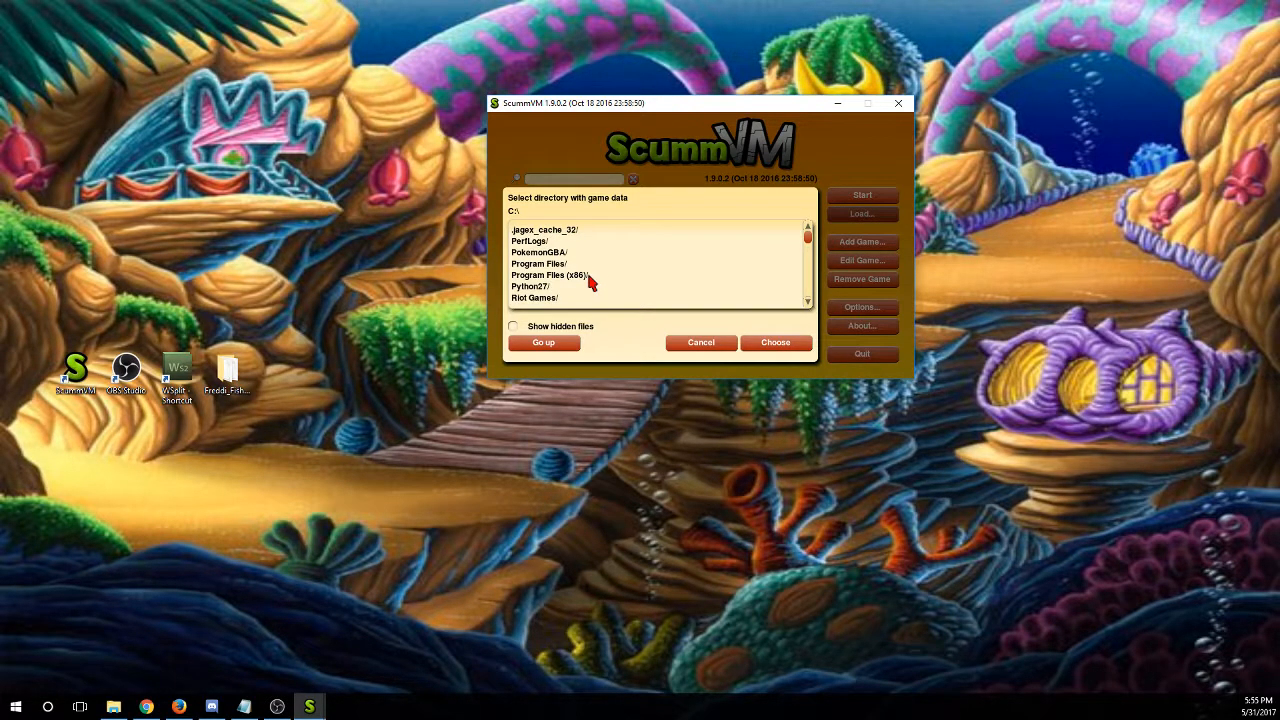
double_click(555, 274)
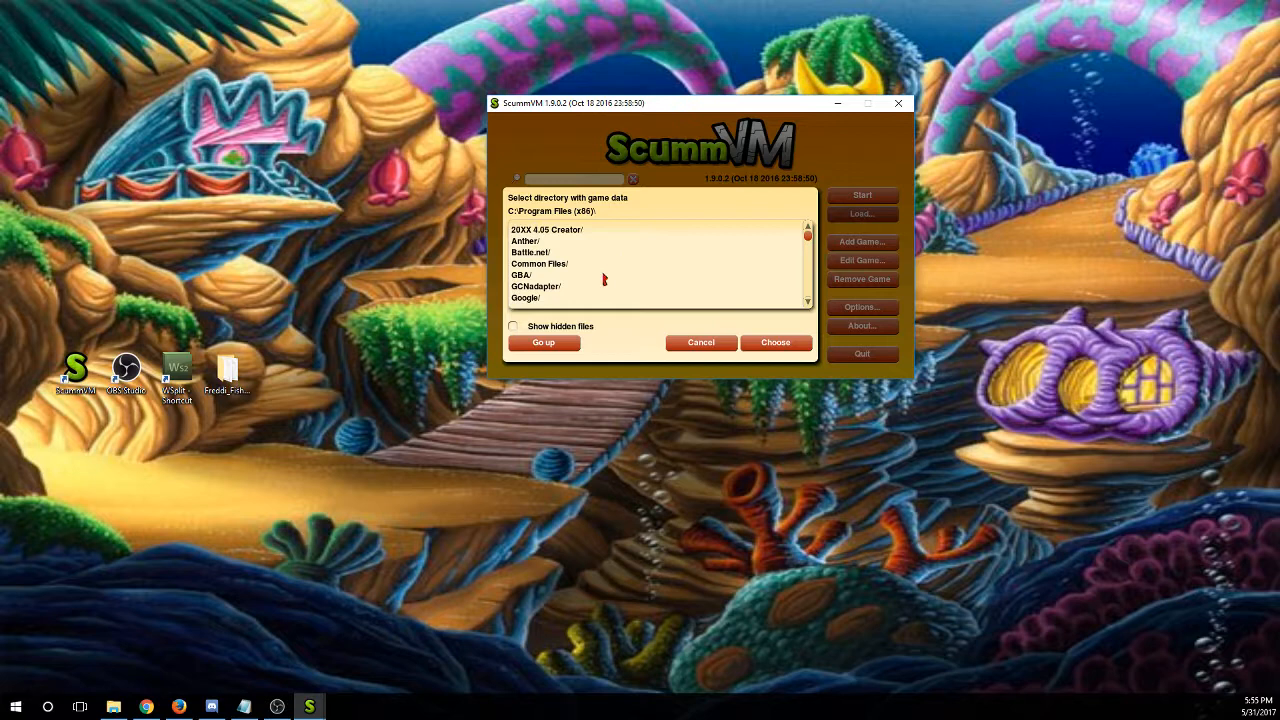
scroll(down, 3)
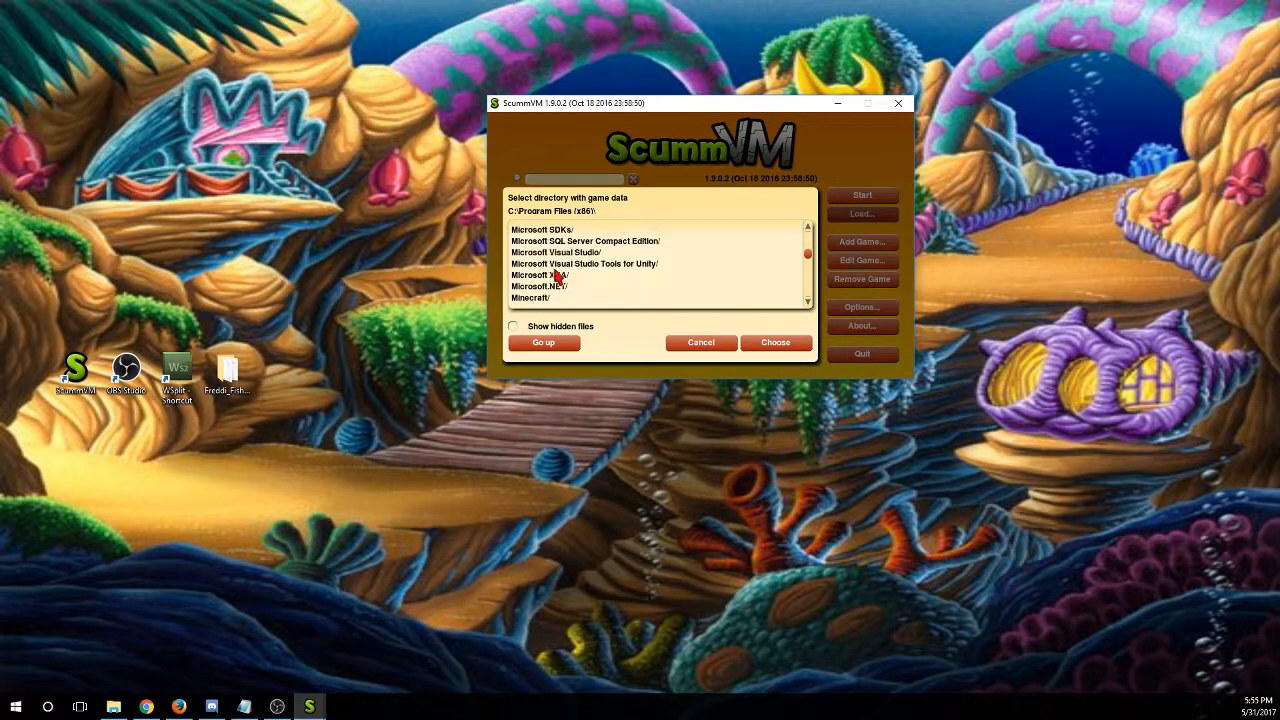
scroll(down, 3)
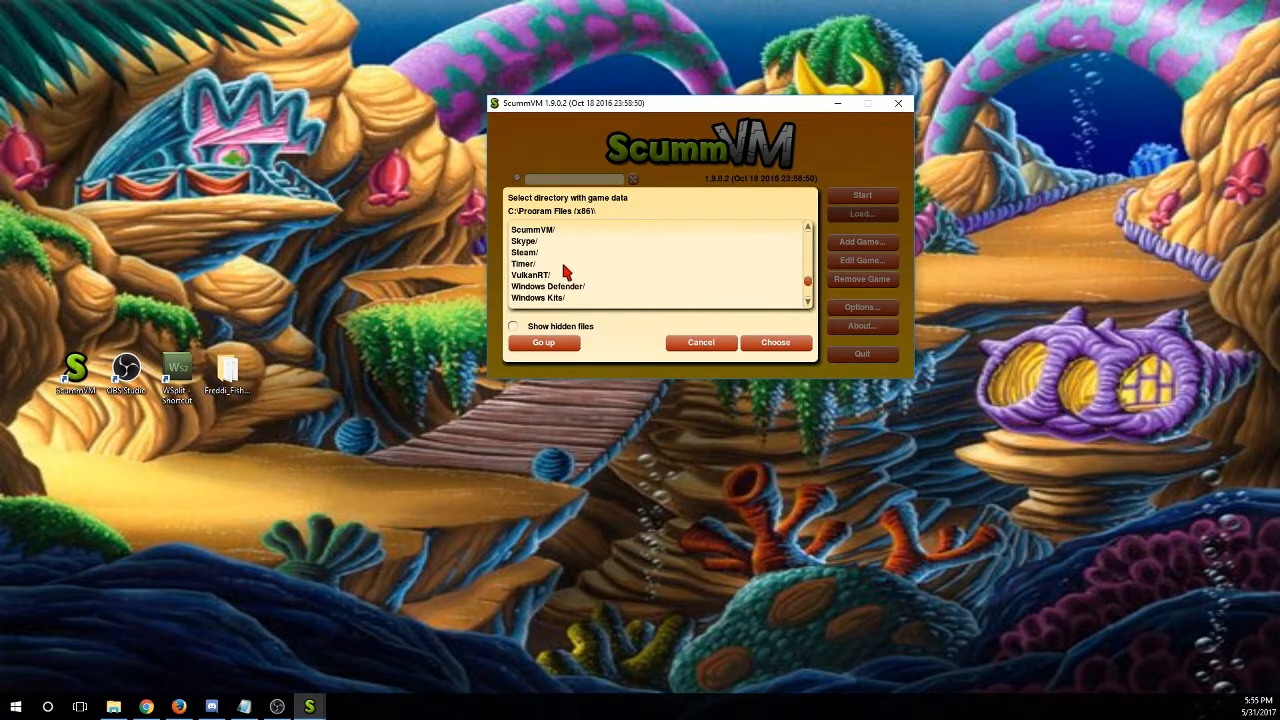
double_click(524, 252)
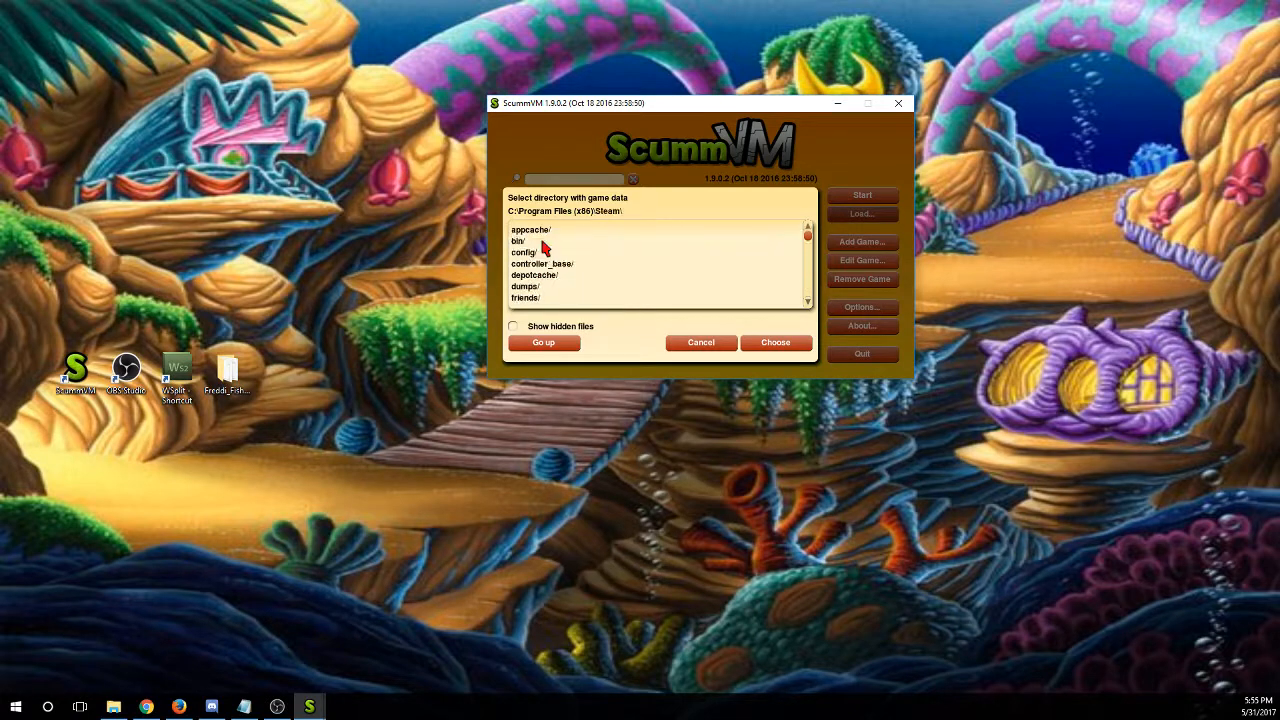
scroll(down, 3)
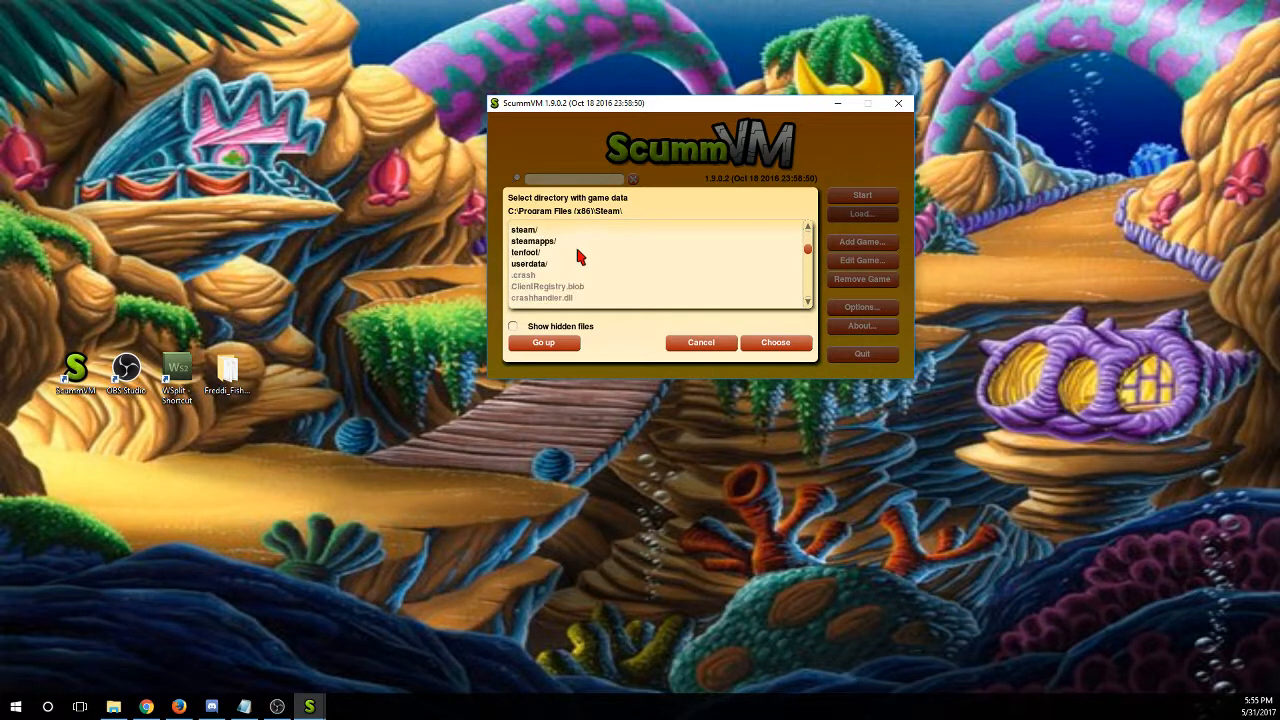
double_click(533, 241)
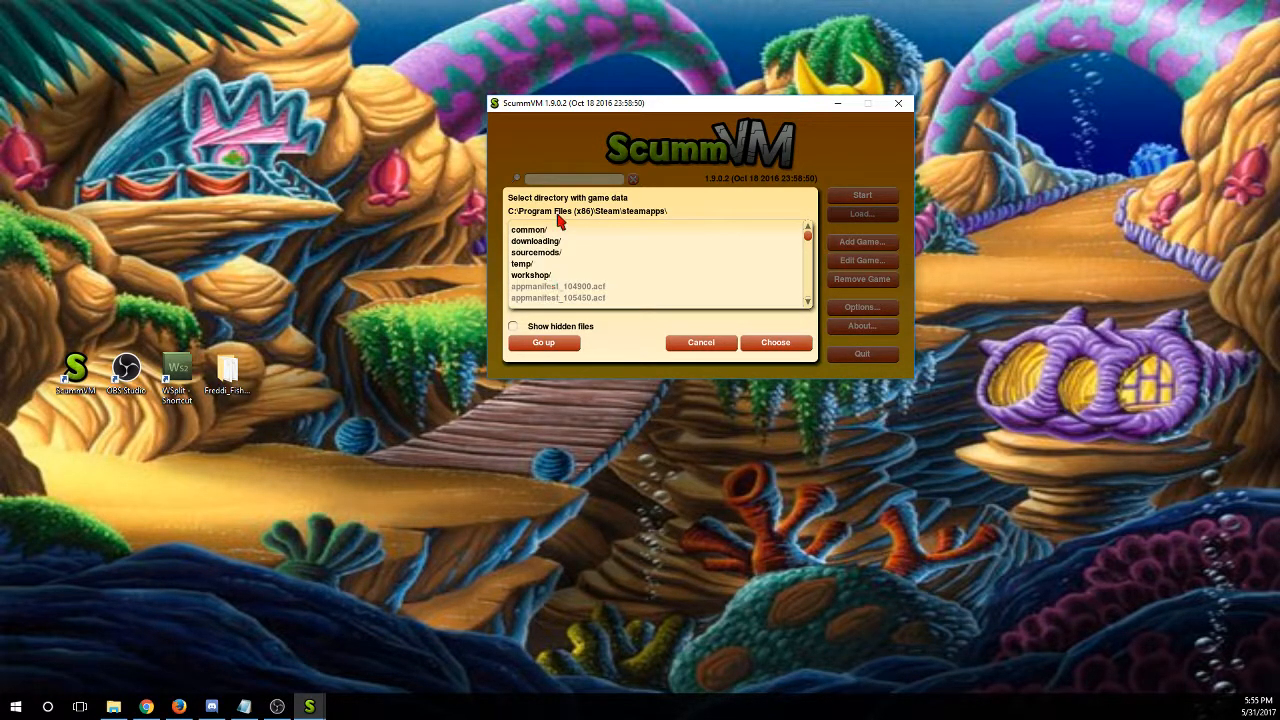
double_click(528, 229)
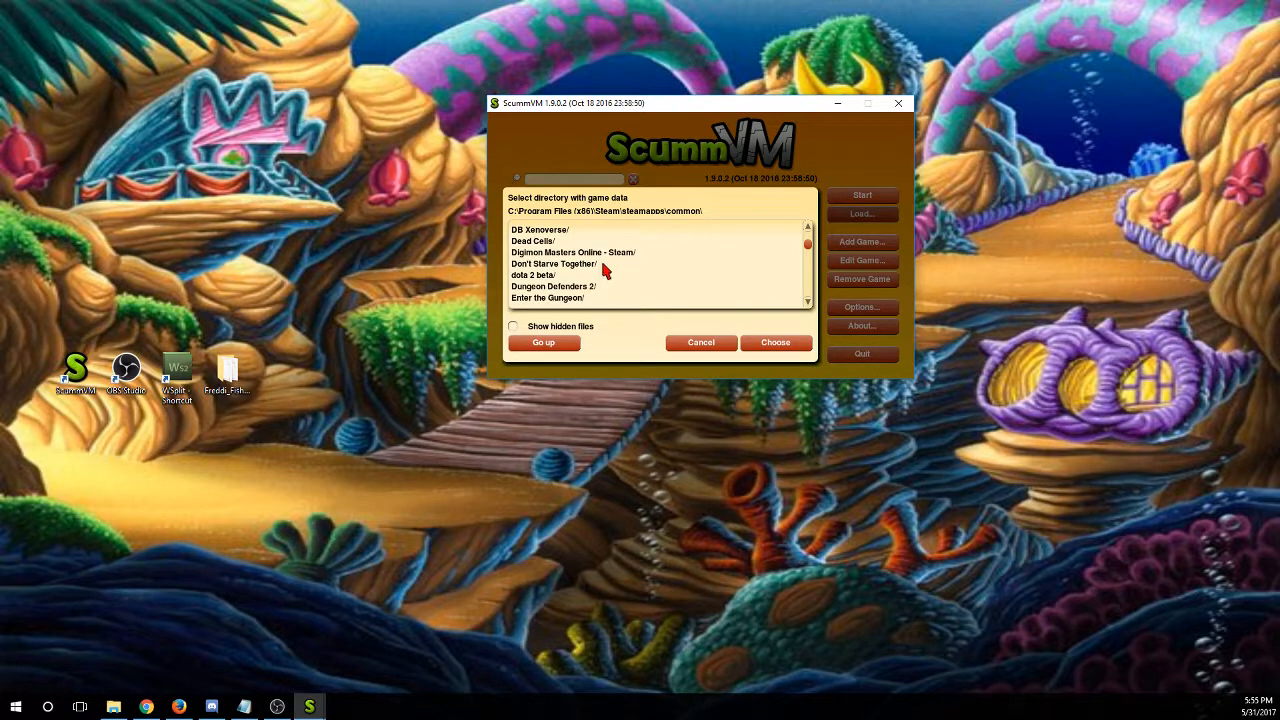
scroll(down, 3)
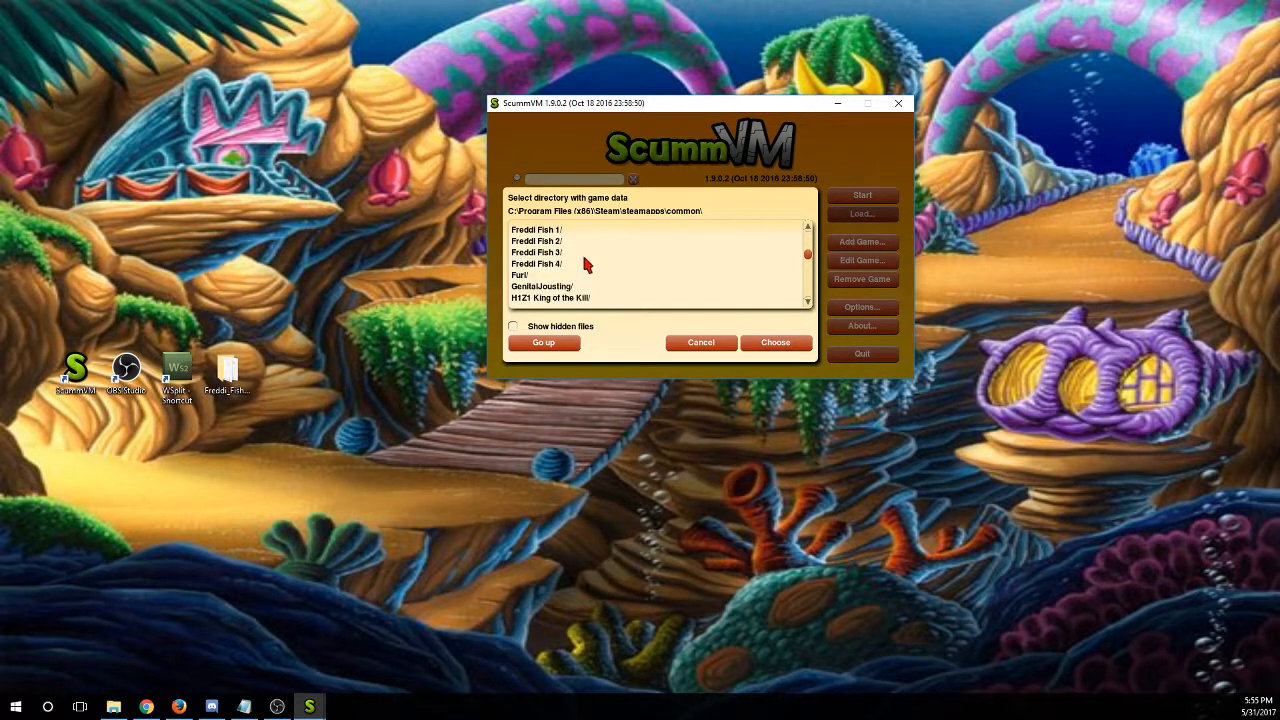
mouse_move(535, 247)
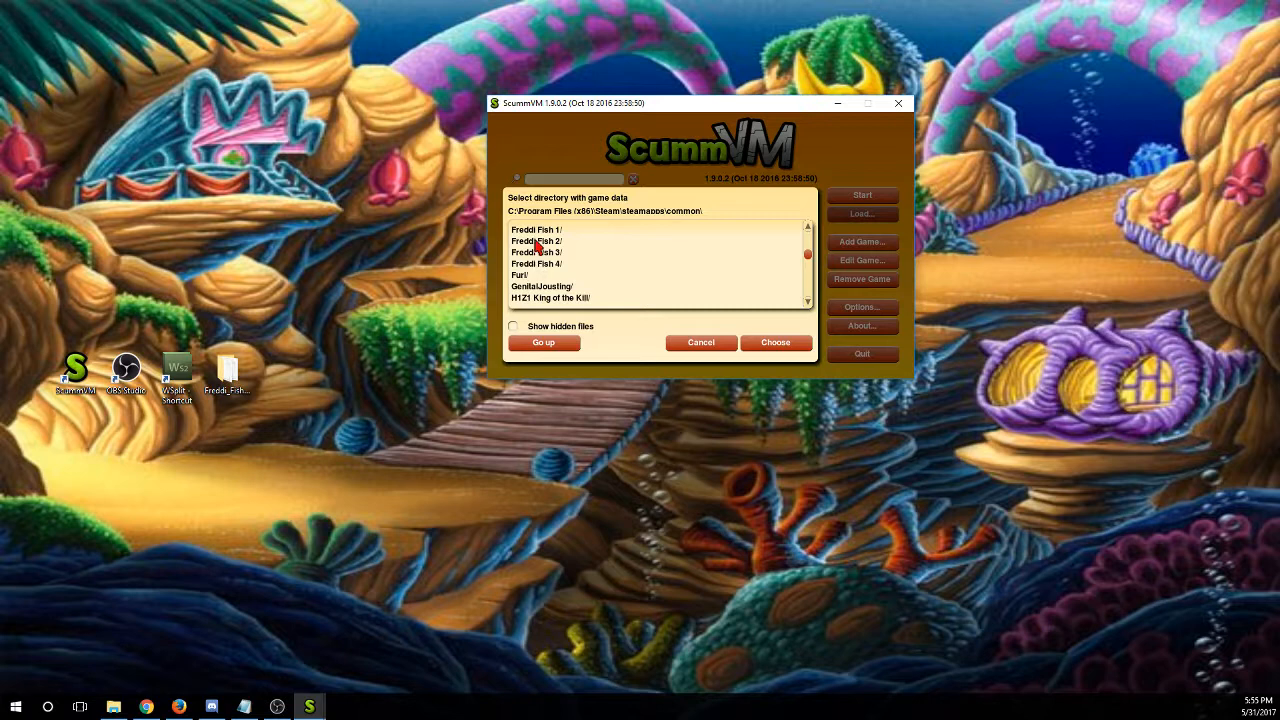
click(535, 230)
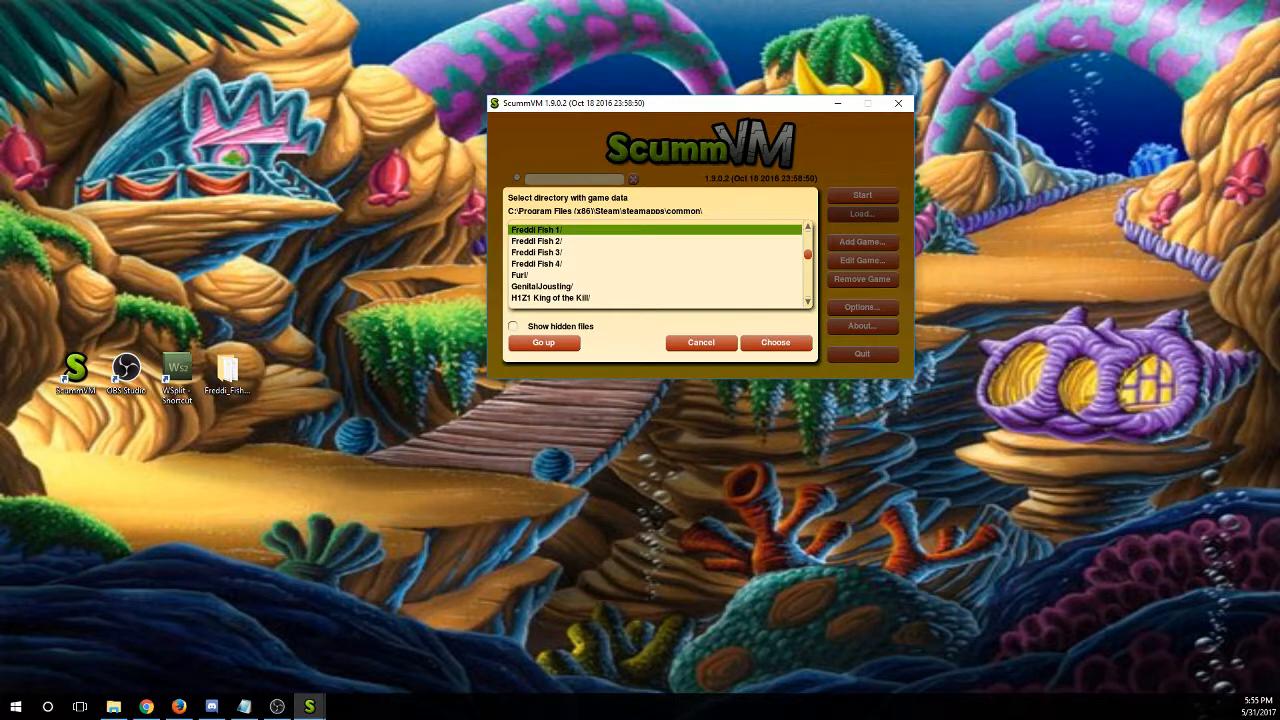
click(775, 342)
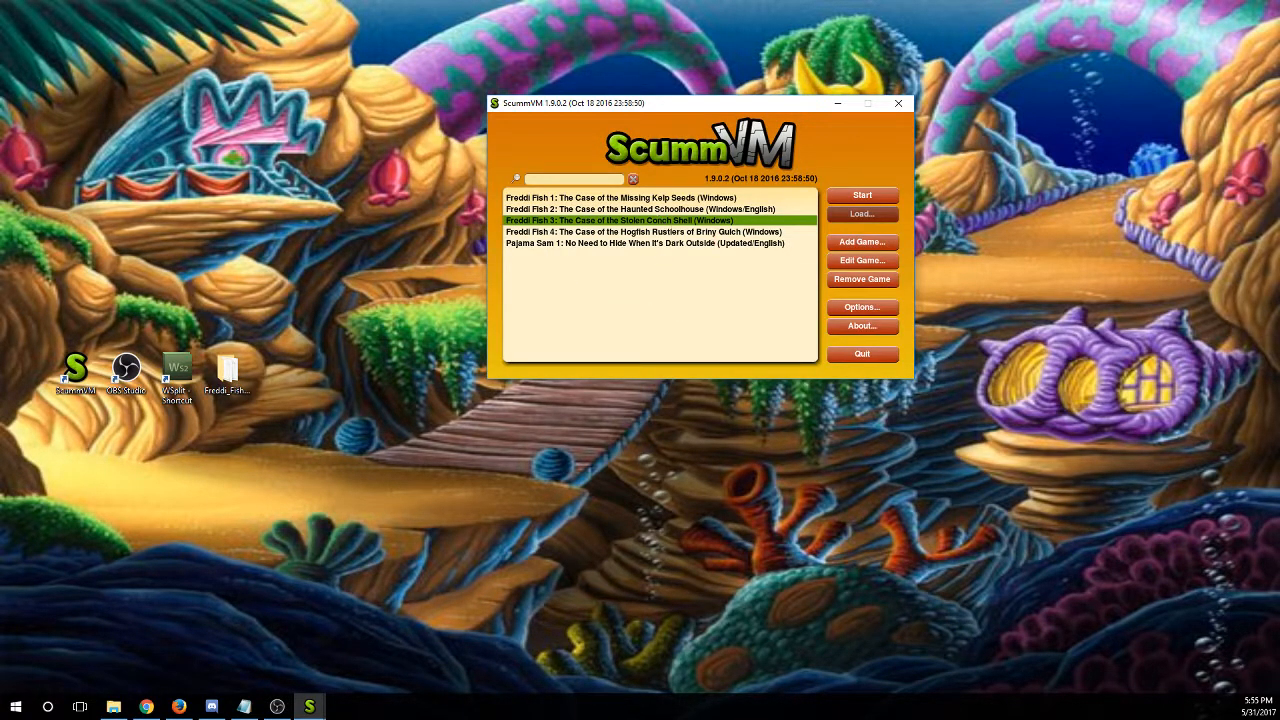
mouse_move(807, 235)
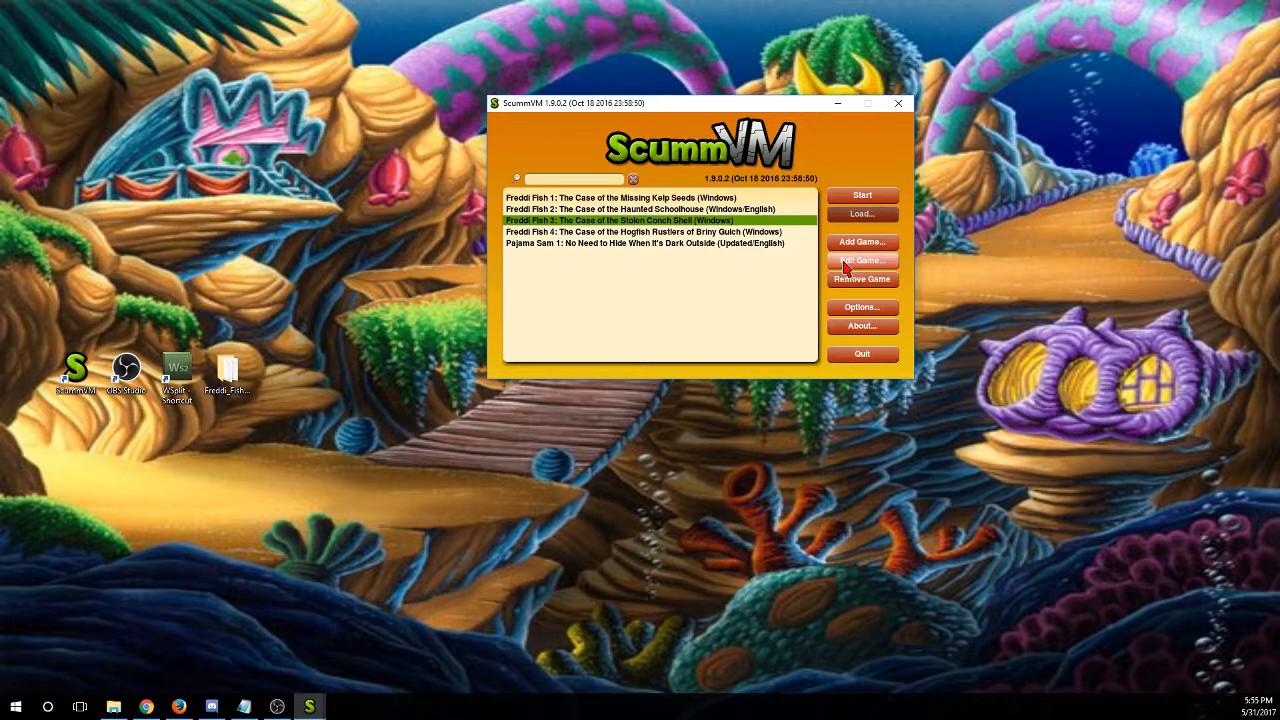
Edit Freddi Fish 3 to override global graphics with a 2x graphics mode
click(861, 260)
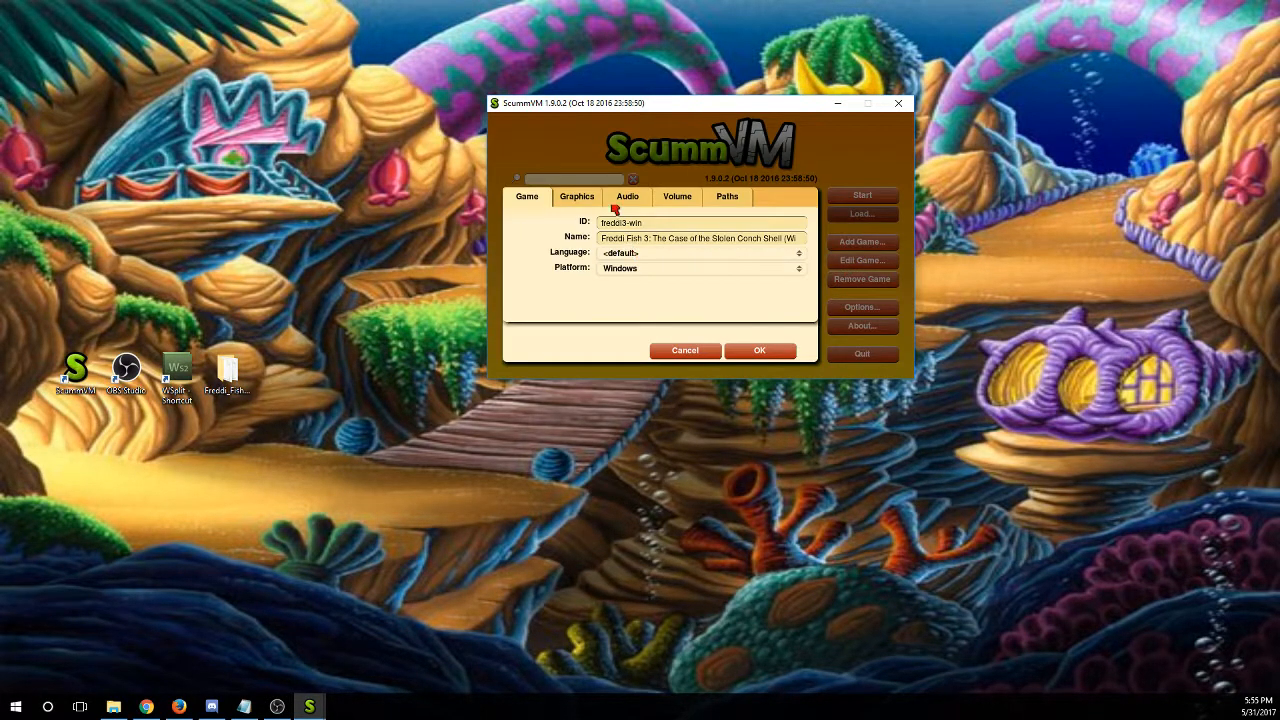
click(577, 196)
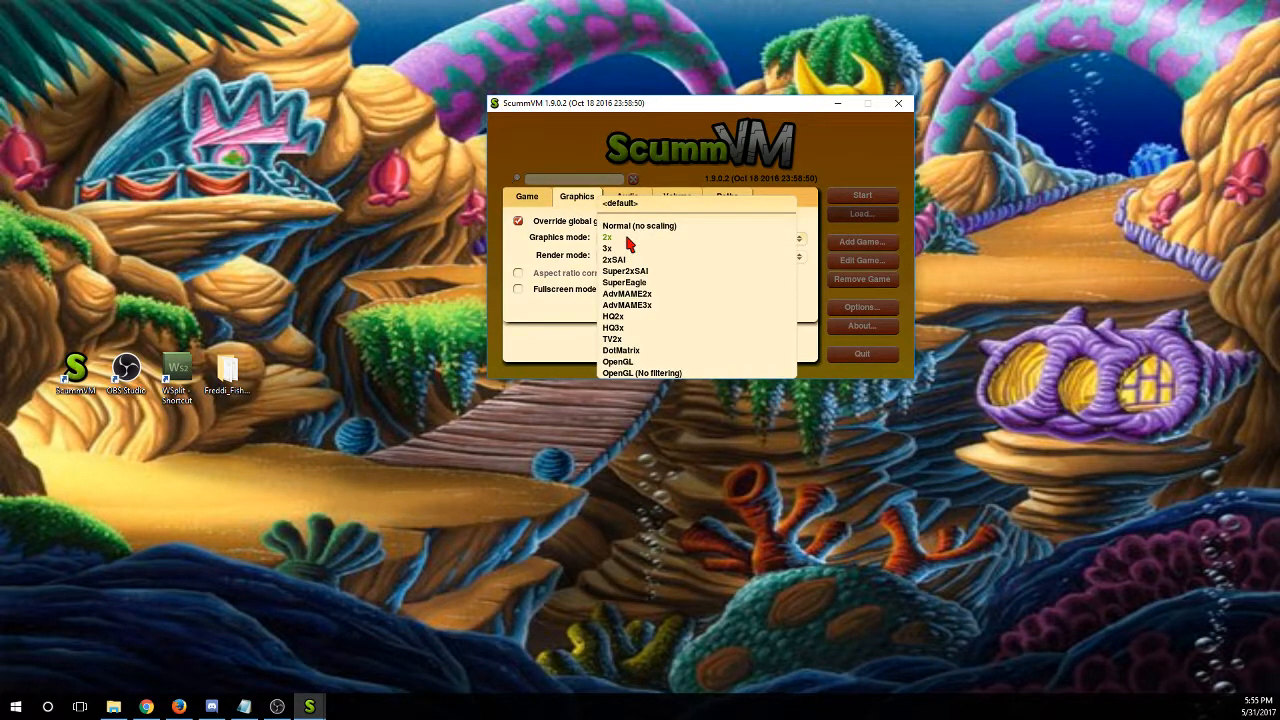
click(608, 237)
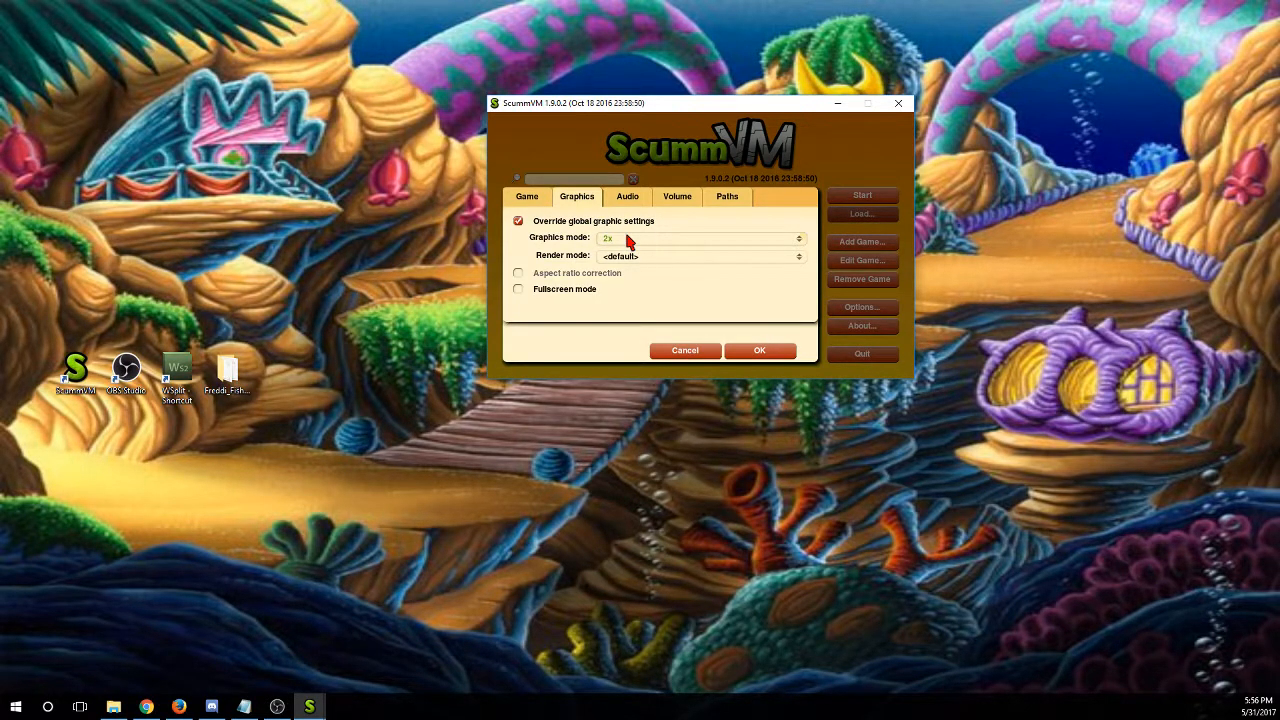
click(798, 238)
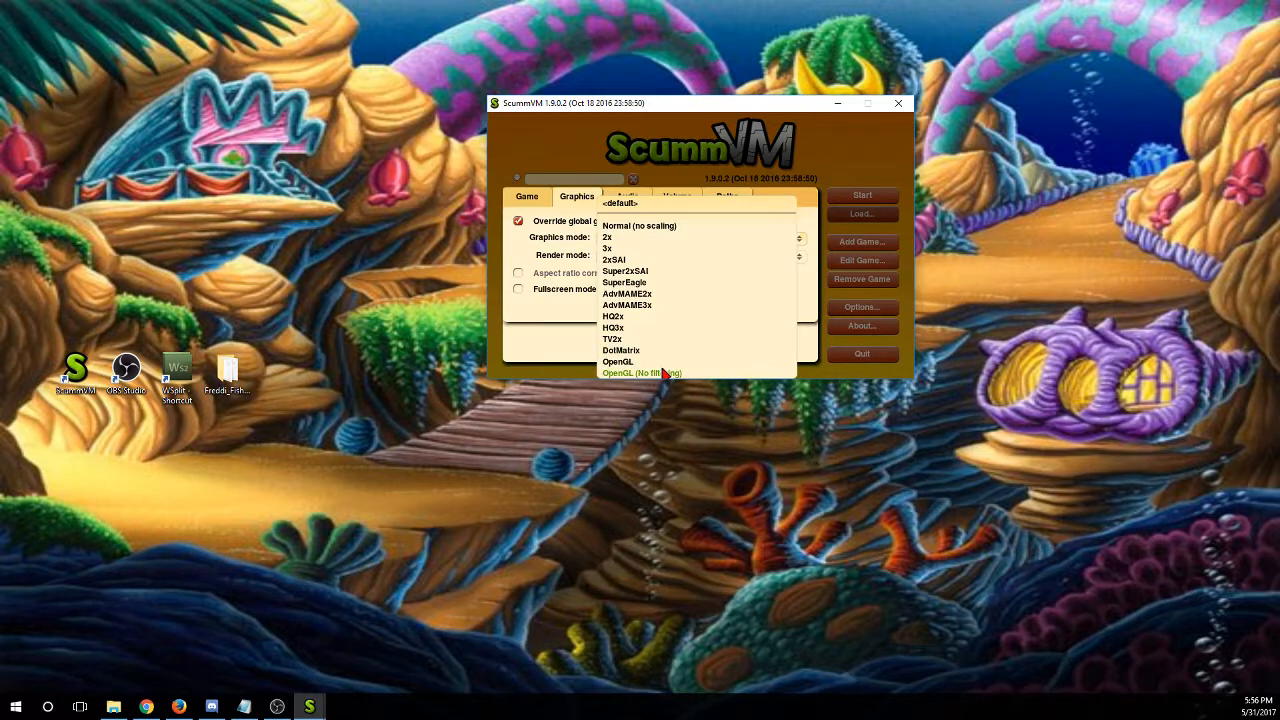
mouse_move(617, 361)
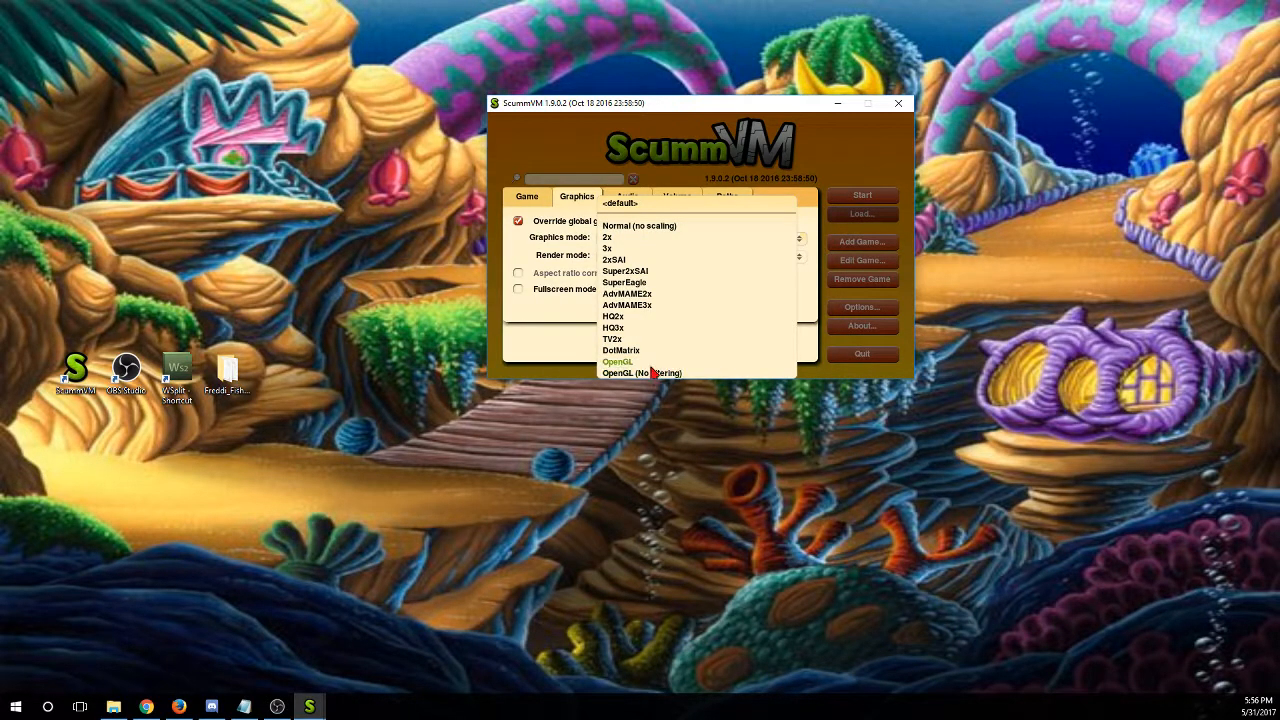
mouse_move(648, 364)
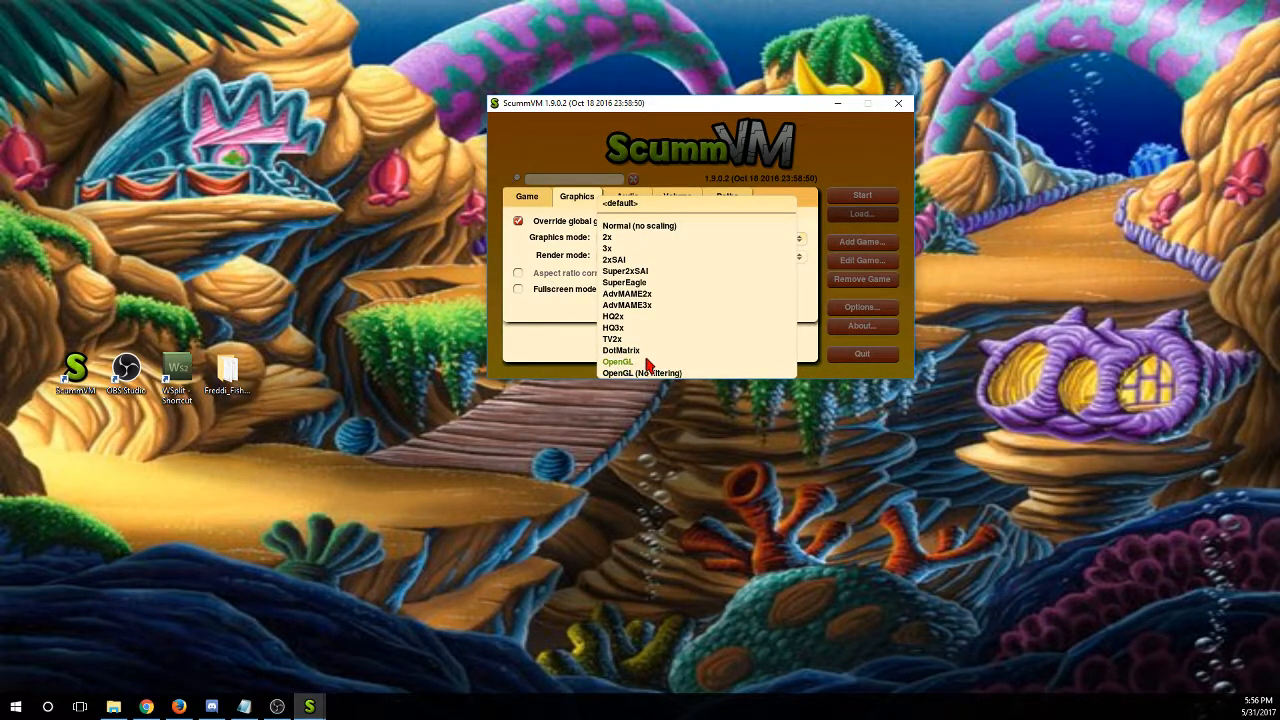
mouse_move(658, 216)
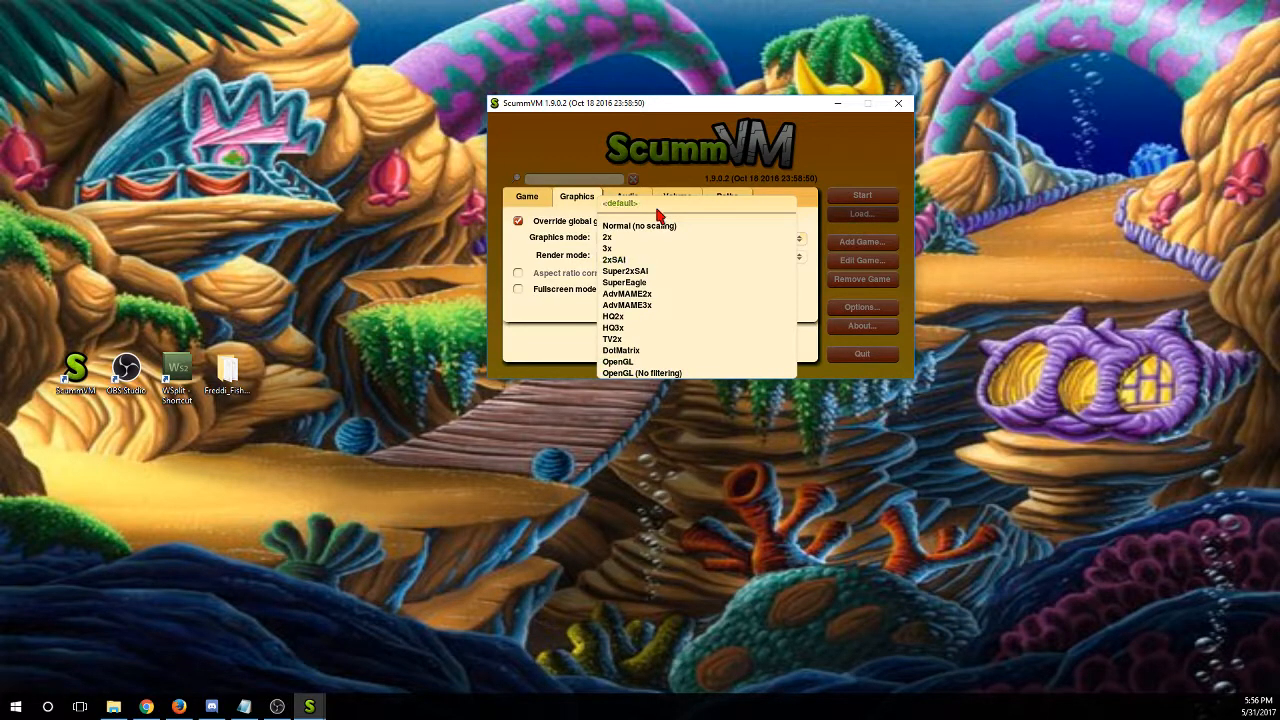
mouse_move(510, 253)
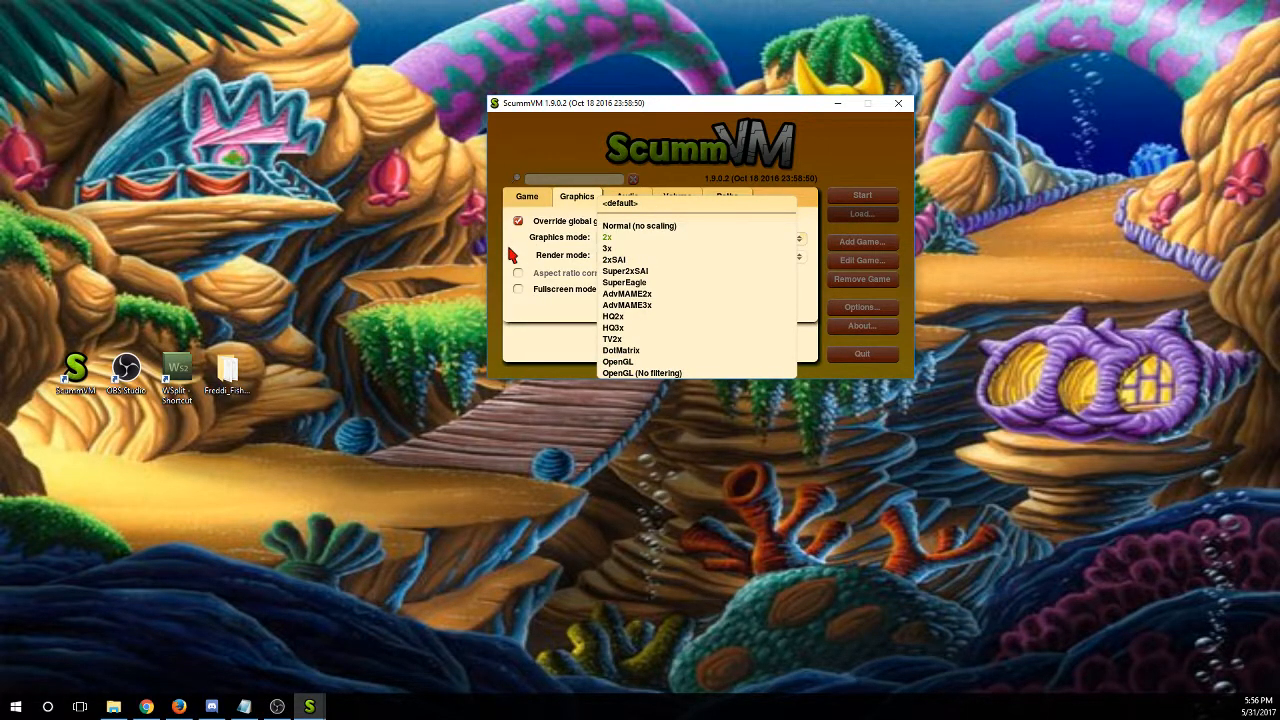
click(607, 237)
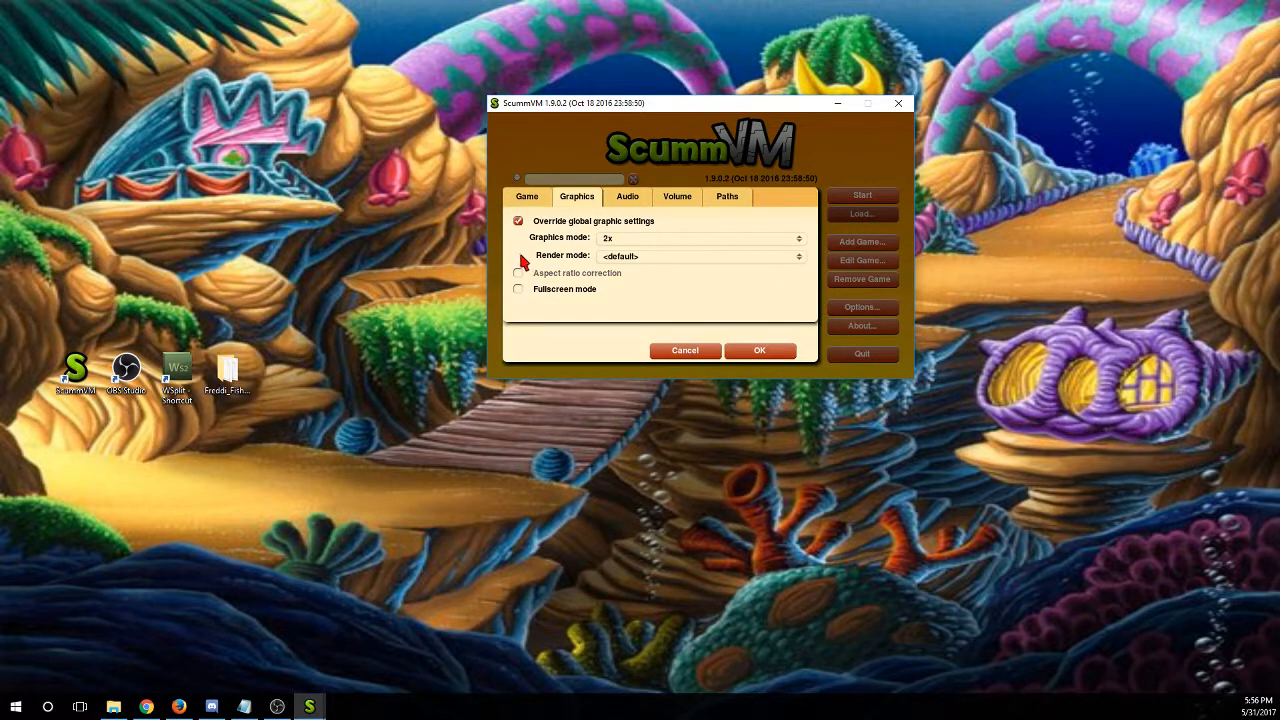
mouse_move(512, 255)
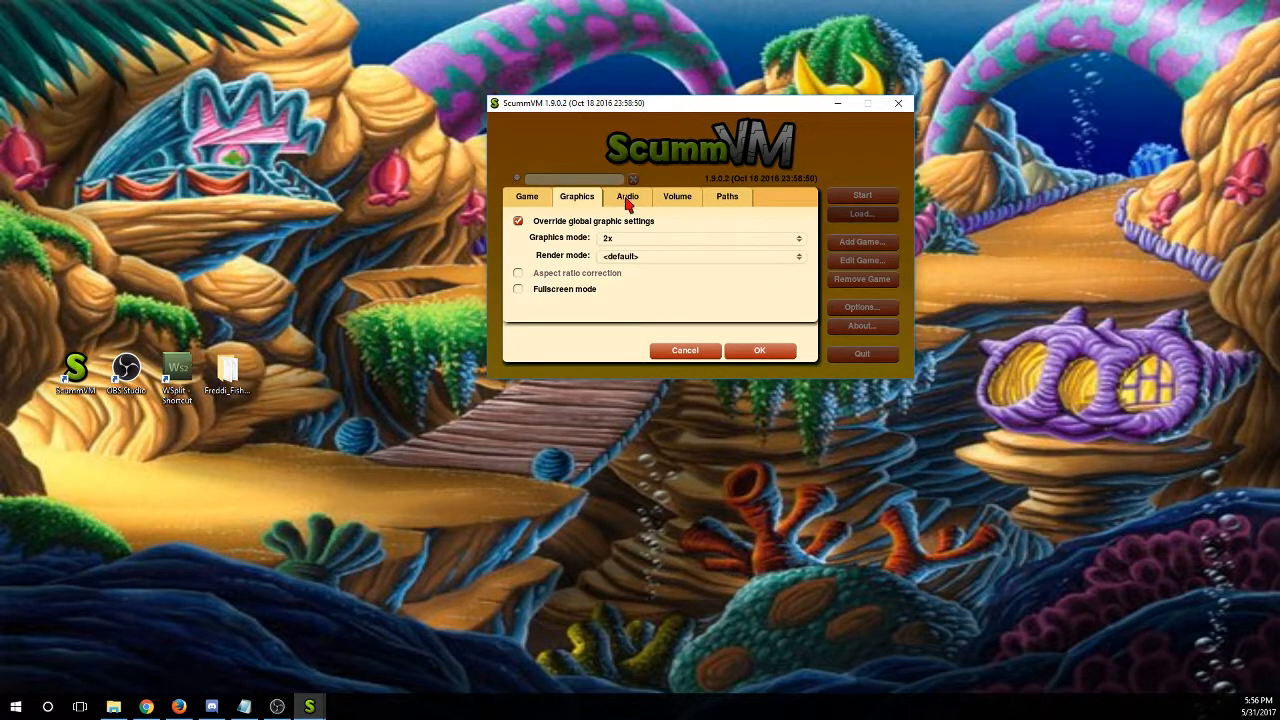
click(527, 196)
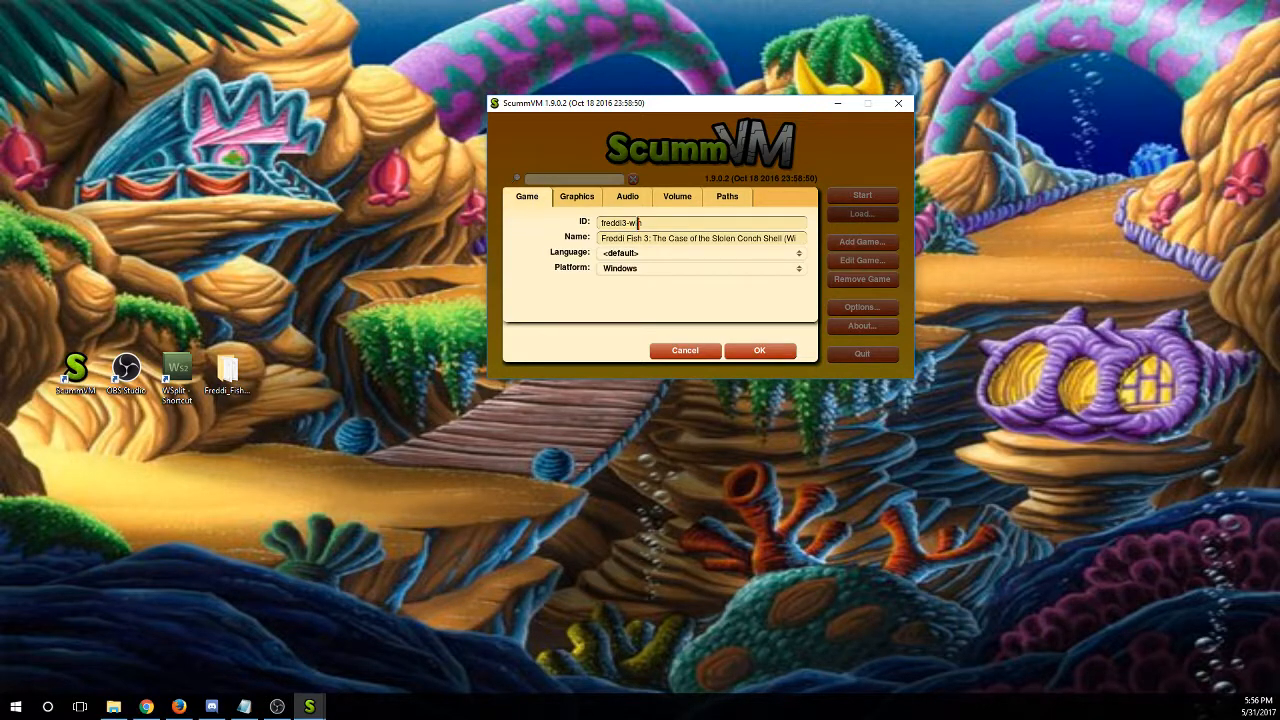
Set Freddi Fish 3's save path to steamapps\common\Freddi Fish 3\Saves
click(727, 196)
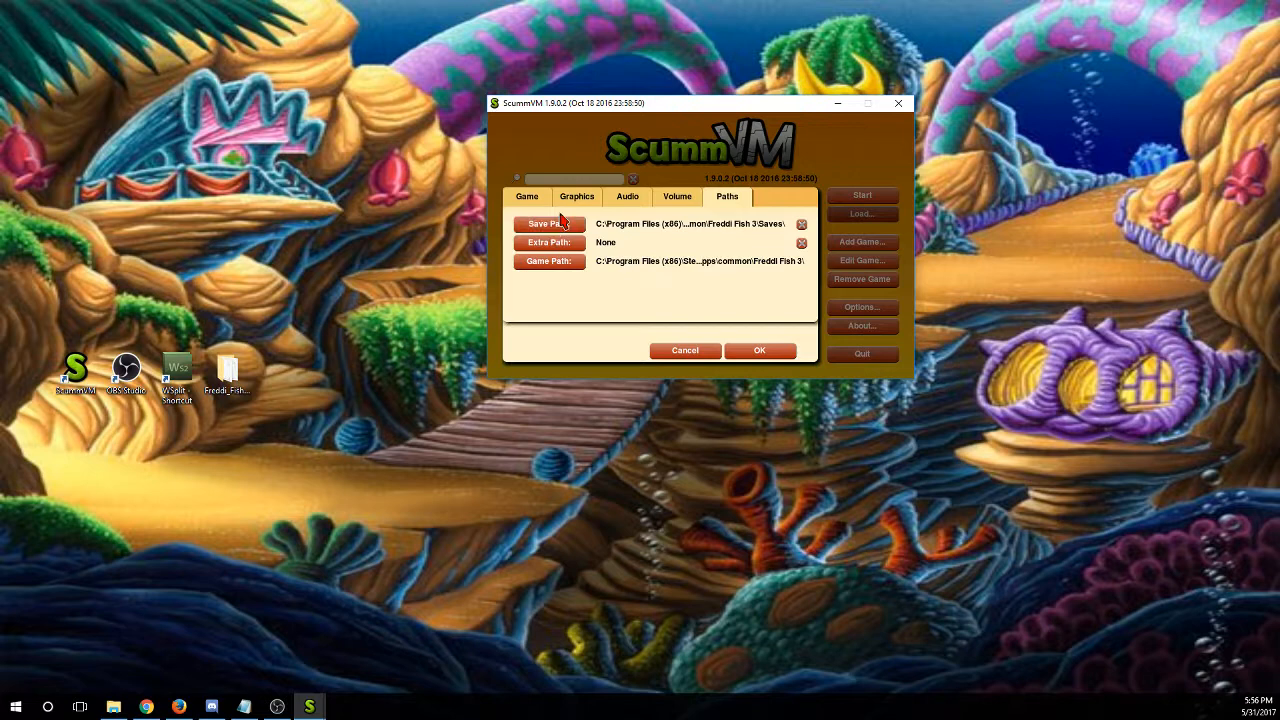
click(545, 223)
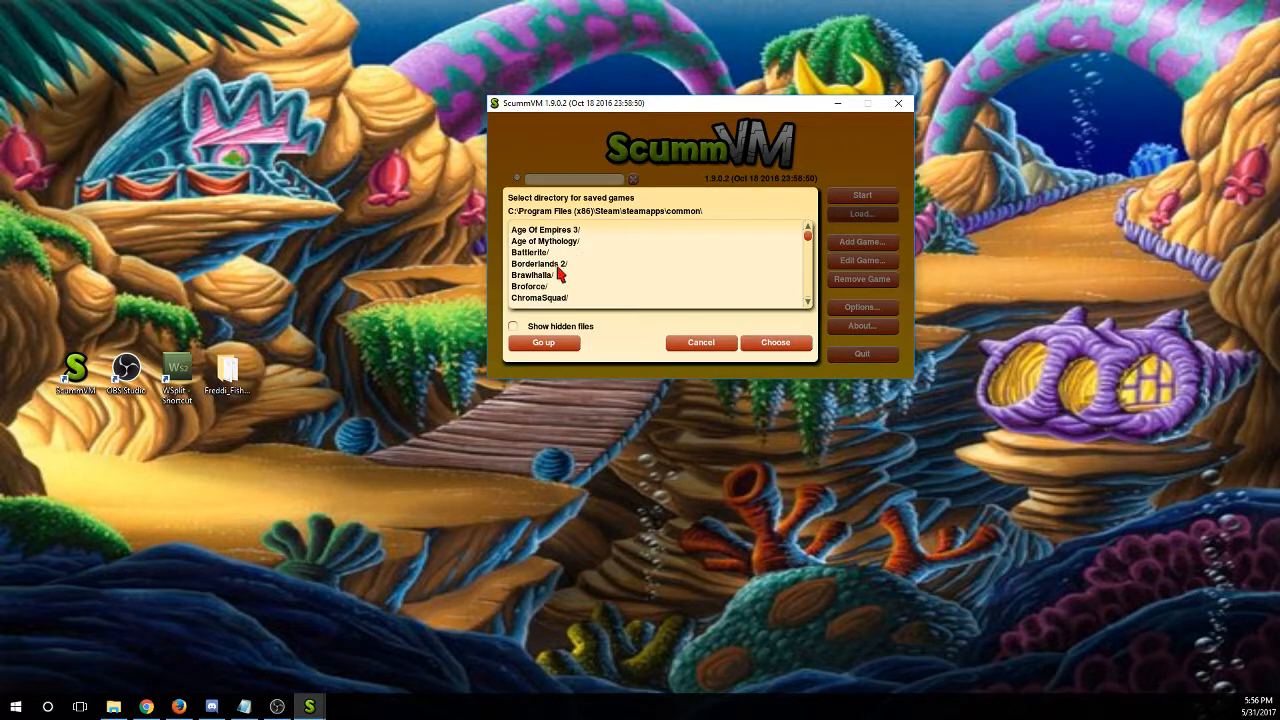
mouse_move(535, 225)
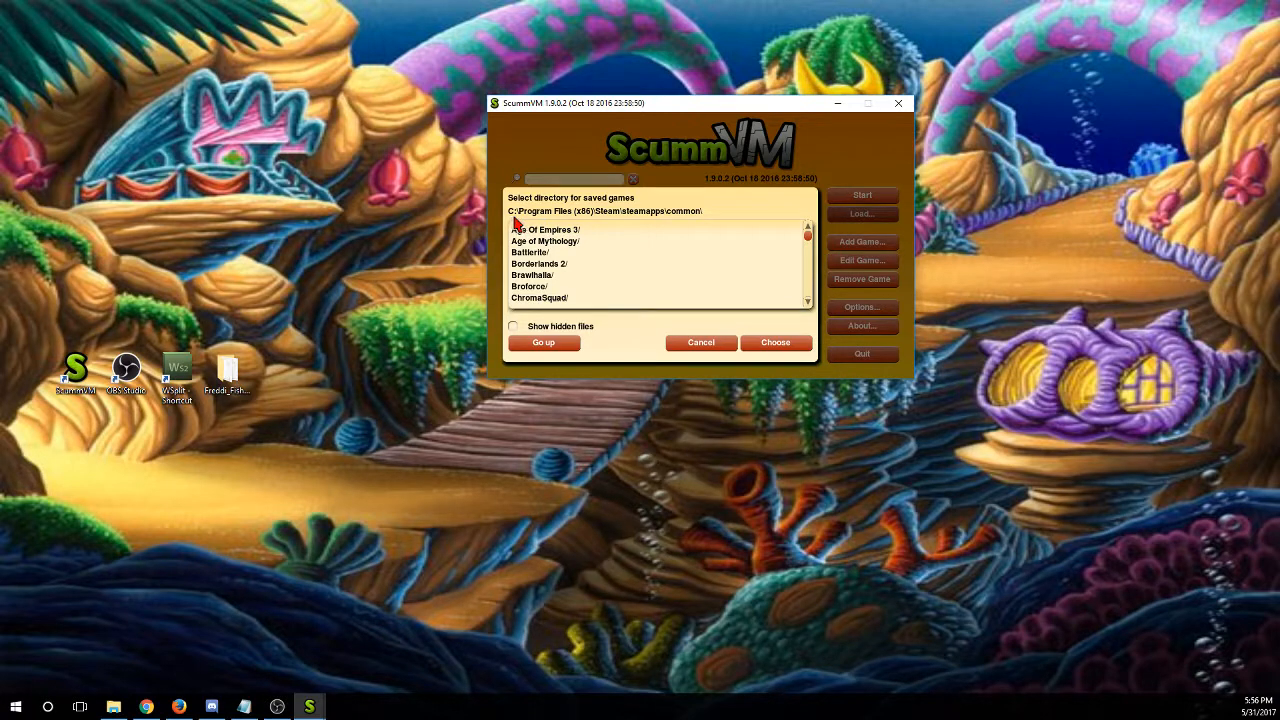
mouse_move(550, 218)
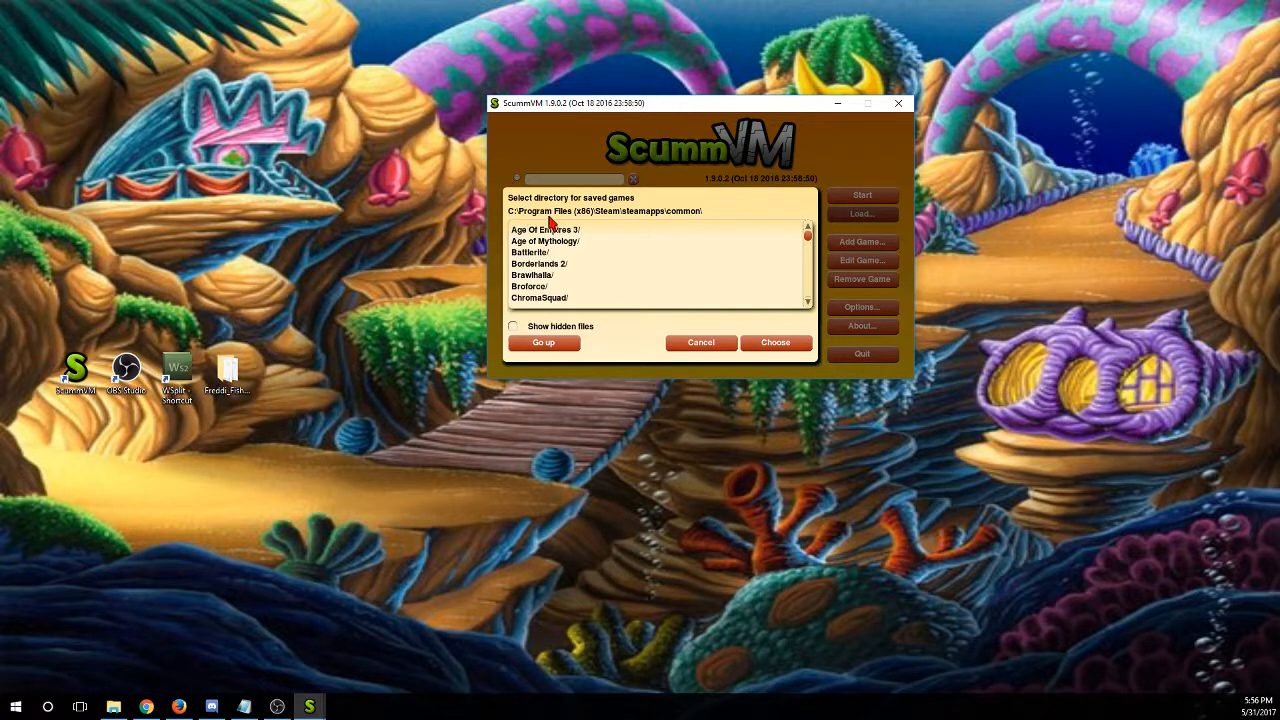
mouse_move(630, 220)
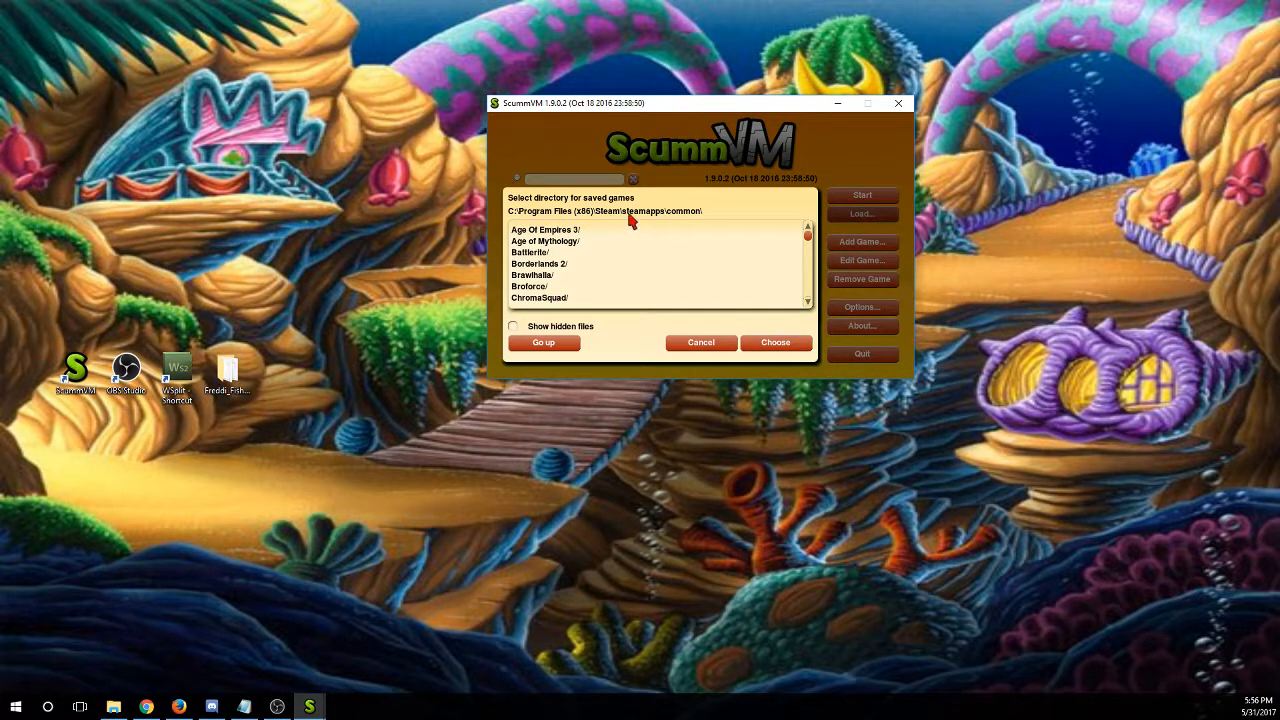
scroll(down, 3)
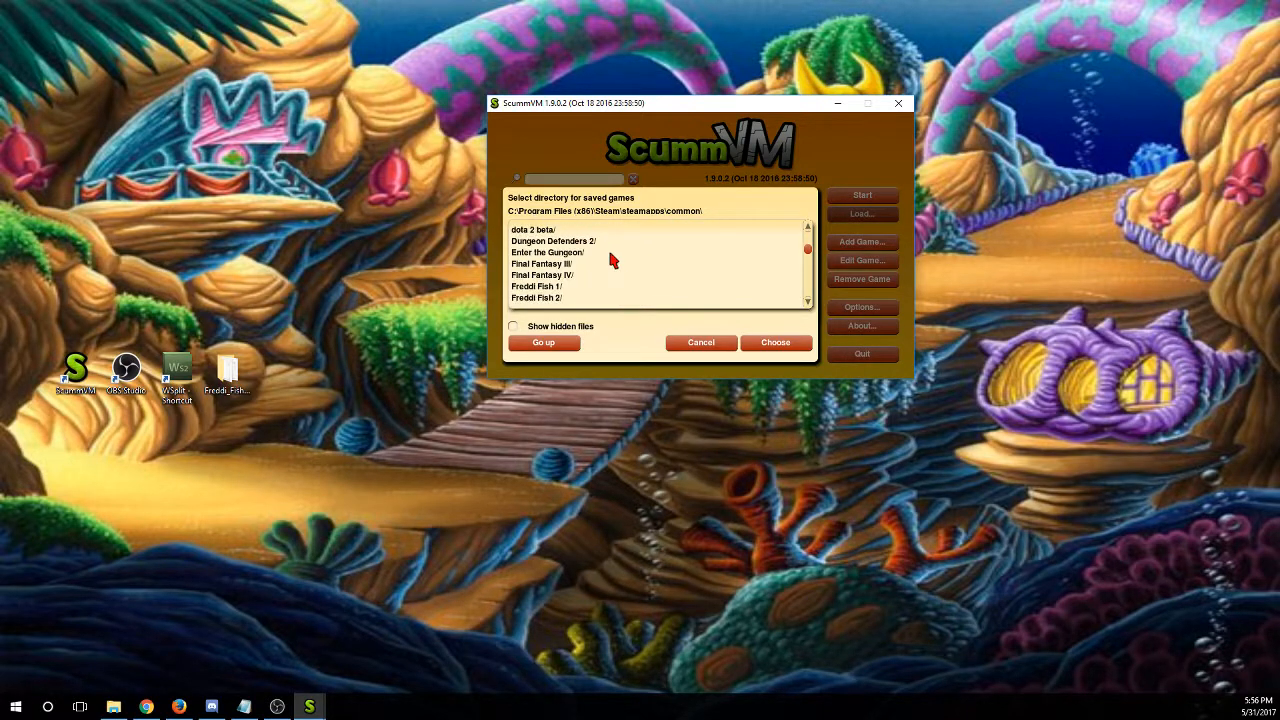
scroll(down, 3)
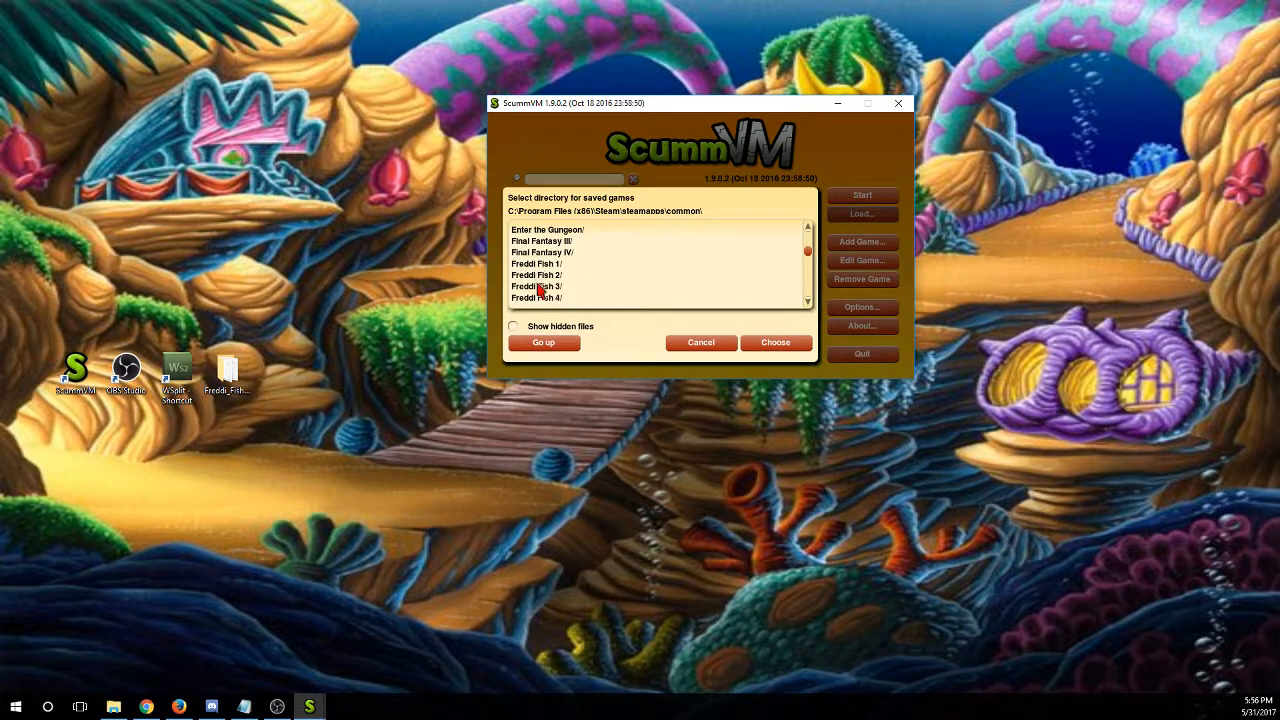
double_click(536, 286)
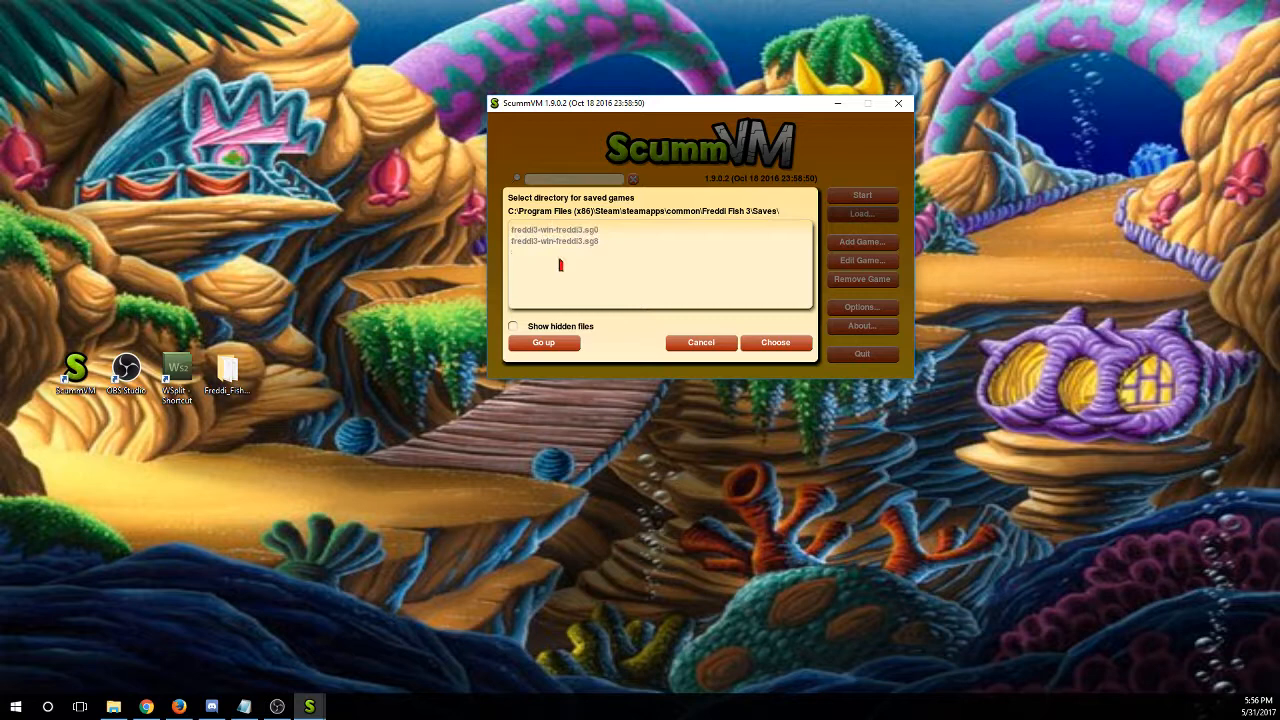
click(776, 342)
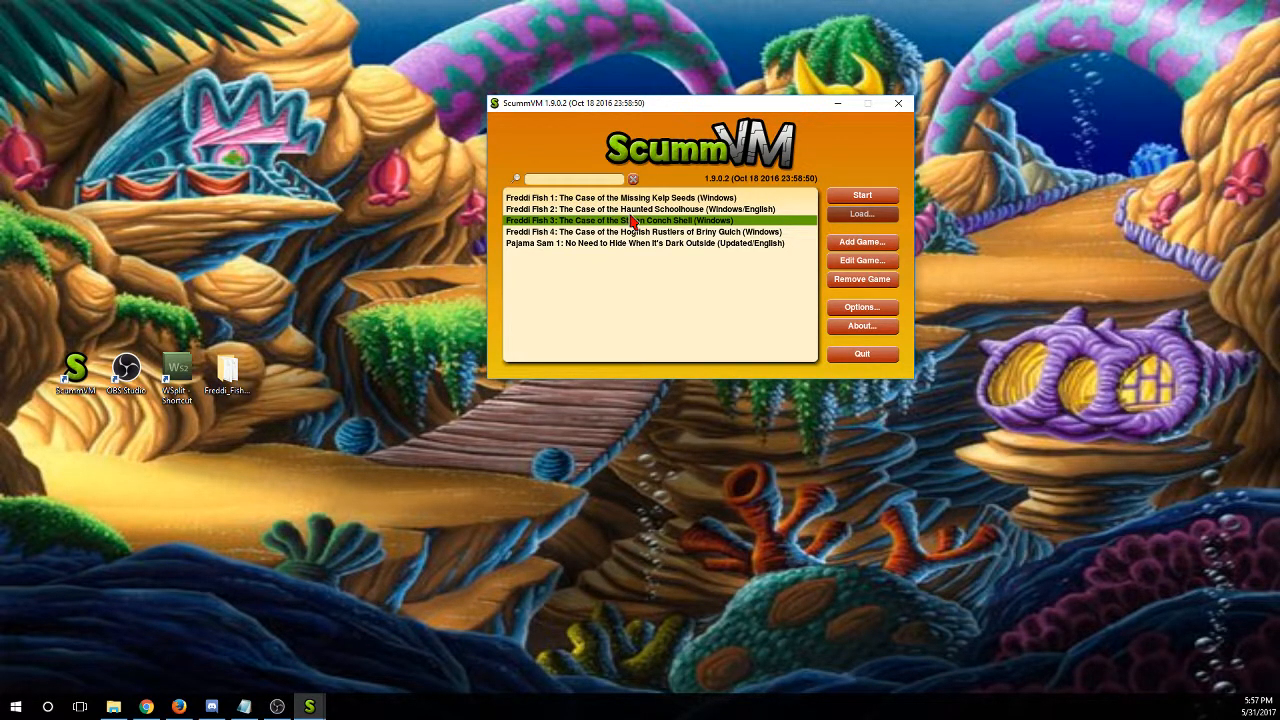
mouse_move(648, 195)
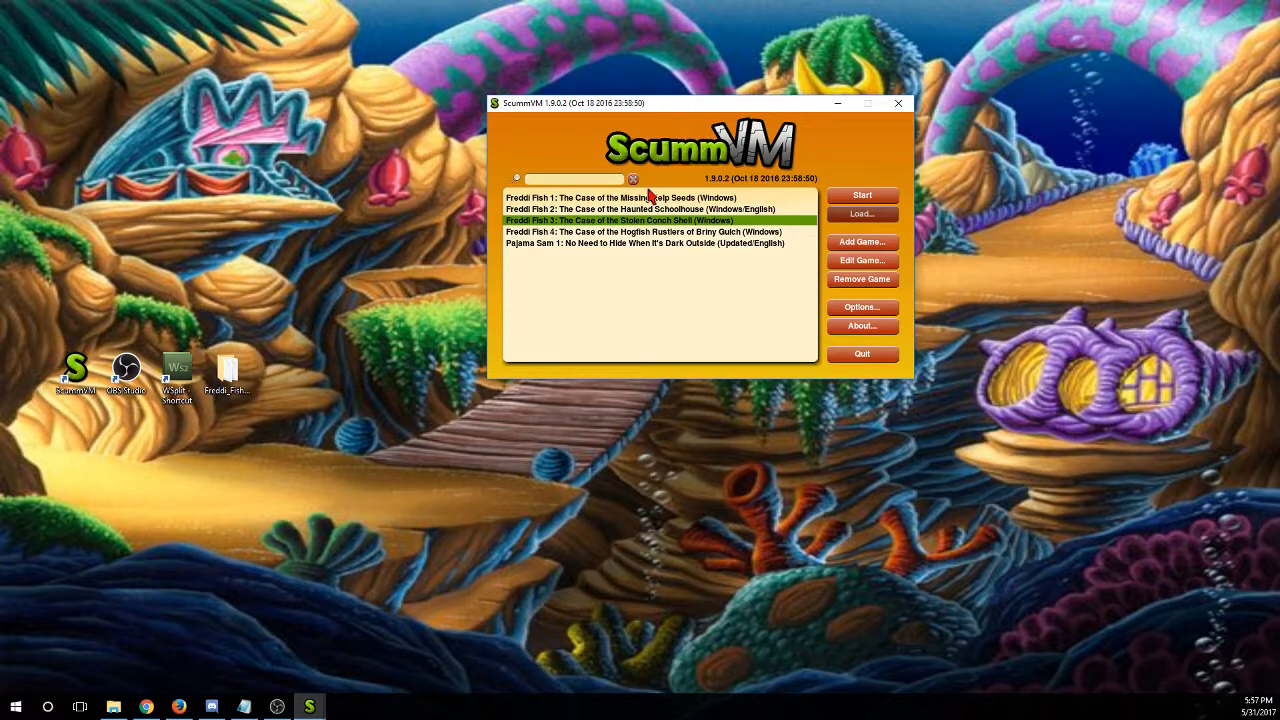
mouse_move(152, 686)
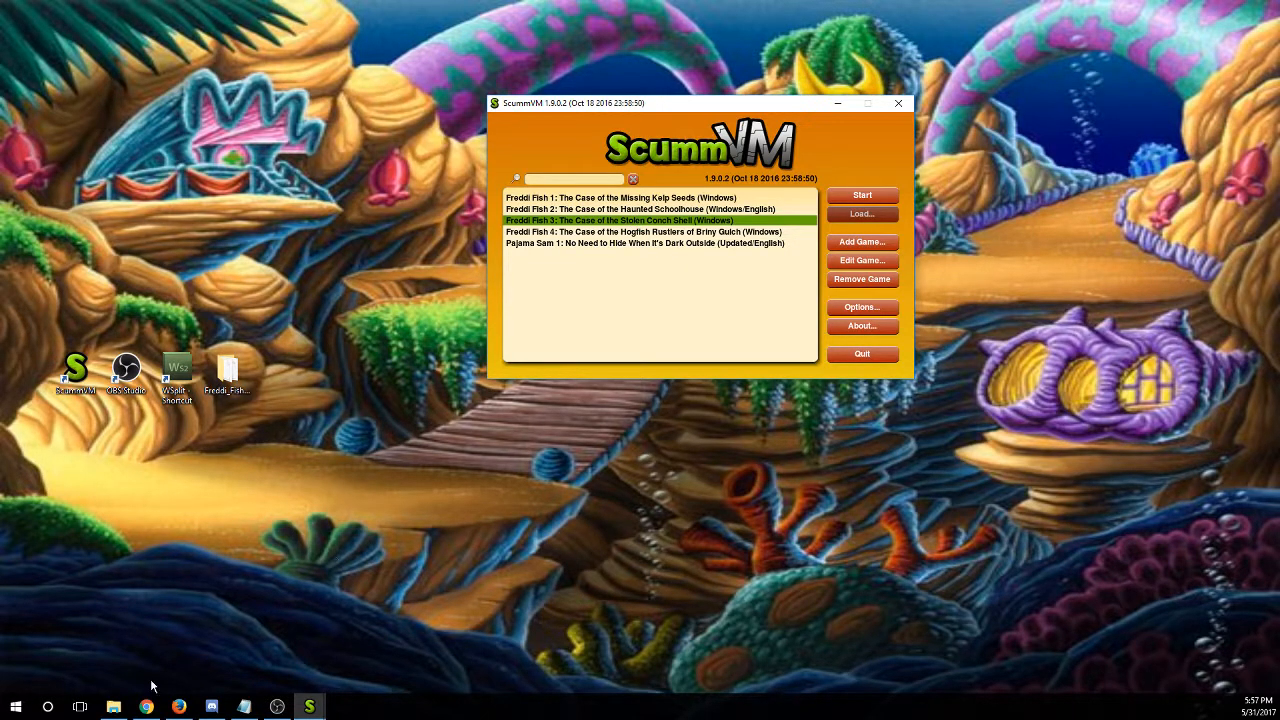
mouse_move(146, 707)
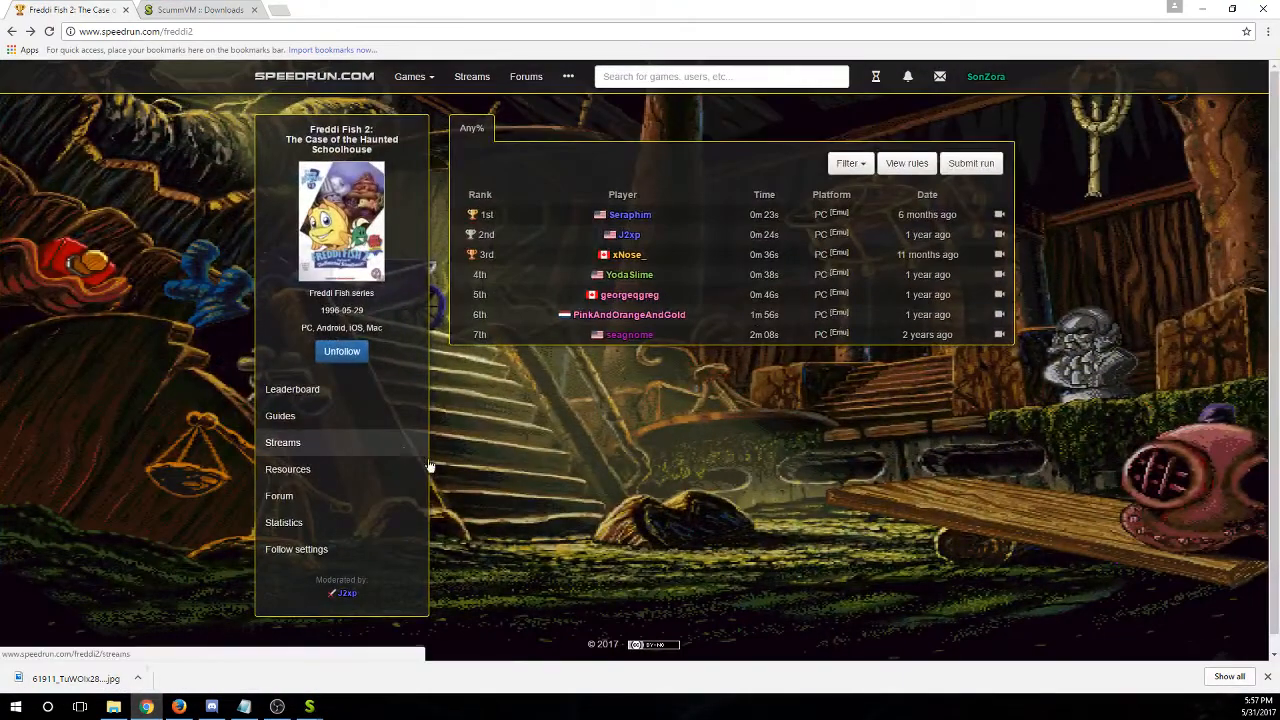
mouse_move(613, 488)
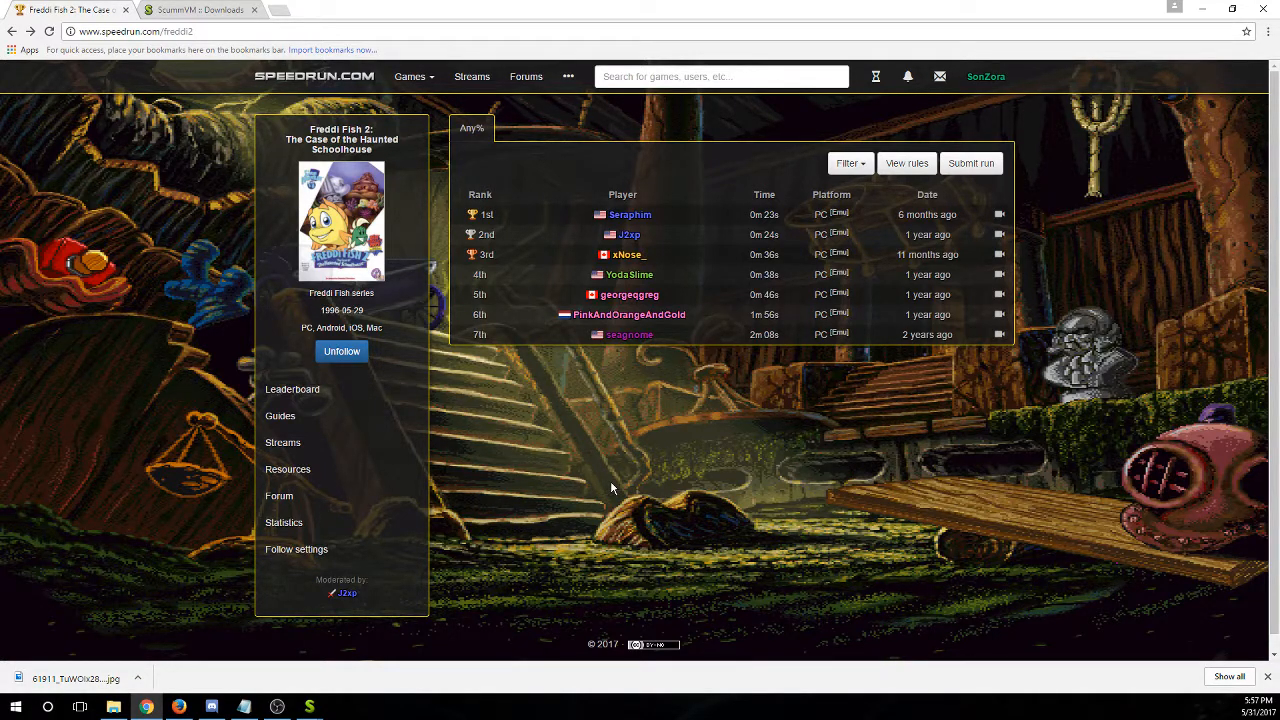
Open Resources from the Freddi Fish 2 speedrun.com sidebar
click(288, 469)
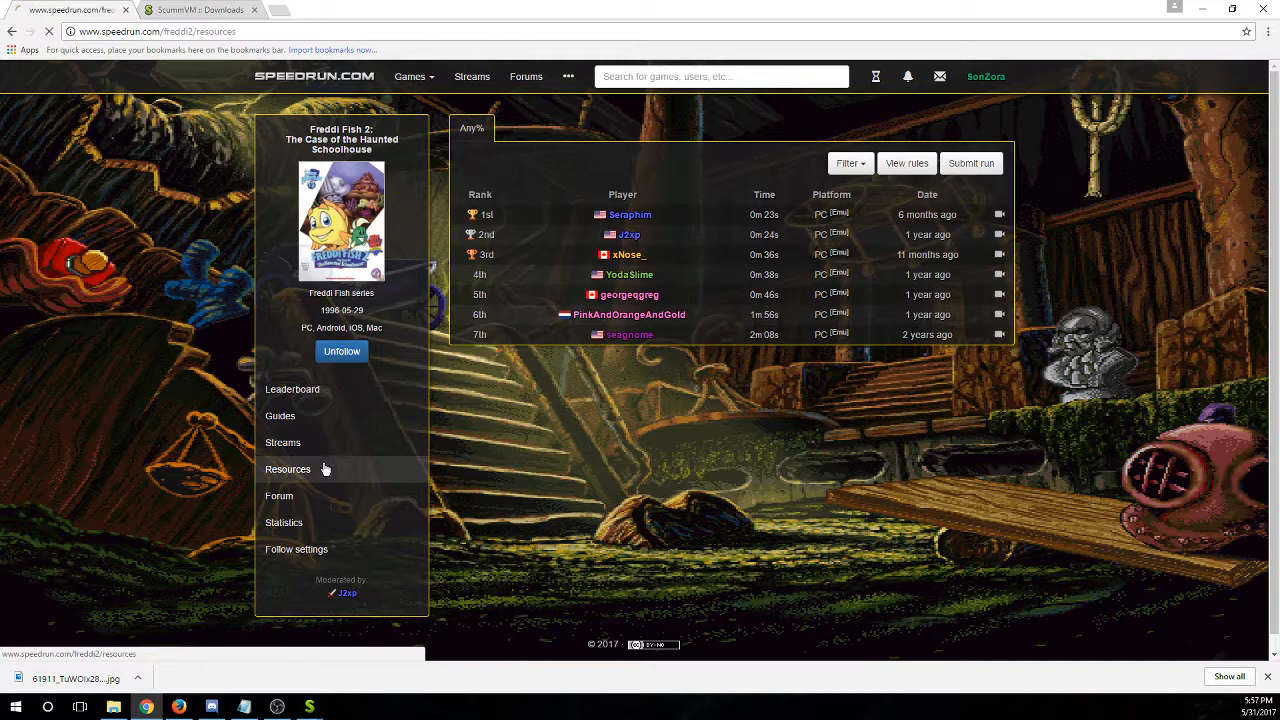
Review Freddi Fish 2's Steam and non-Steam save downloads on the Resources page
click(288, 469)
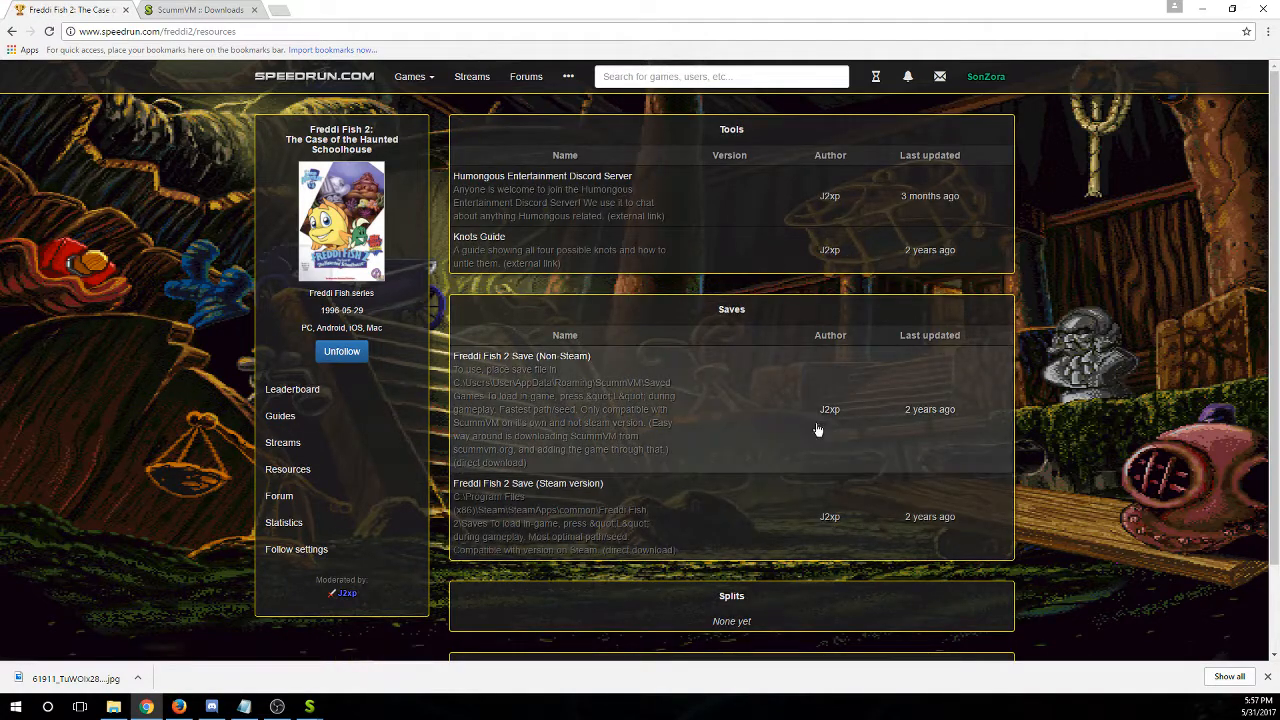
mouse_move(900, 463)
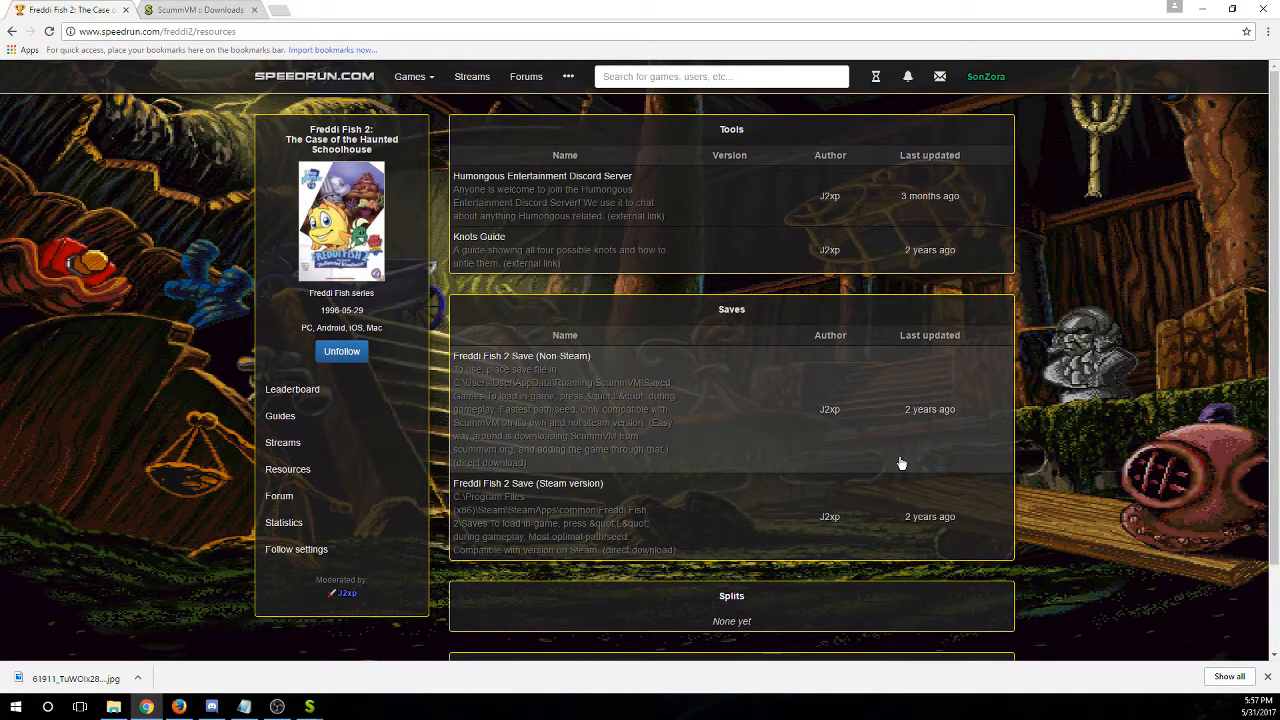
mouse_move(592, 421)
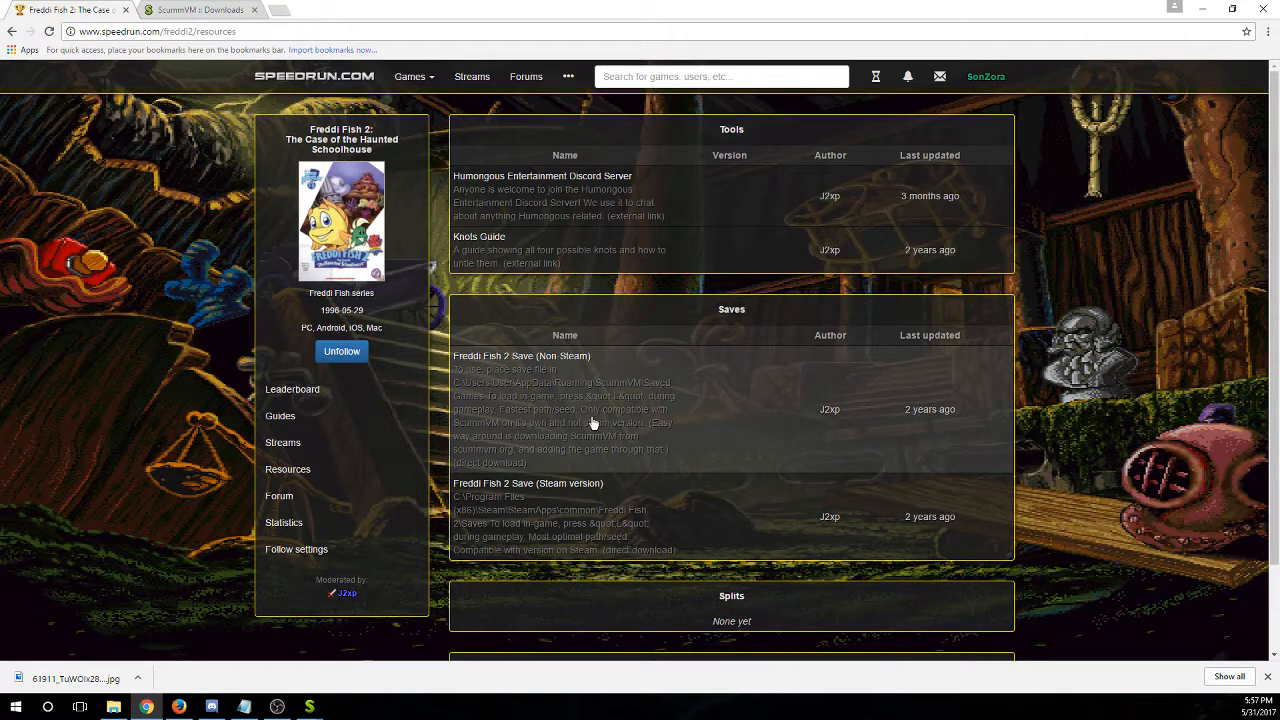
mouse_move(532, 356)
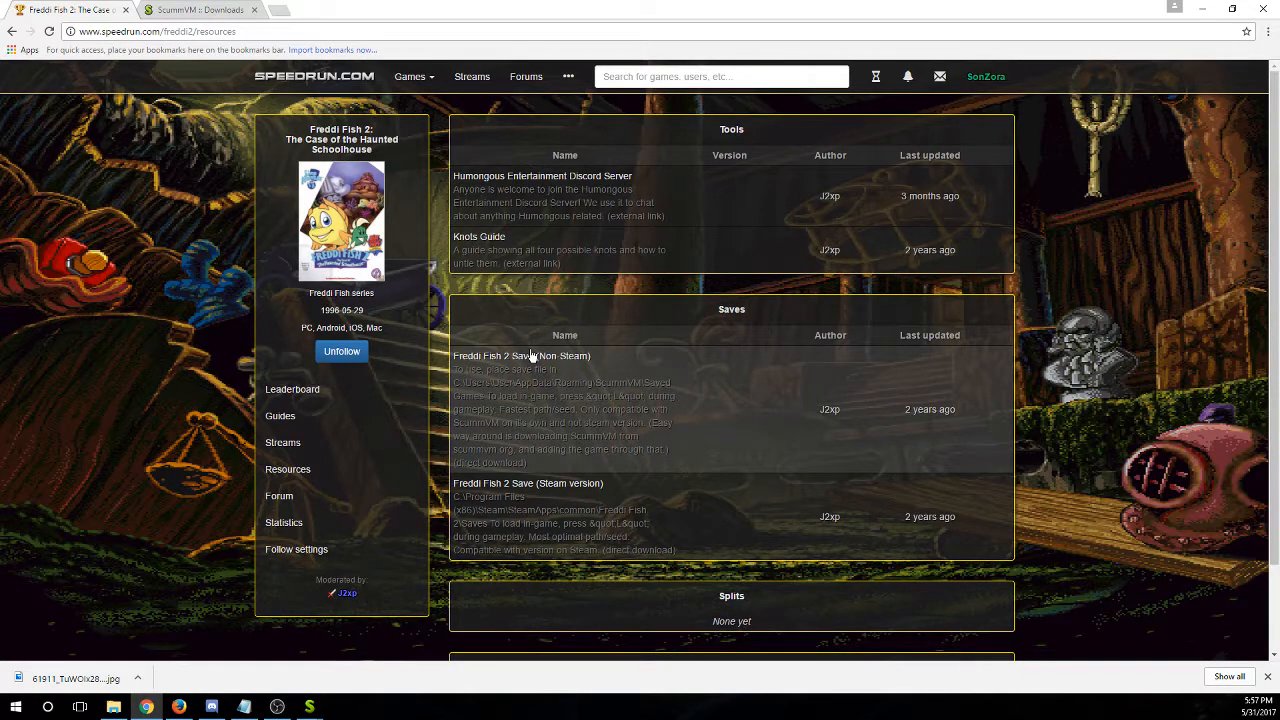
mouse_move(800, 415)
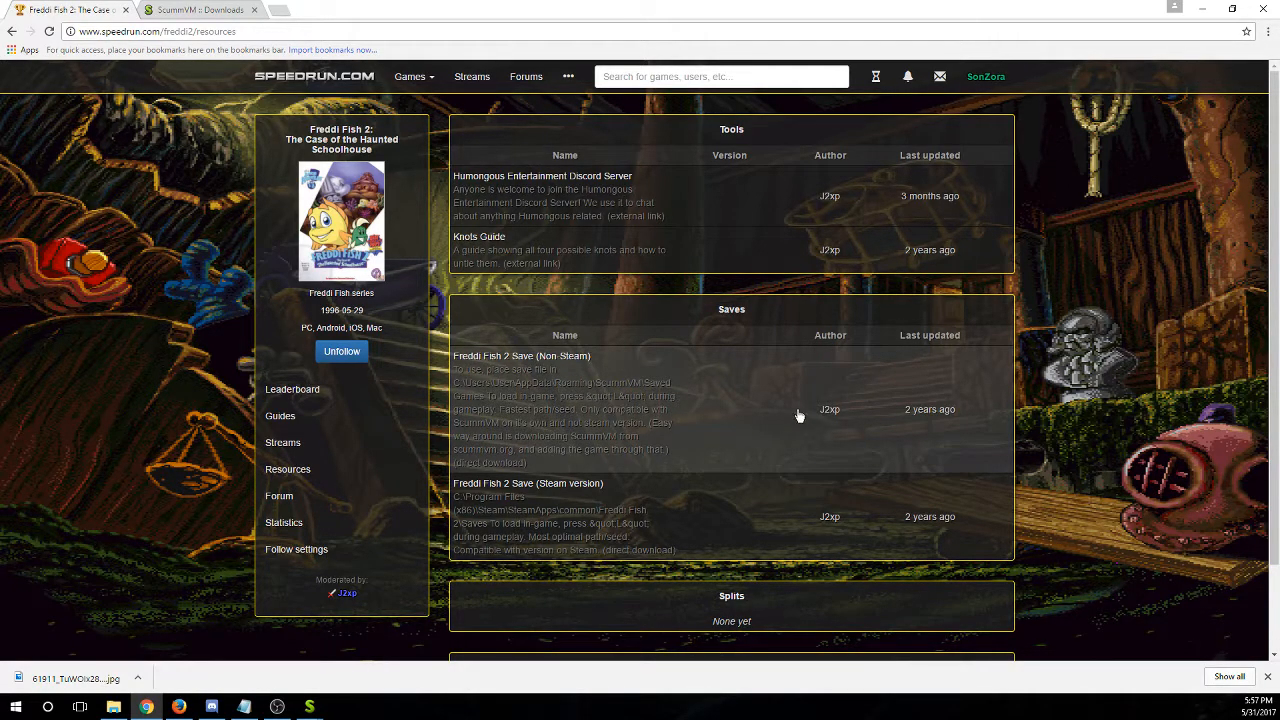
mouse_move(527, 483)
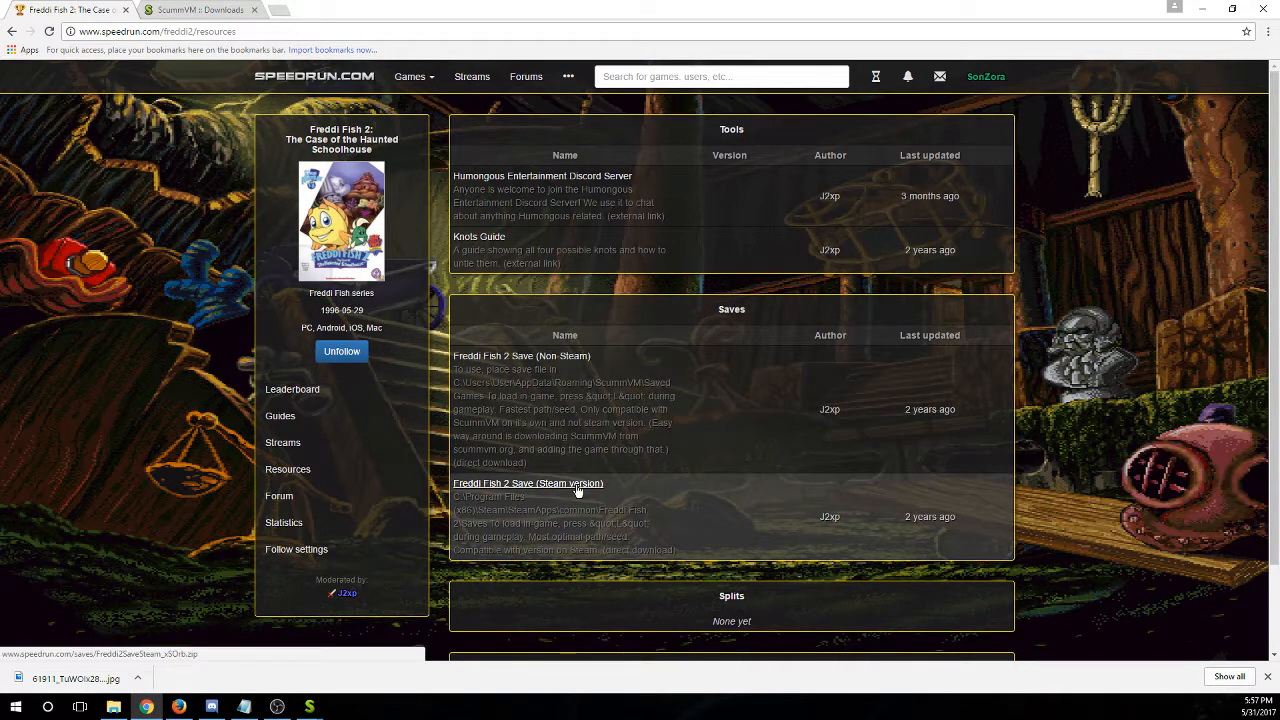
mouse_move(562, 395)
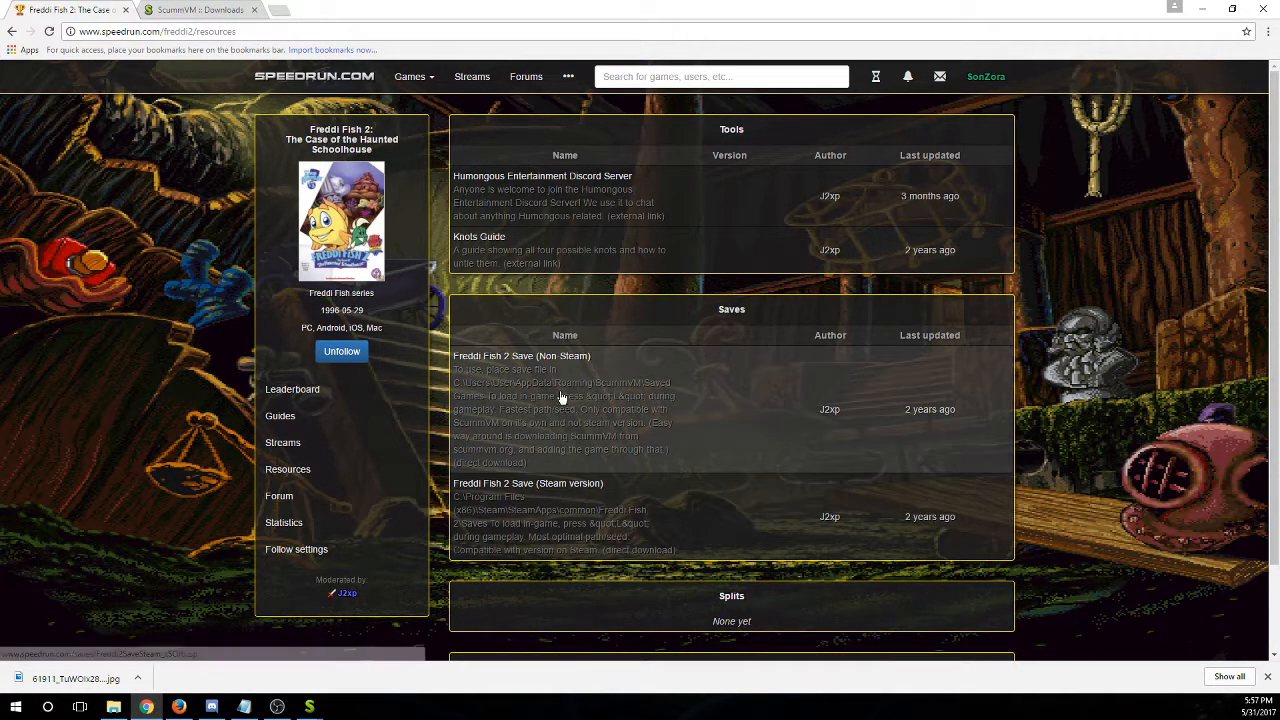
mouse_move(521, 356)
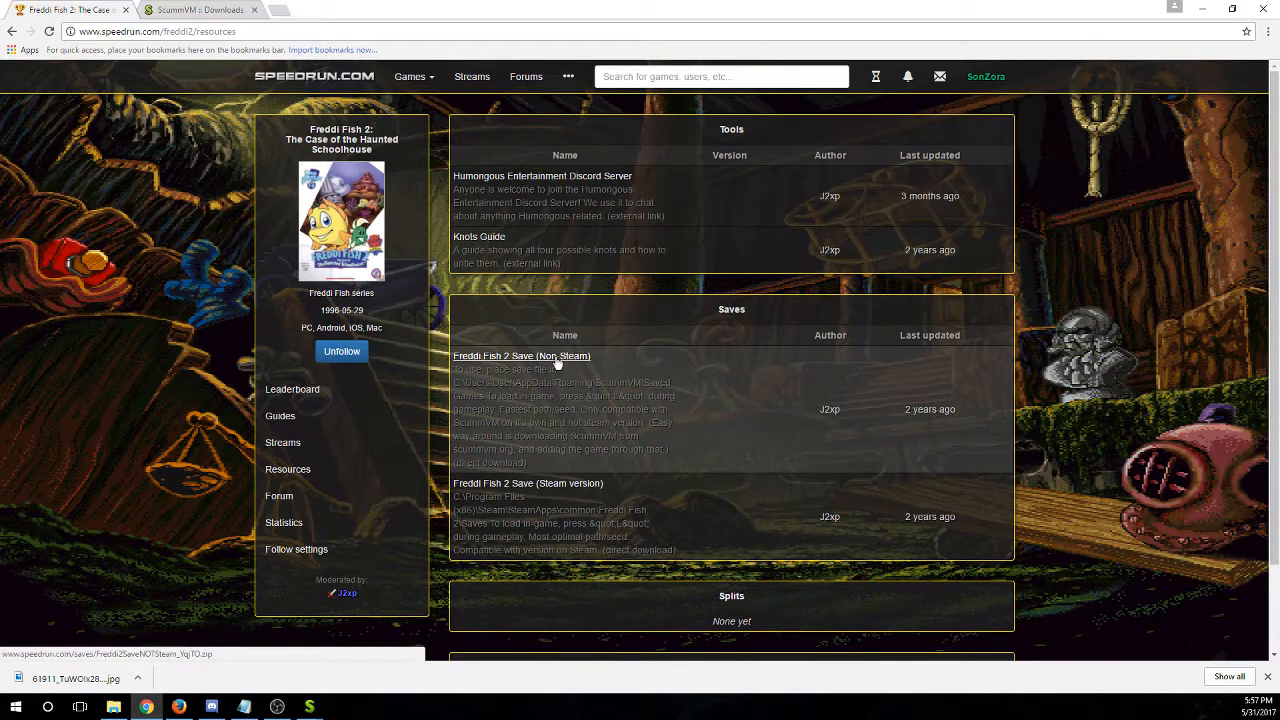
mouse_move(665, 435)
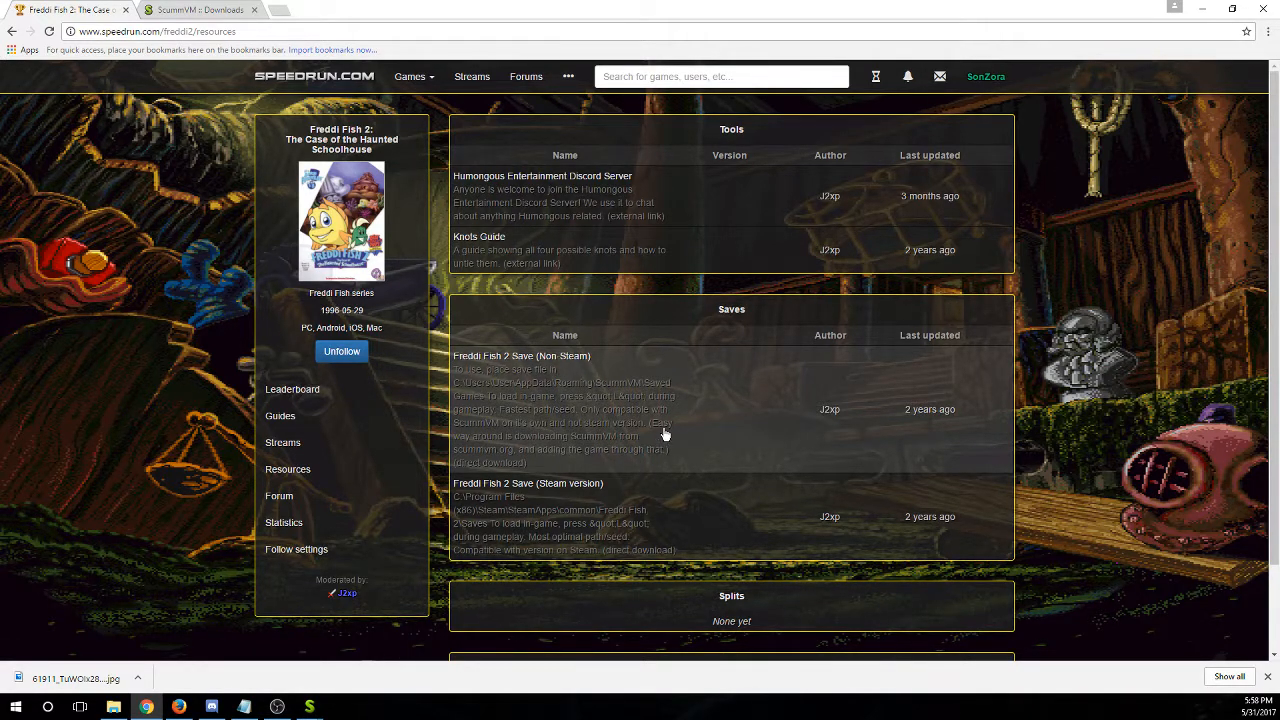
mouse_move(694, 411)
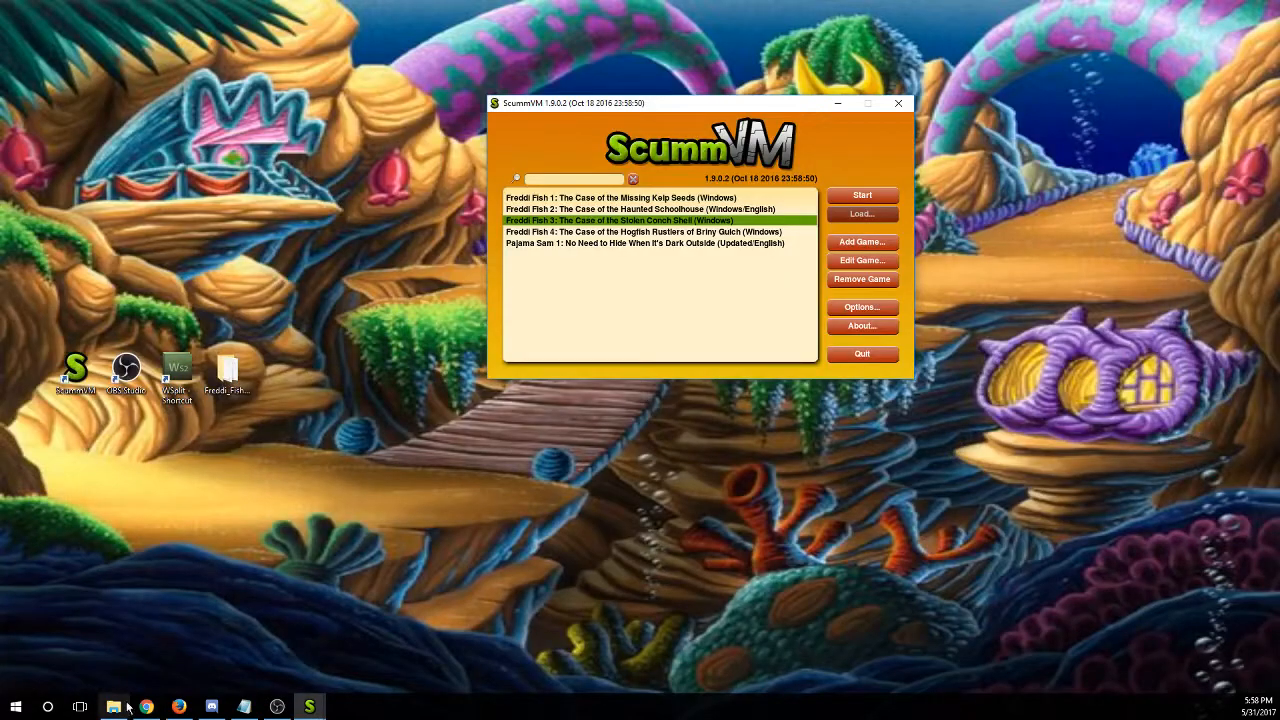
Open C:\Program Files (x86)\Steam\steamapps\common\Freddi Fish 1\Saves in File Explorer
click(114, 707)
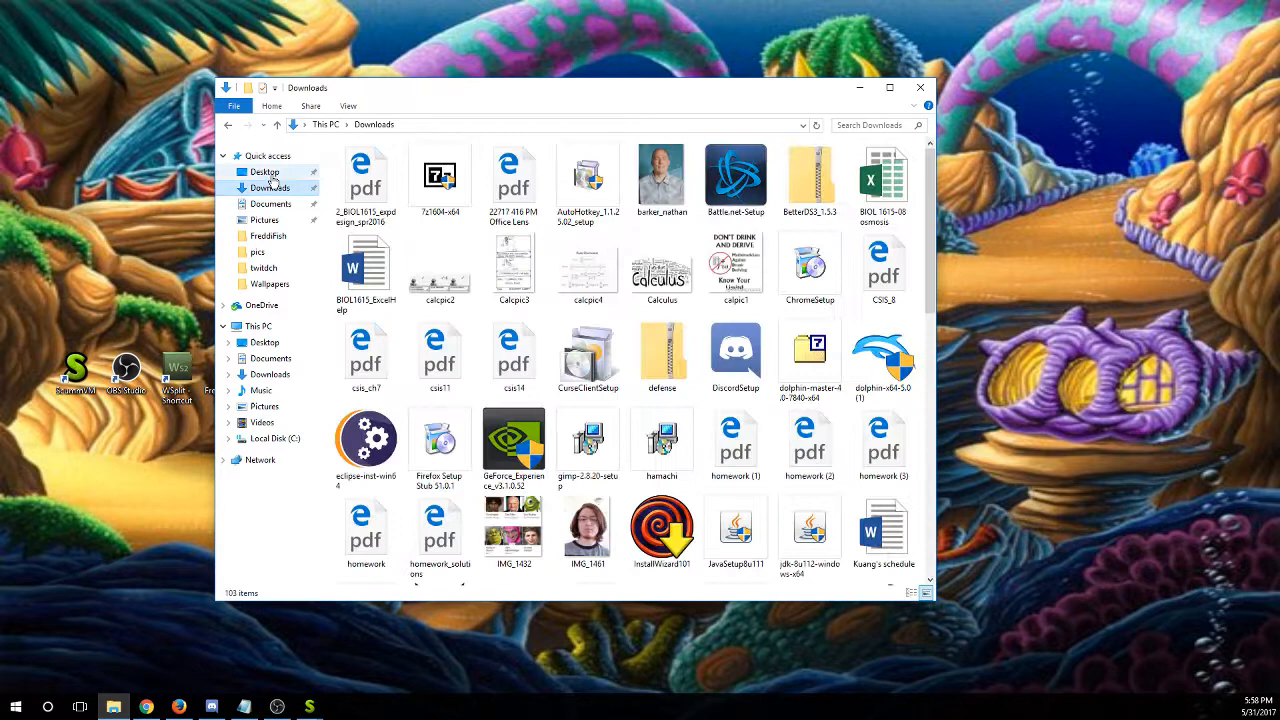
click(258, 326)
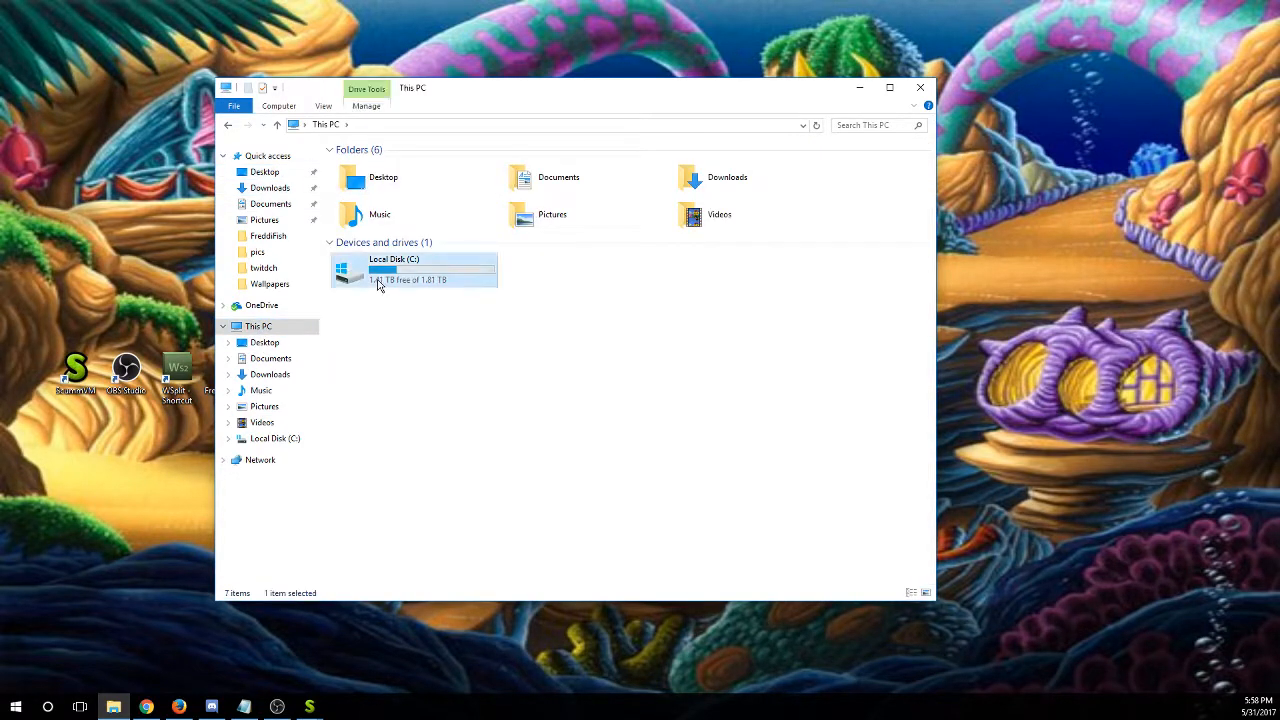
double_click(380, 270)
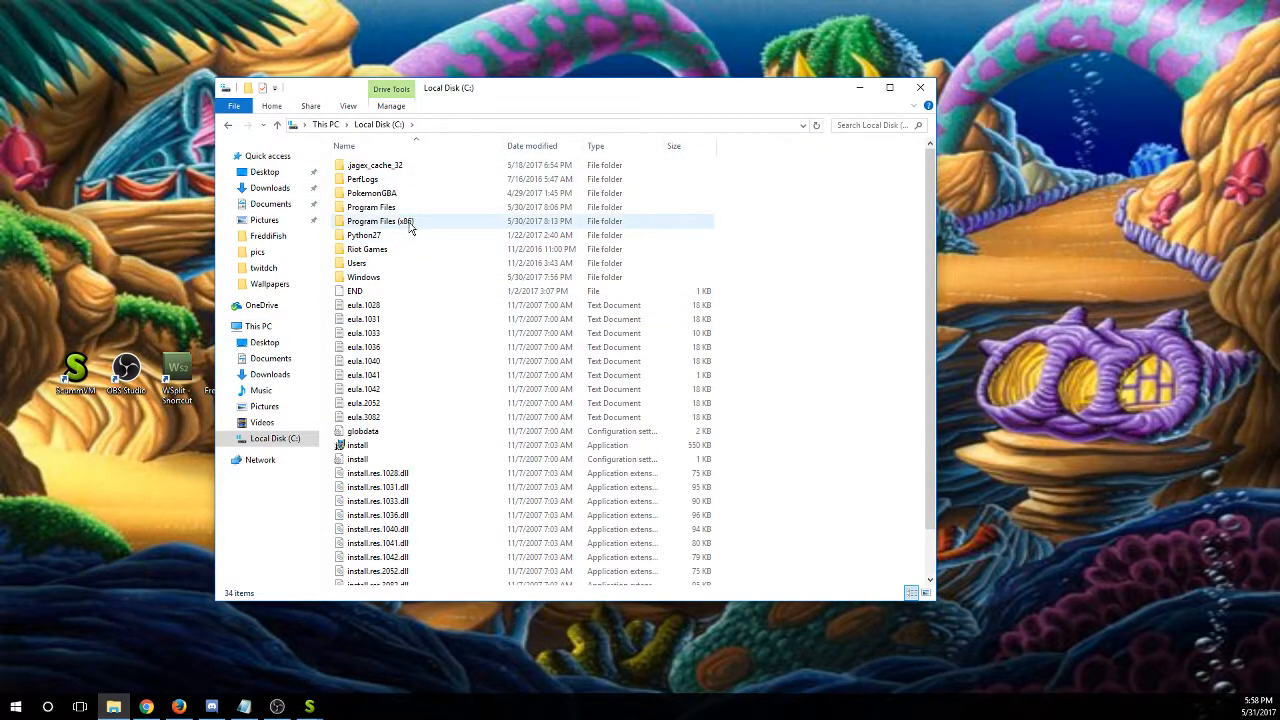
double_click(379, 221)
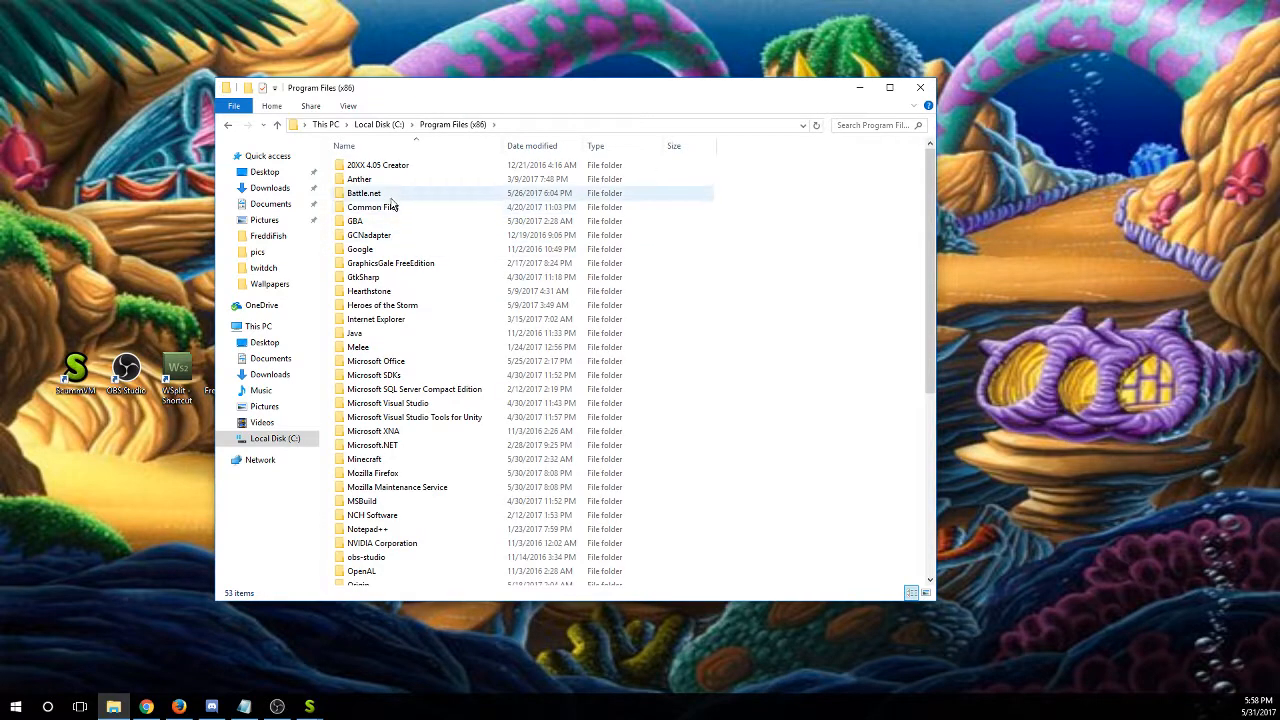
scroll(down, 3)
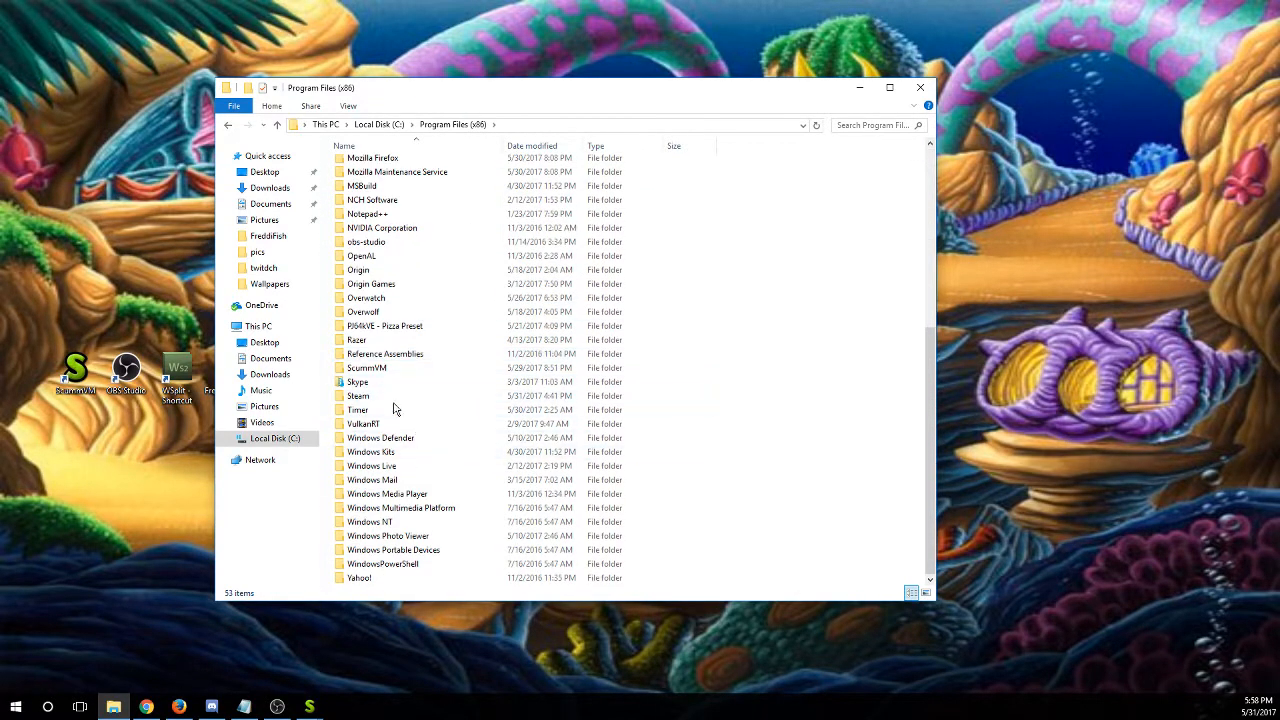
double_click(358, 395)
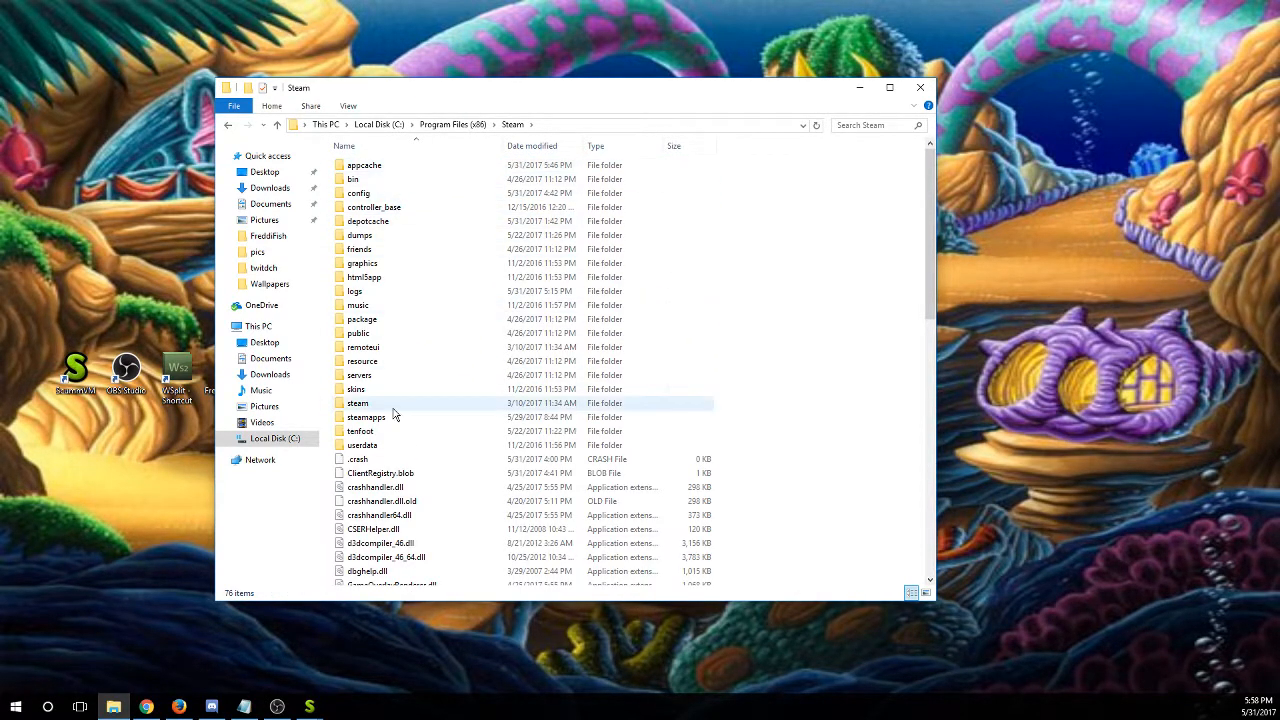
double_click(366, 416)
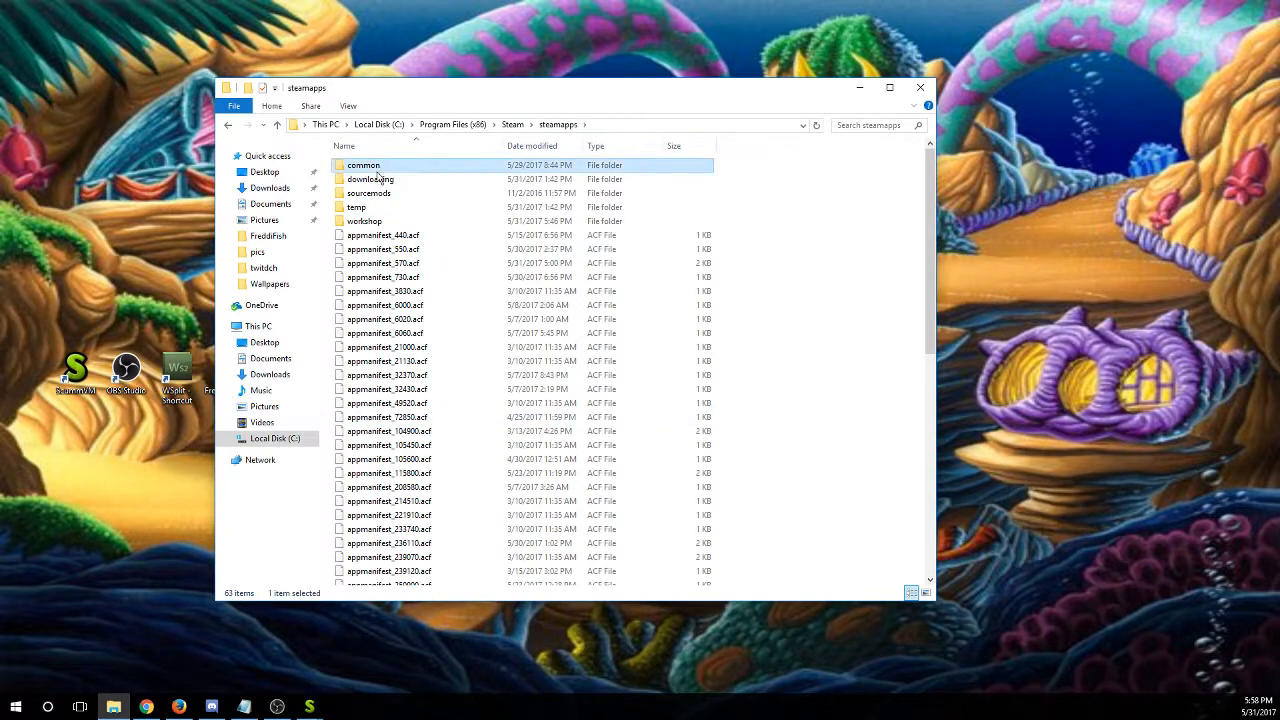
double_click(363, 165)
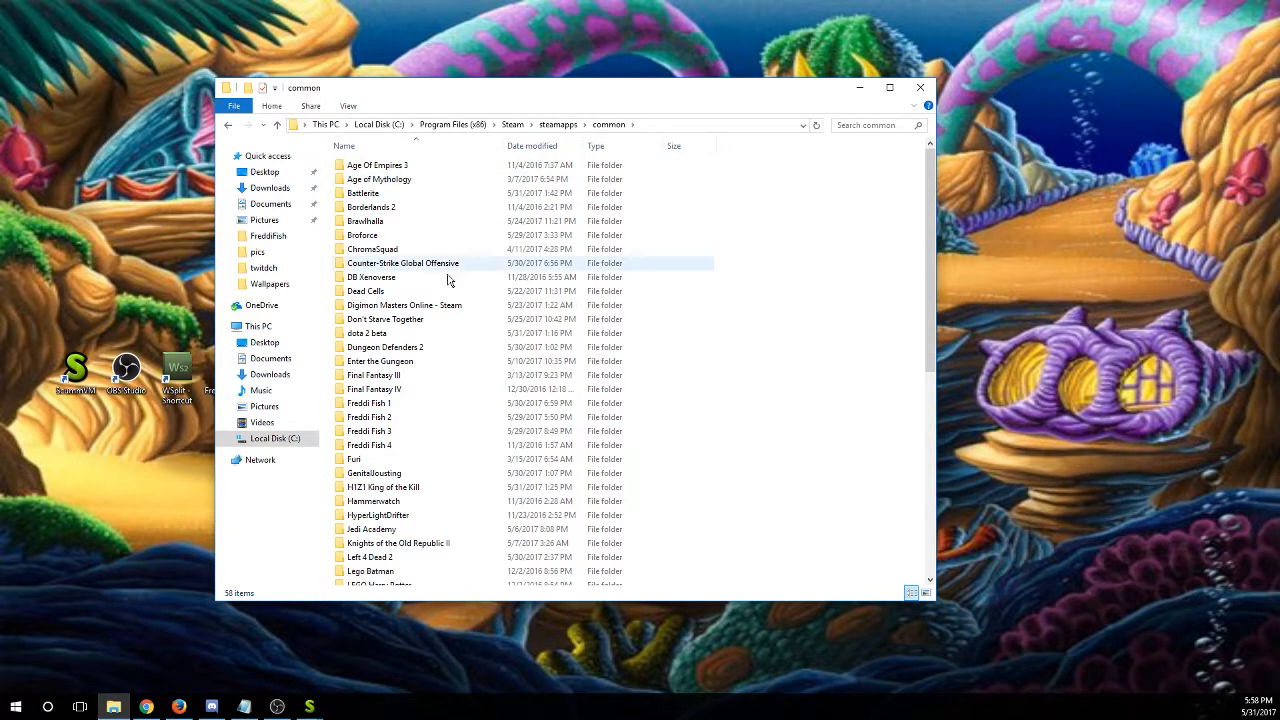
double_click(369, 403)
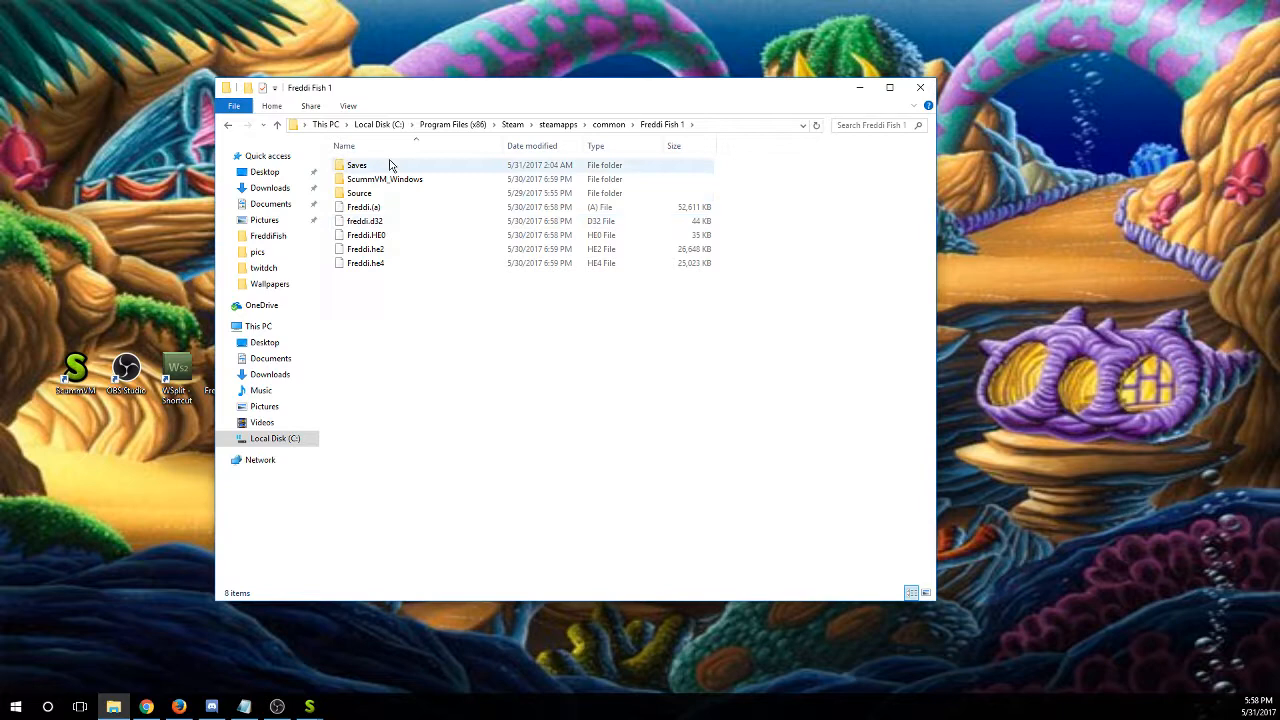
double_click(356, 164)
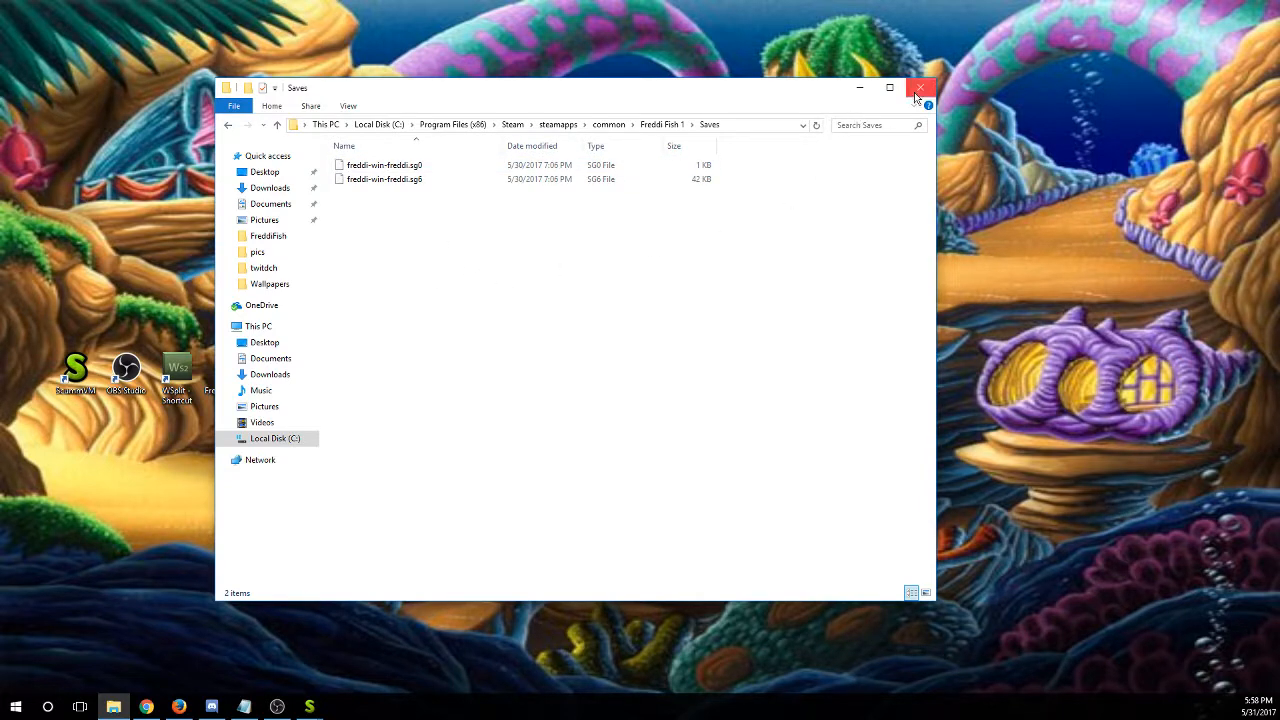
Close the File Explorer Saves window
click(919, 88)
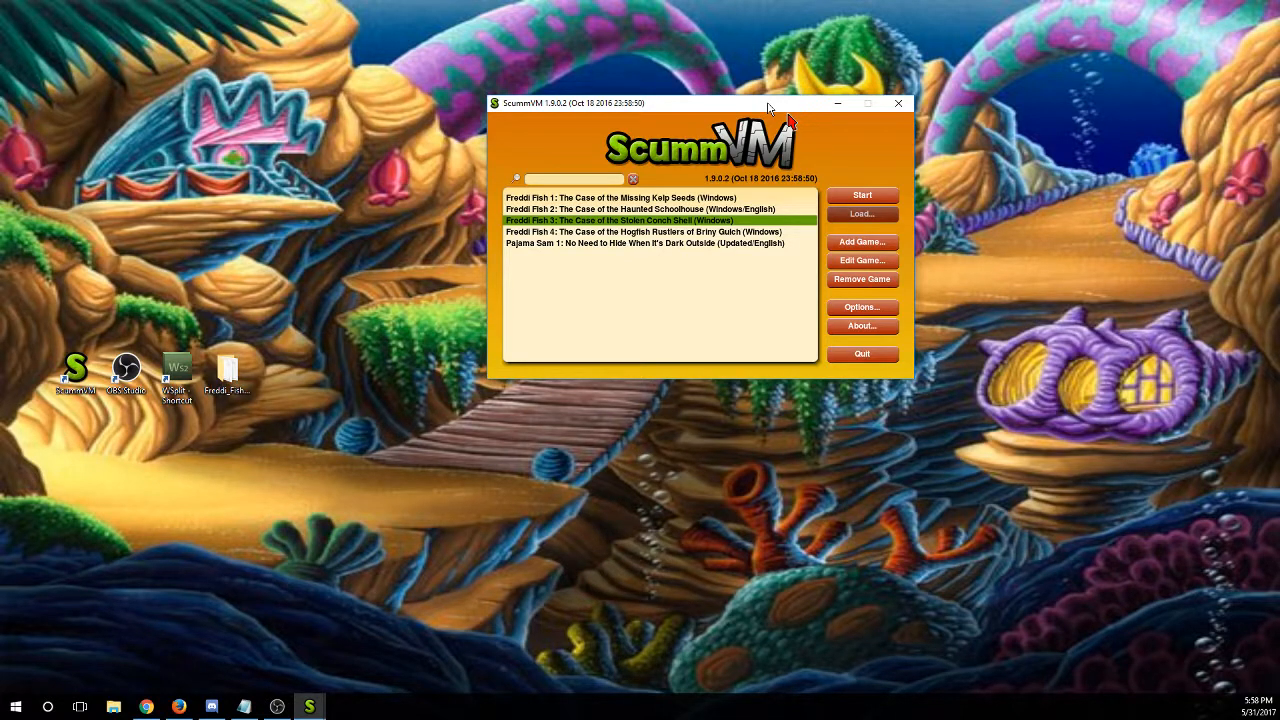
mouse_move(790, 122)
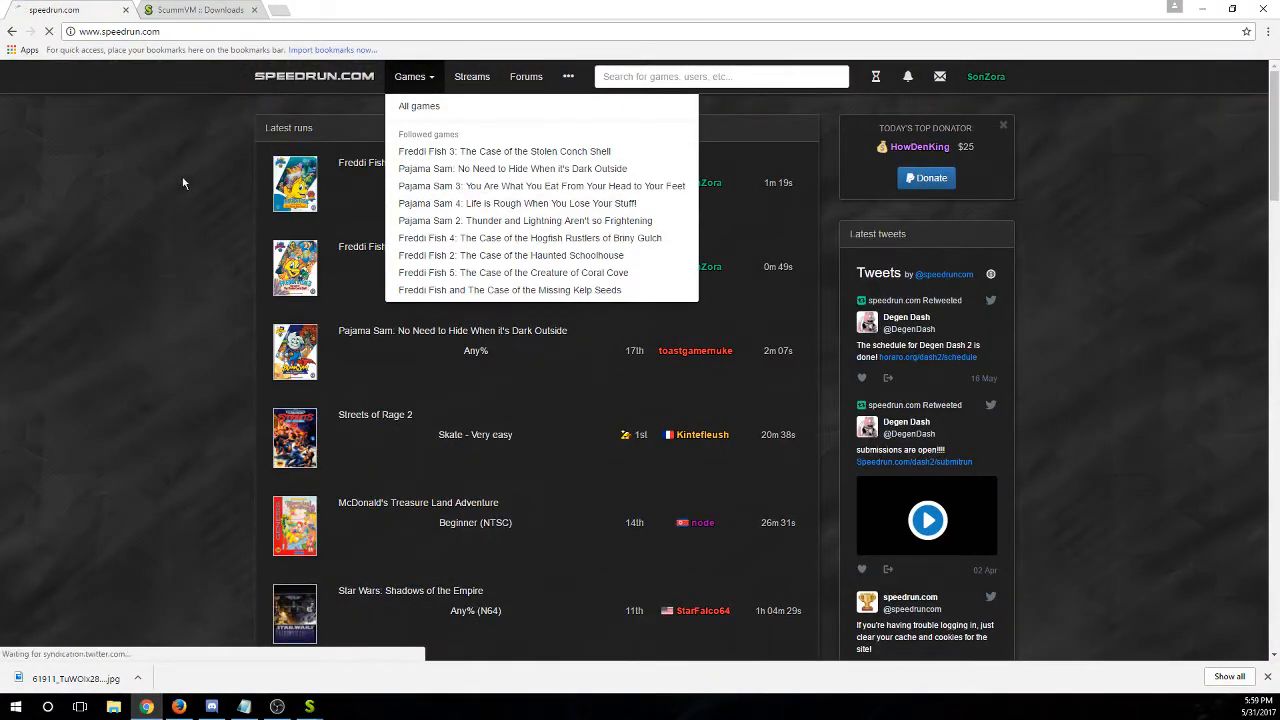
Open the Missing Kelp Seeds game page on speedrun.com, then its Resources section
click(509, 290)
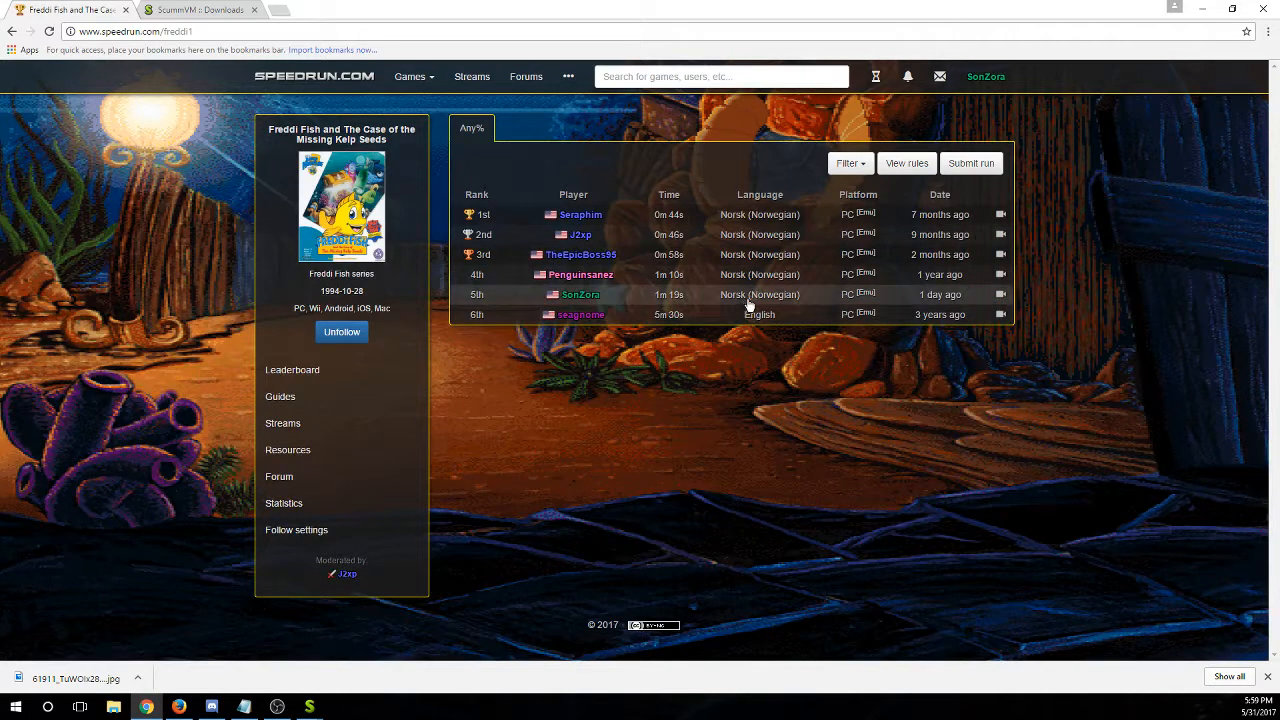
mouse_move(733, 289)
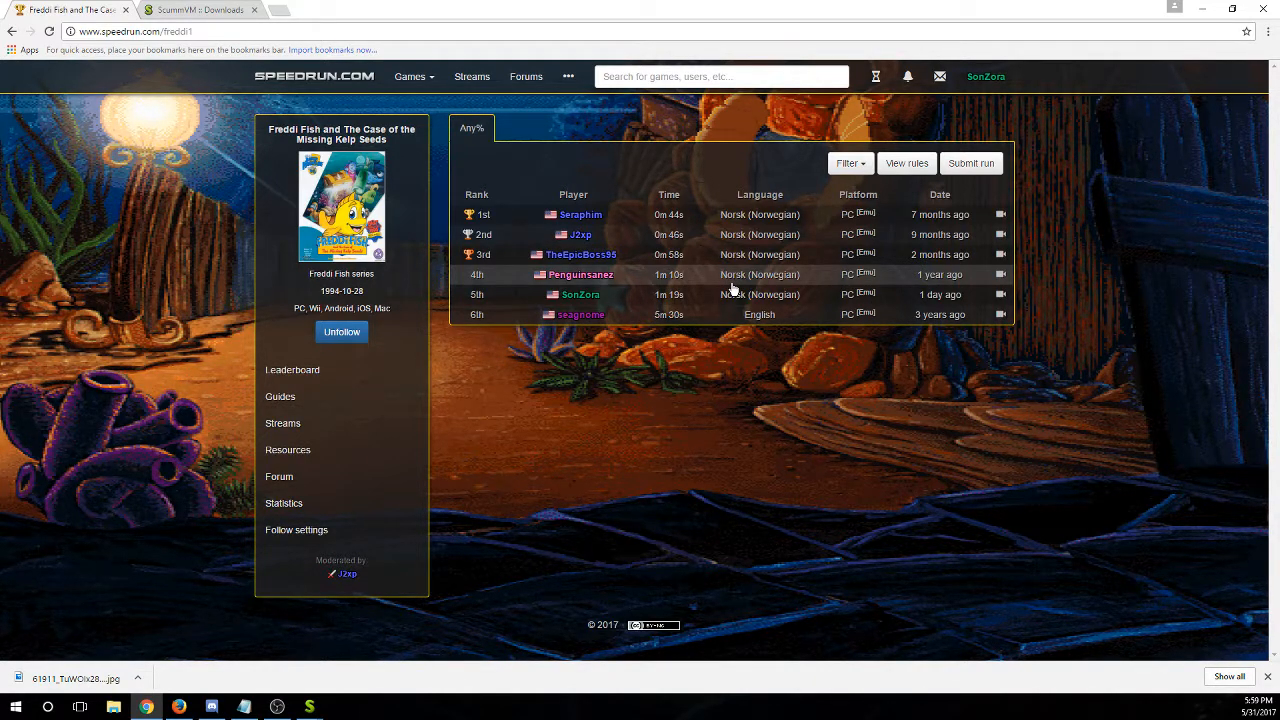
mouse_move(735, 285)
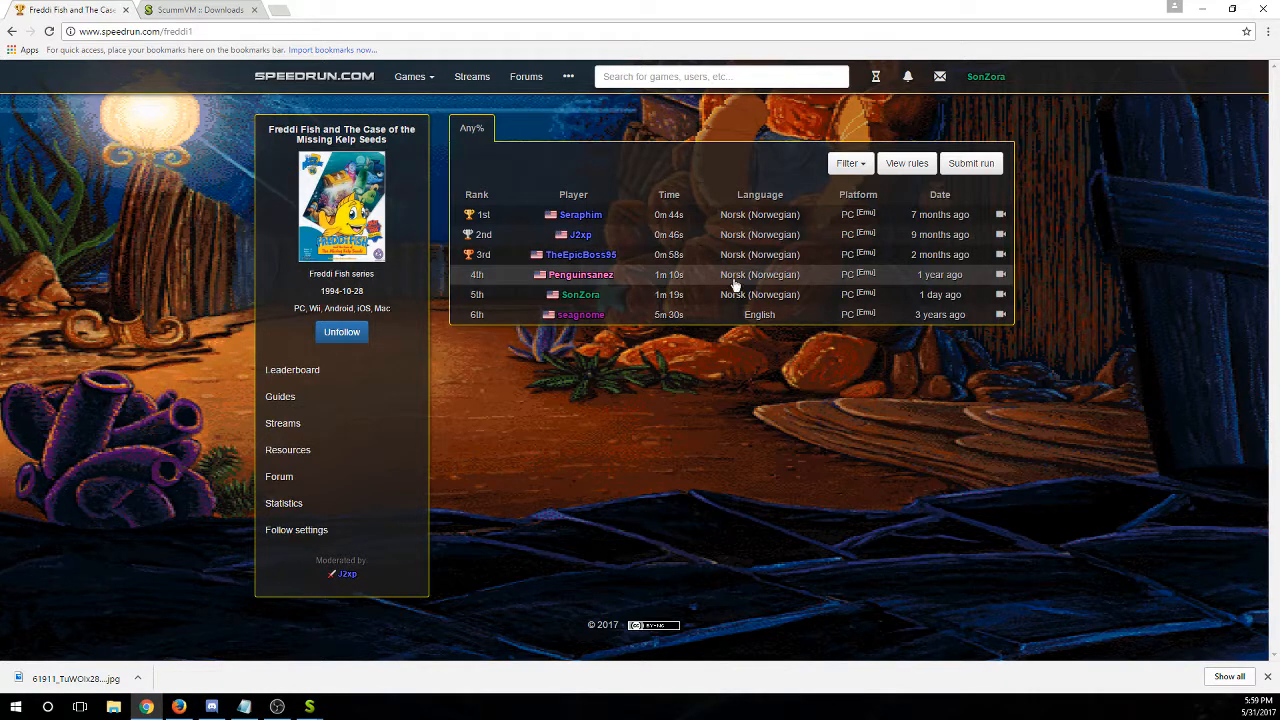
mouse_move(715, 299)
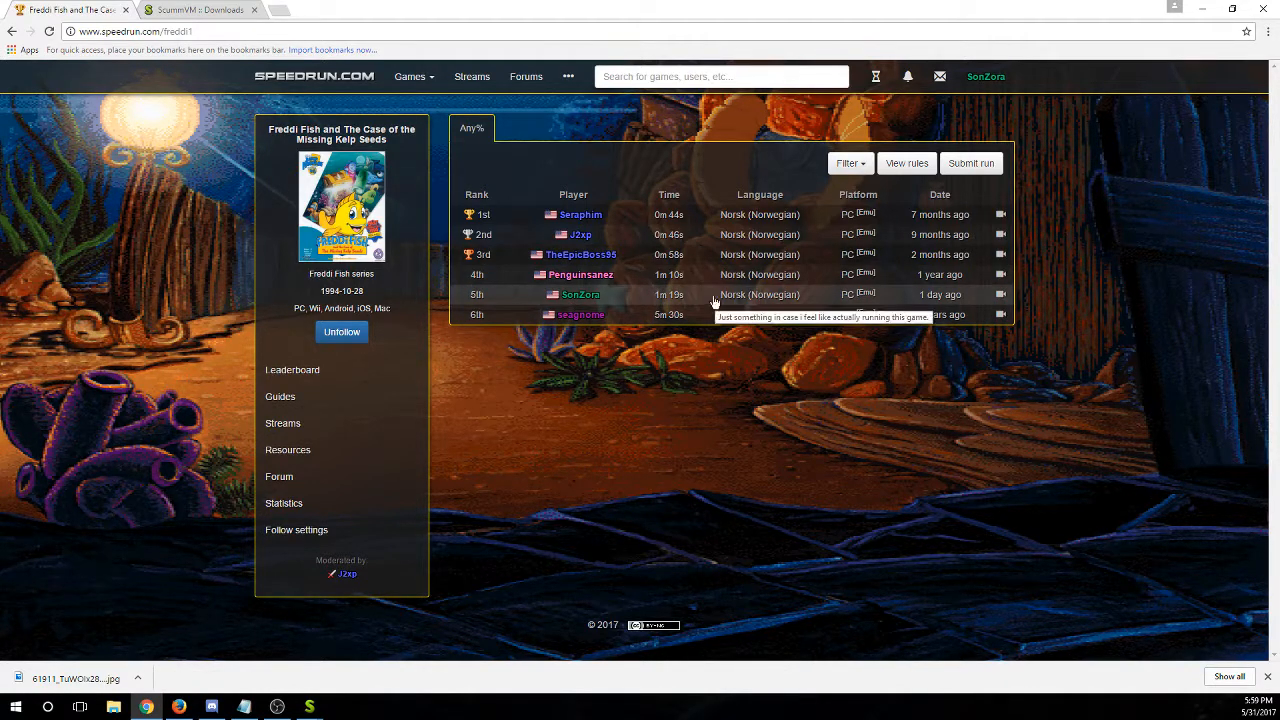
mouse_move(878, 377)
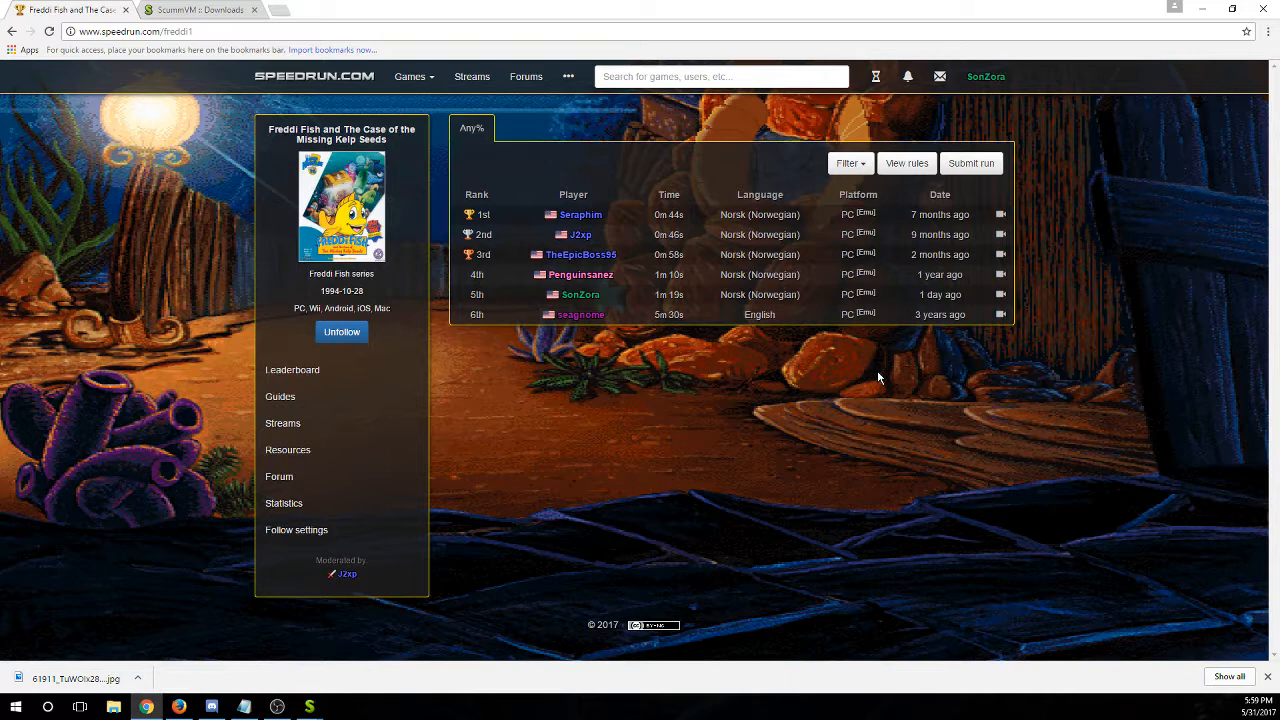
mouse_move(790, 375)
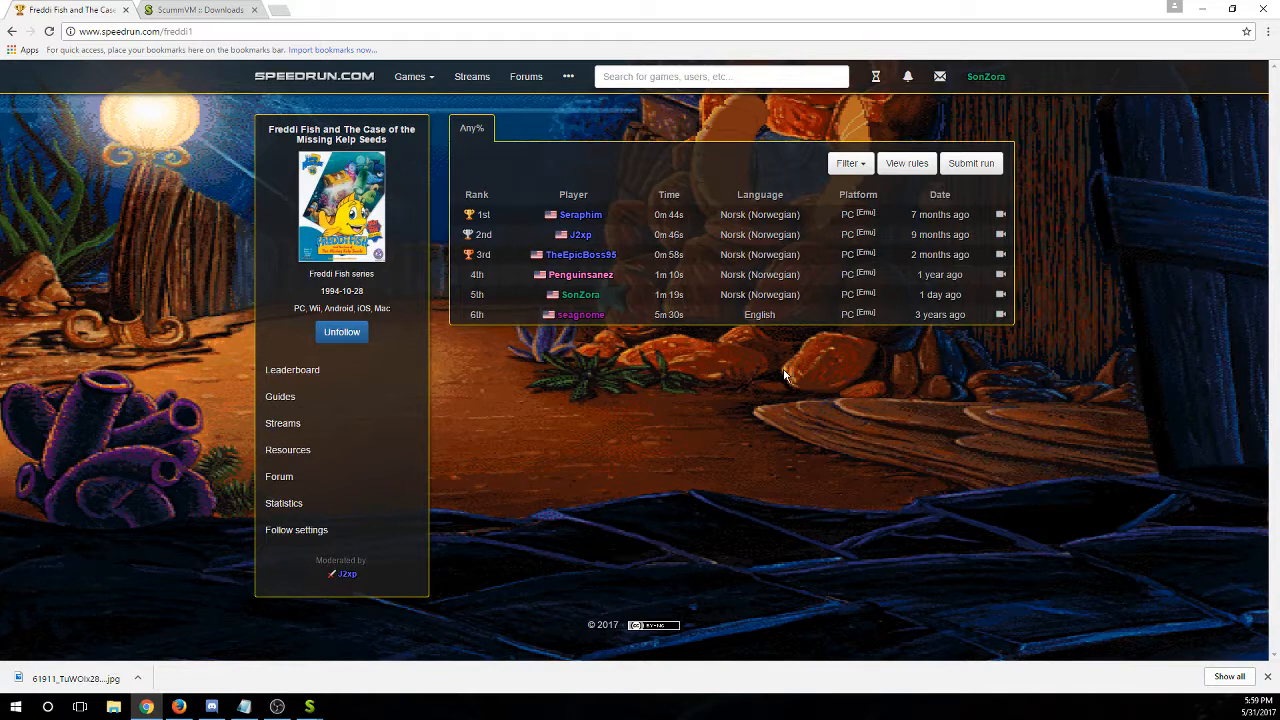
mouse_move(828, 356)
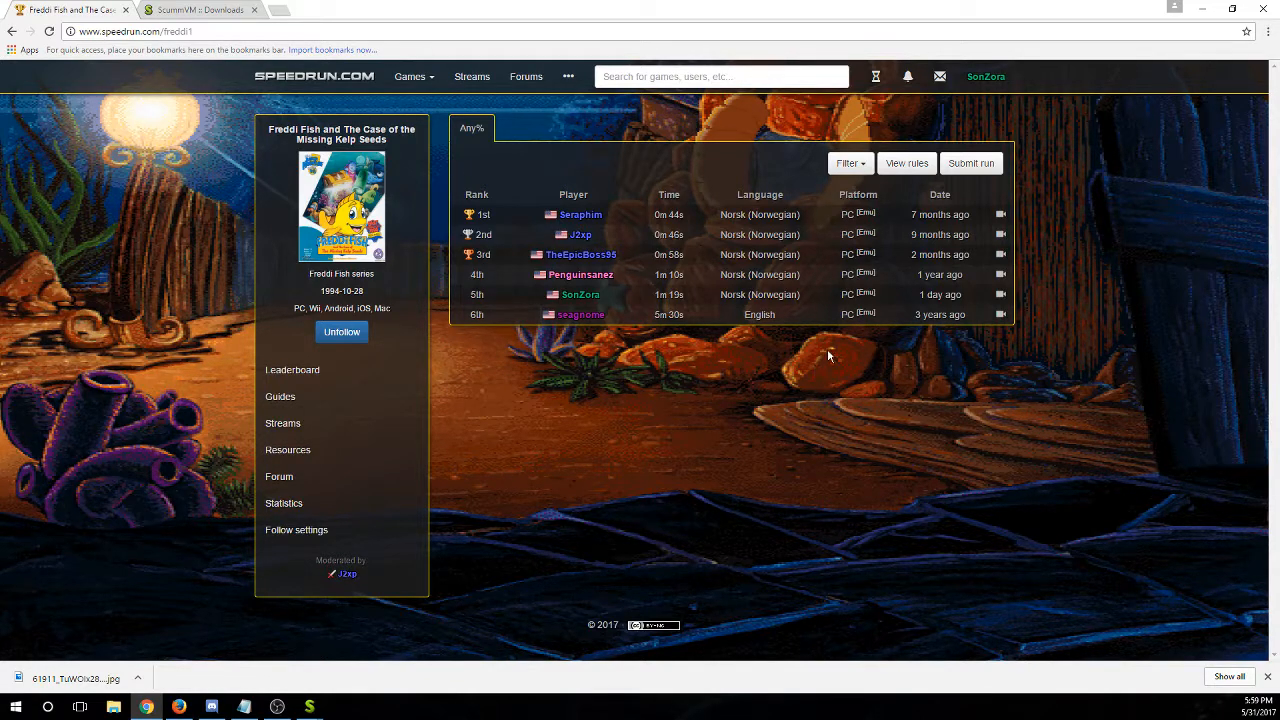
click(200, 10)
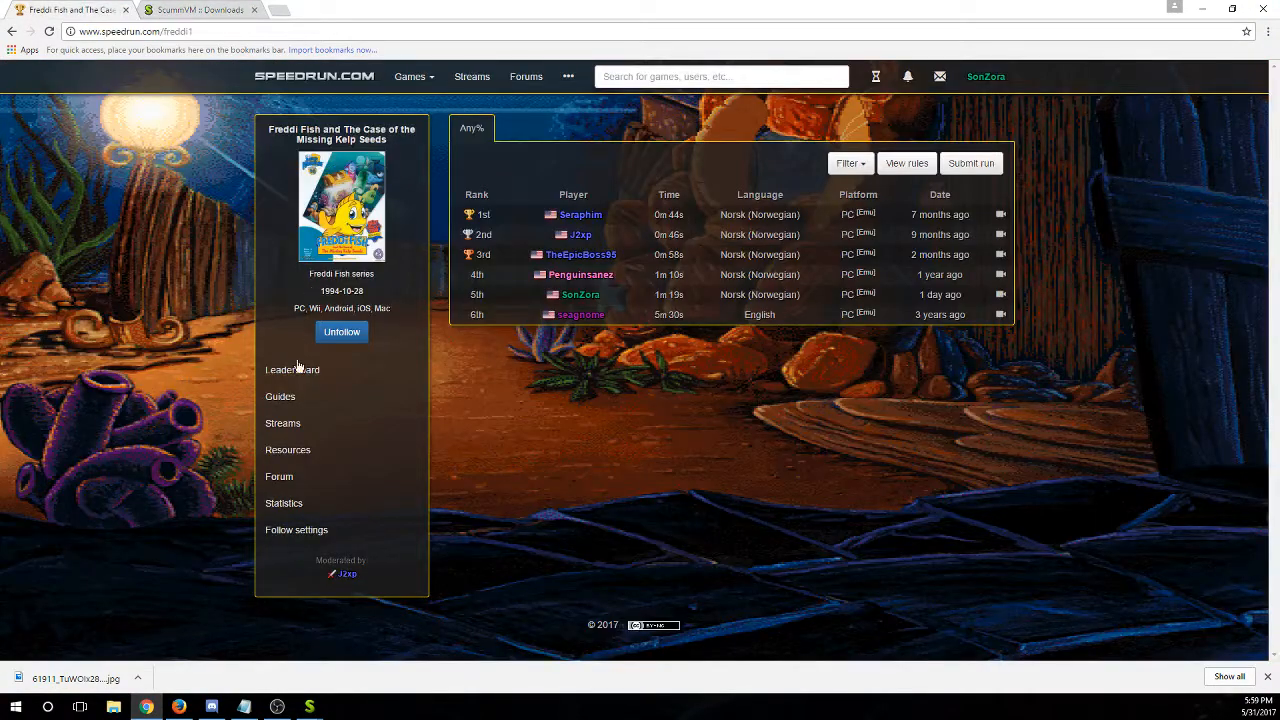
click(288, 449)
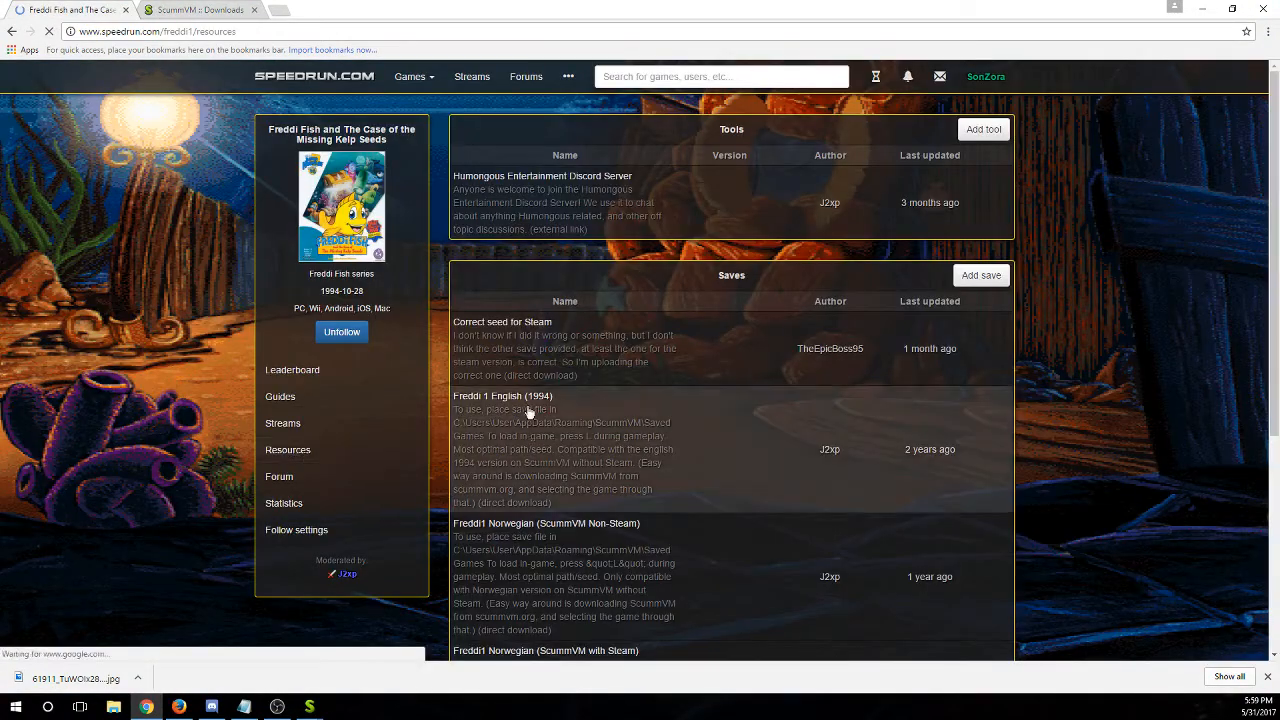
Scroll through the Freddi Fish 1 Steam, English and Norwegian save downloads
scroll(down, 3)
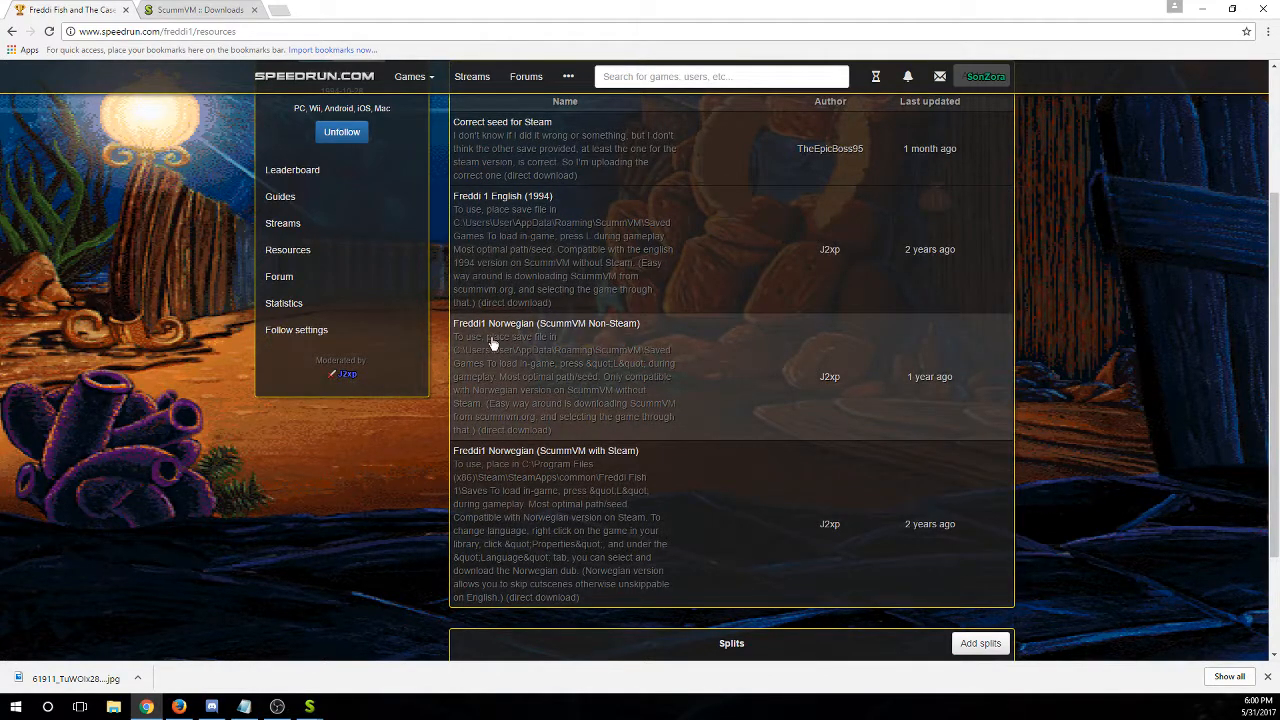
mouse_move(630, 405)
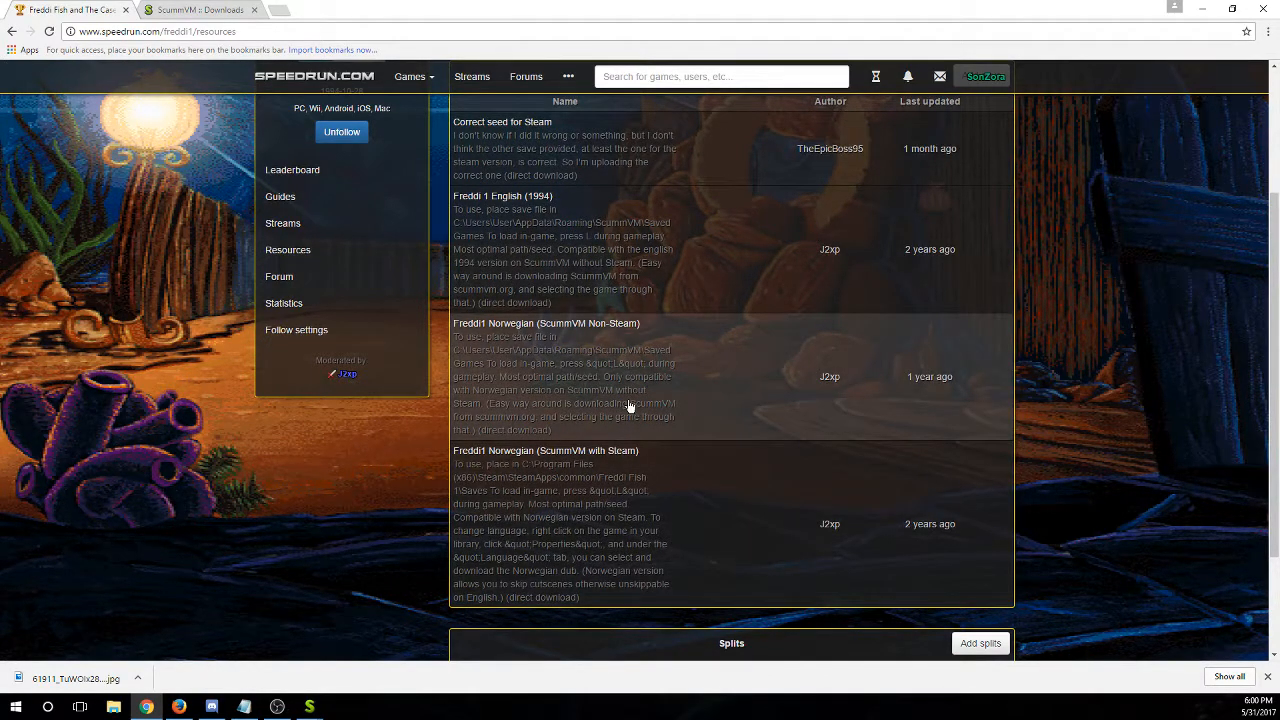
scroll(up, 3)
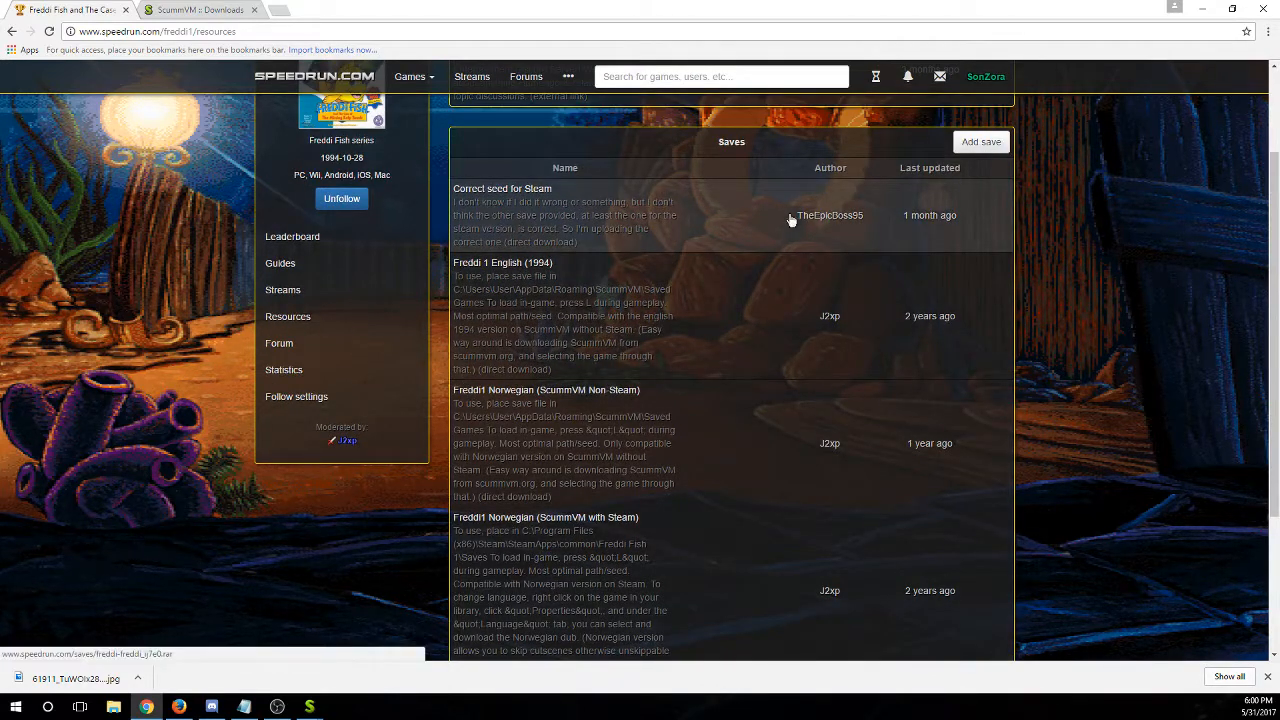
mouse_move(640, 255)
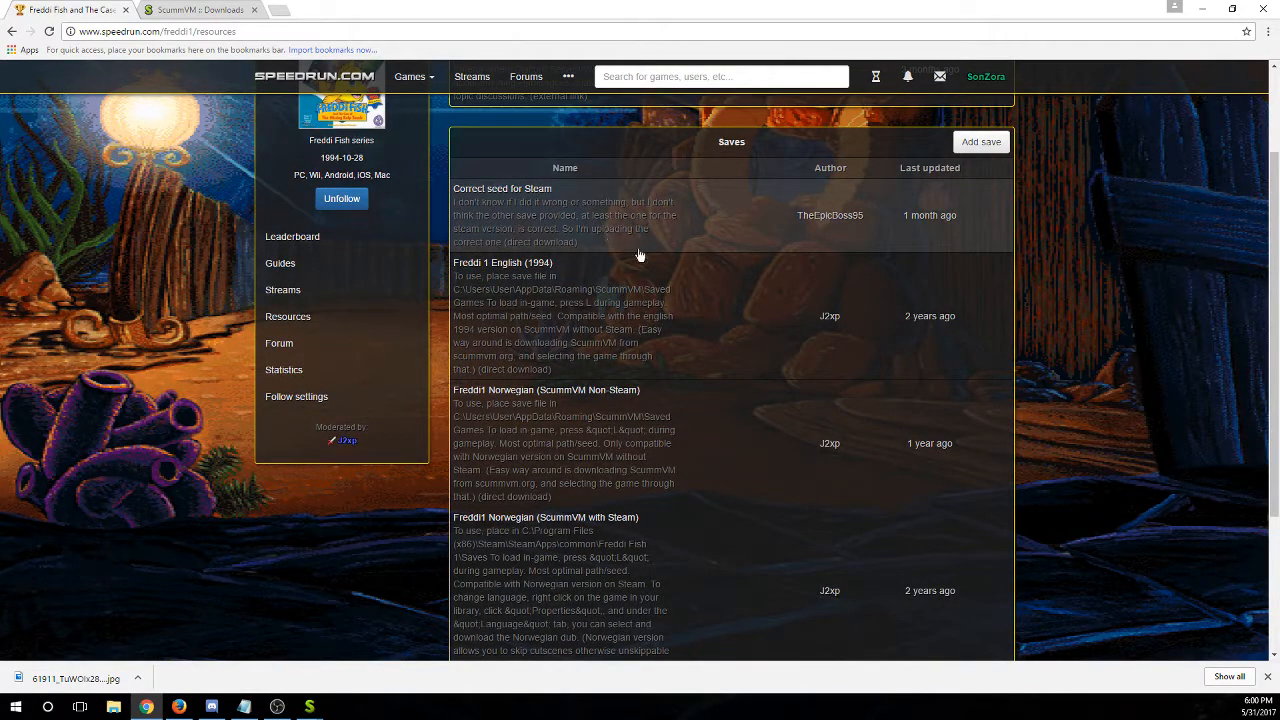
mouse_move(478, 200)
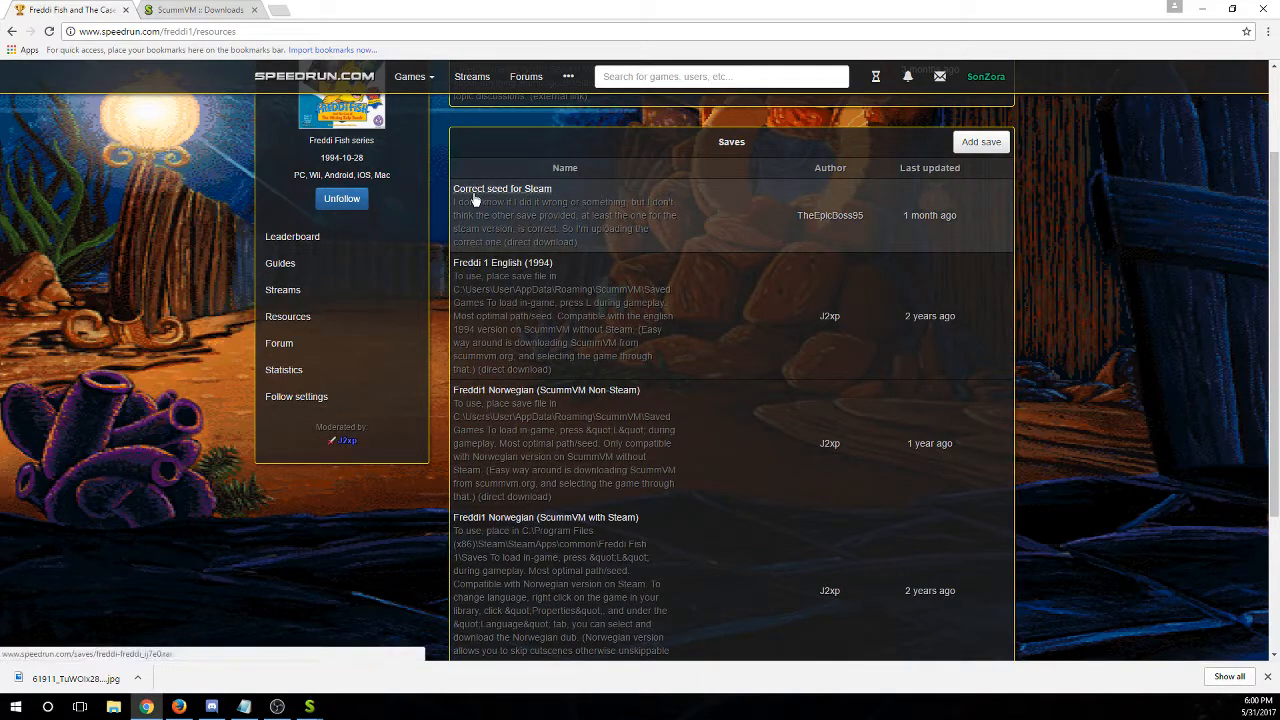
mouse_move(690, 388)
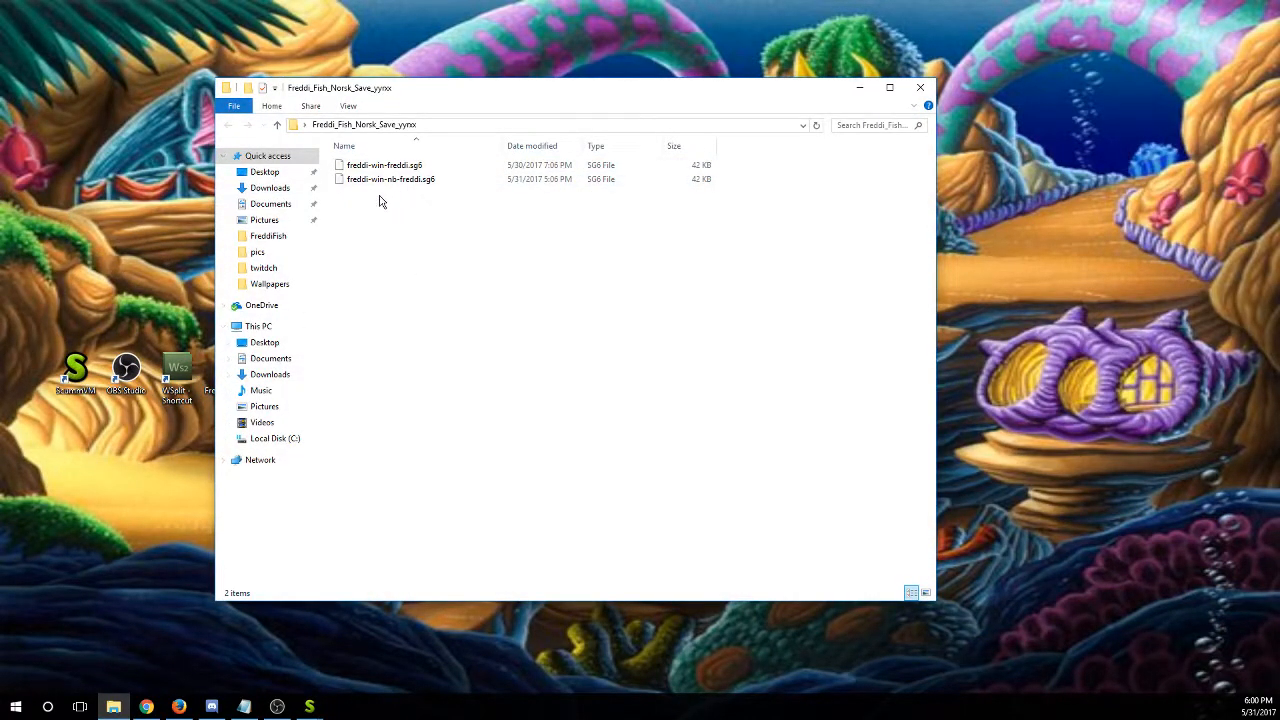
Select the freddi-win-mb-freddi.sg6 save file in File Explorer
click(390, 179)
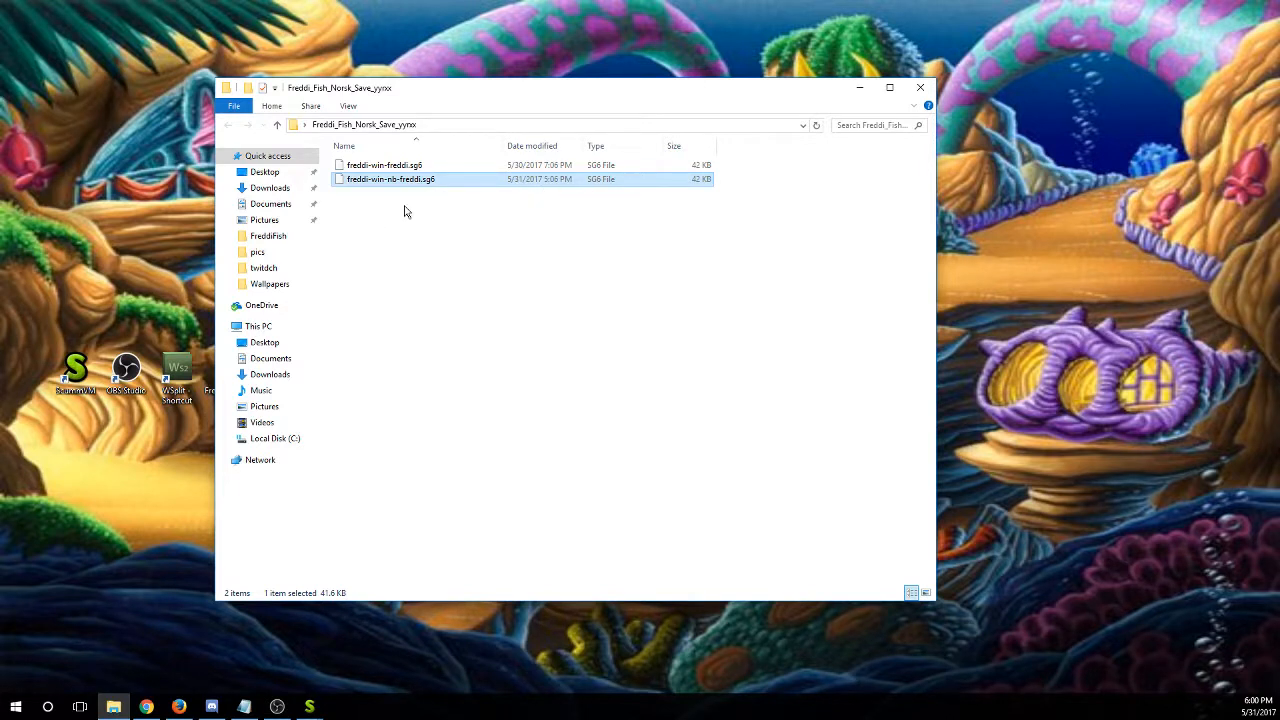
mouse_move(391, 191)
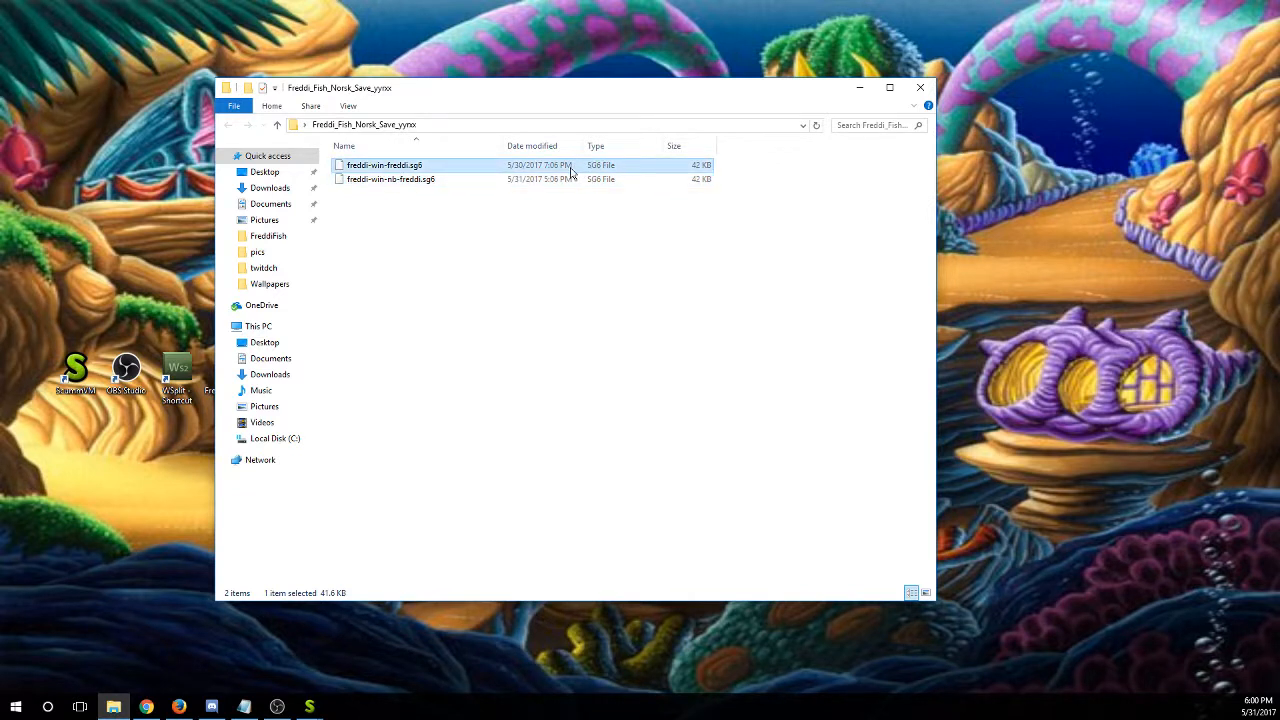
mouse_move(567, 171)
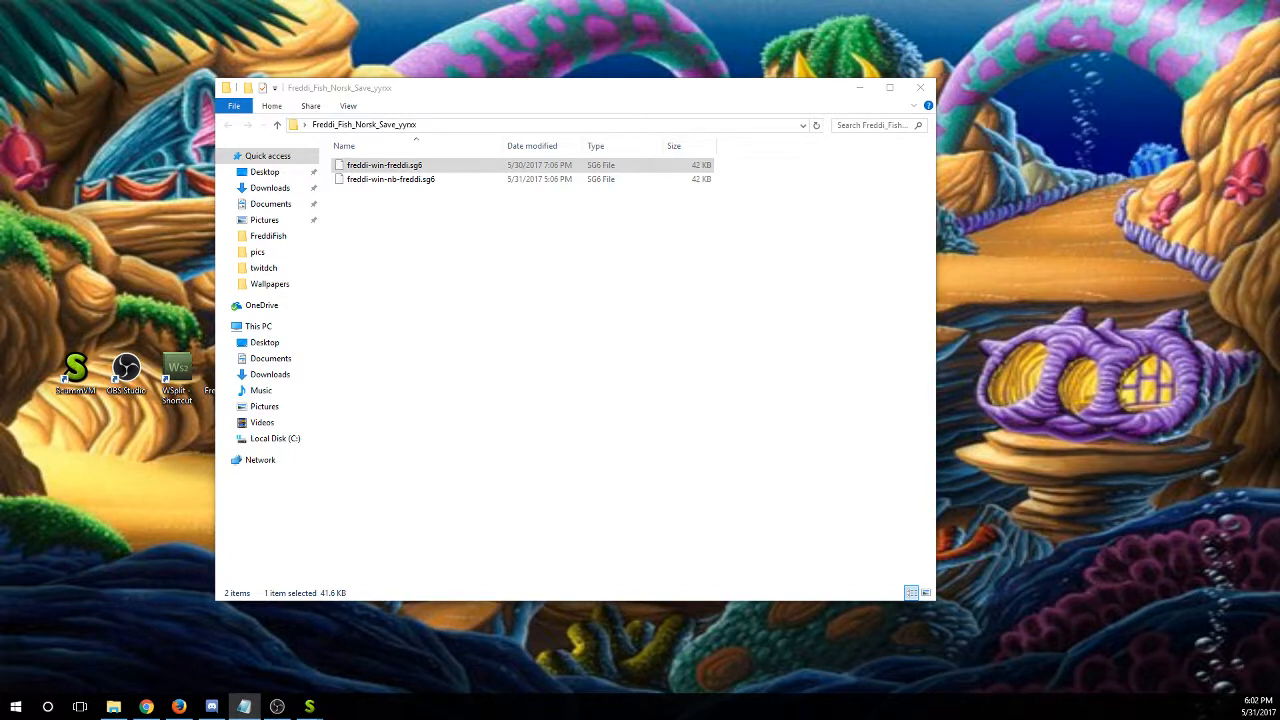
mouse_move(911, 285)
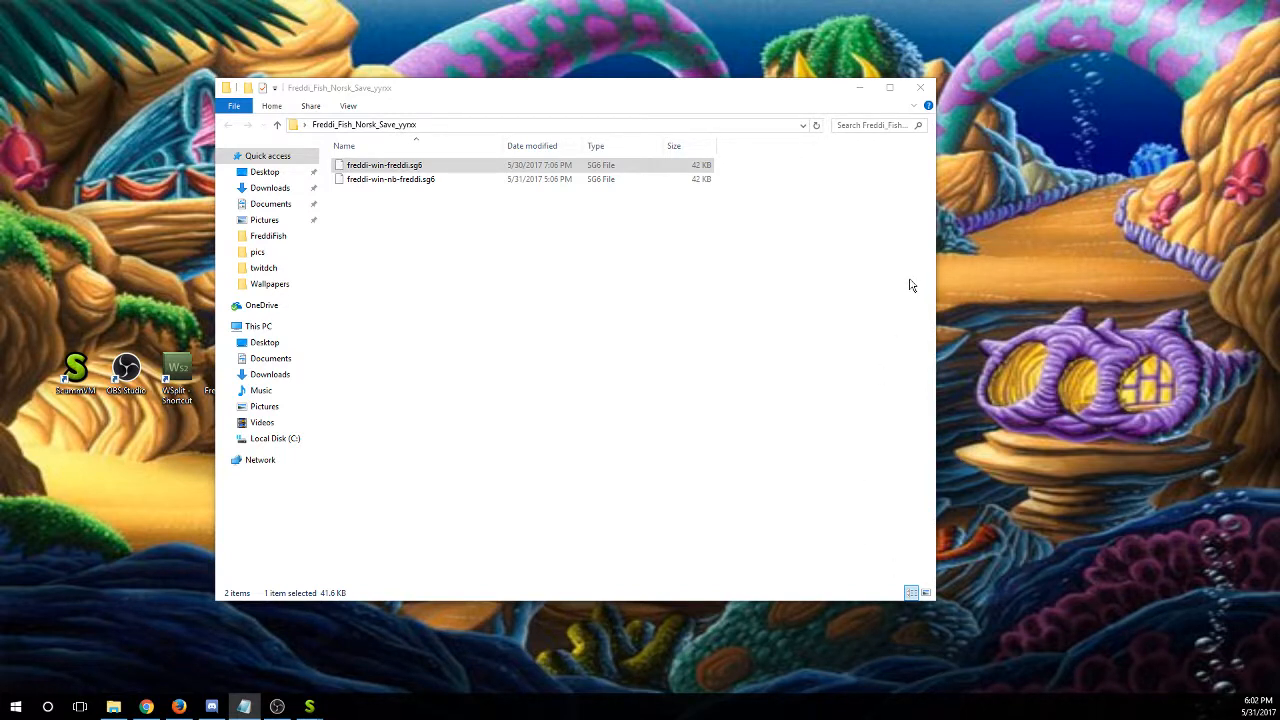
mouse_move(673, 107)
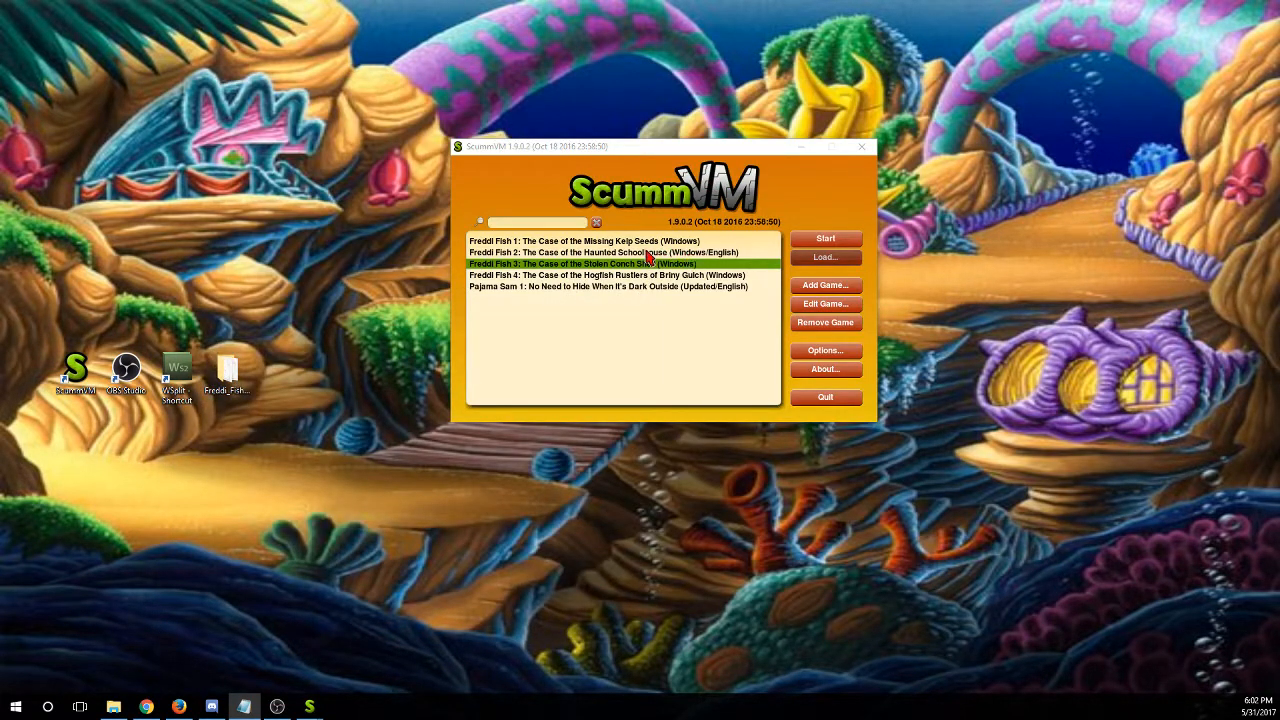
Return to the Freddi Fish 1 resources page, then open the Freddi Fish 2 resources
click(600, 252)
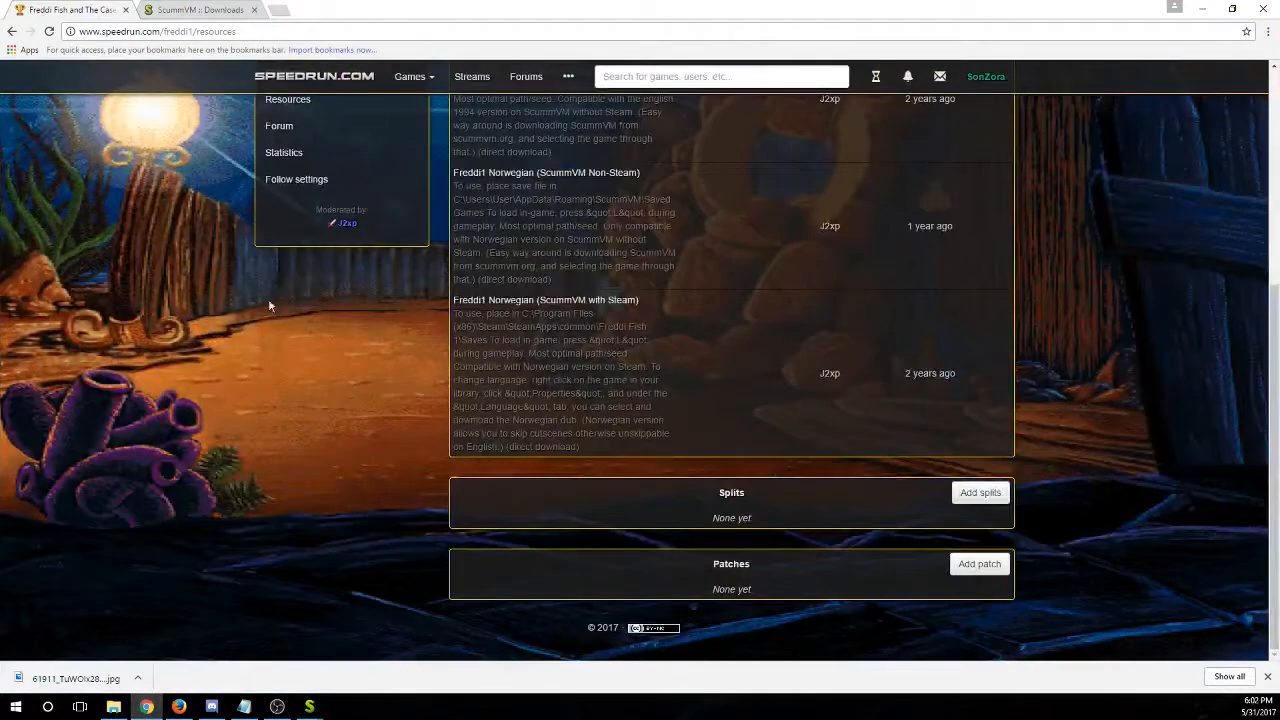
scroll(up, 3)
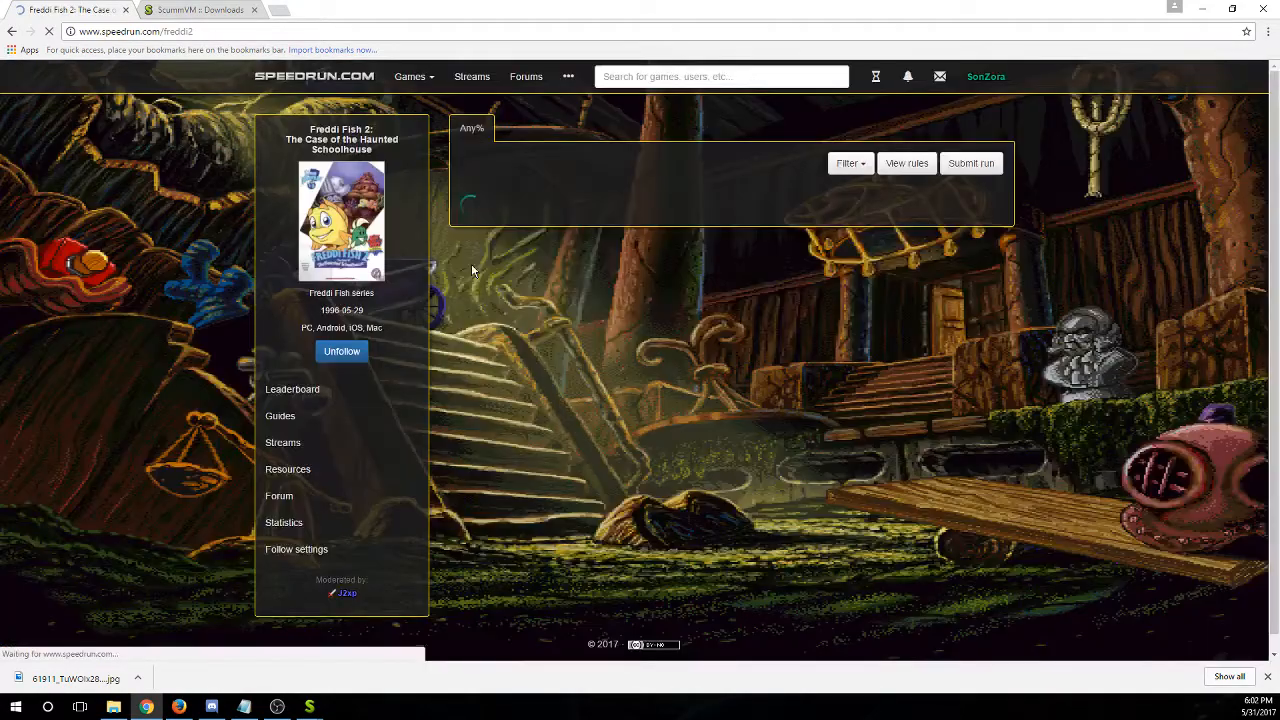
click(288, 469)
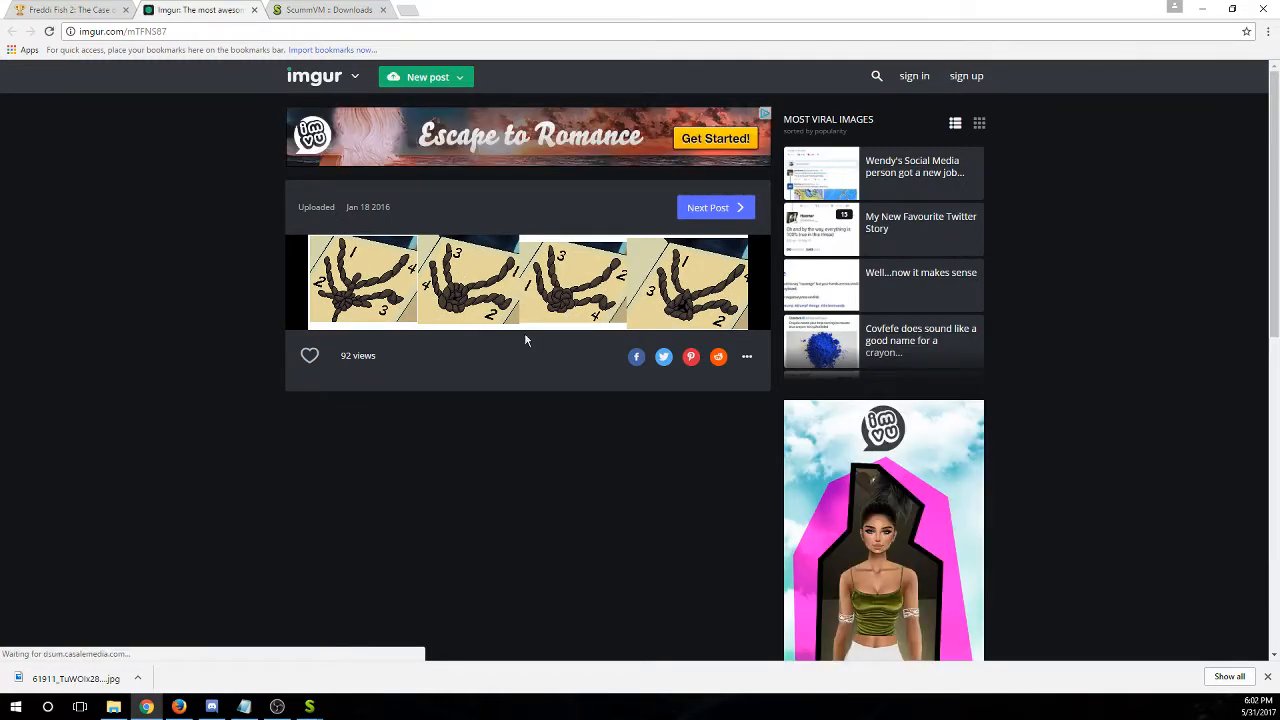
mouse_move(460, 393)
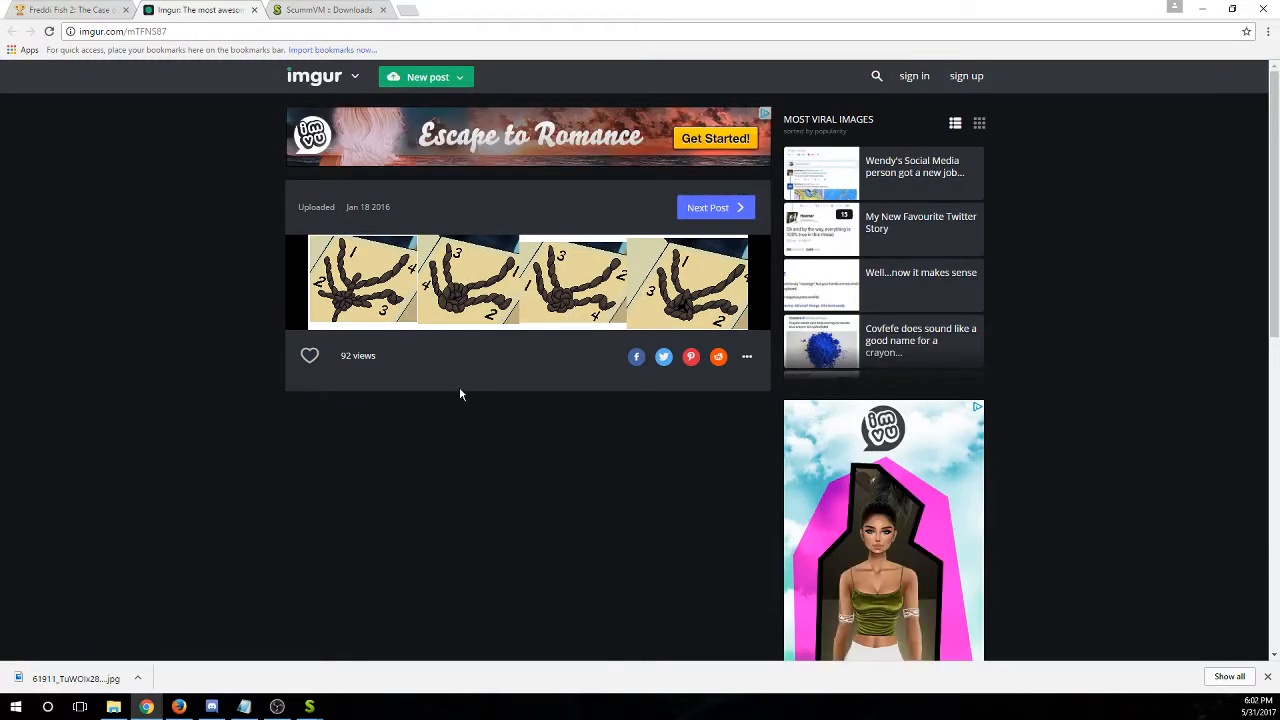
mouse_move(437, 400)
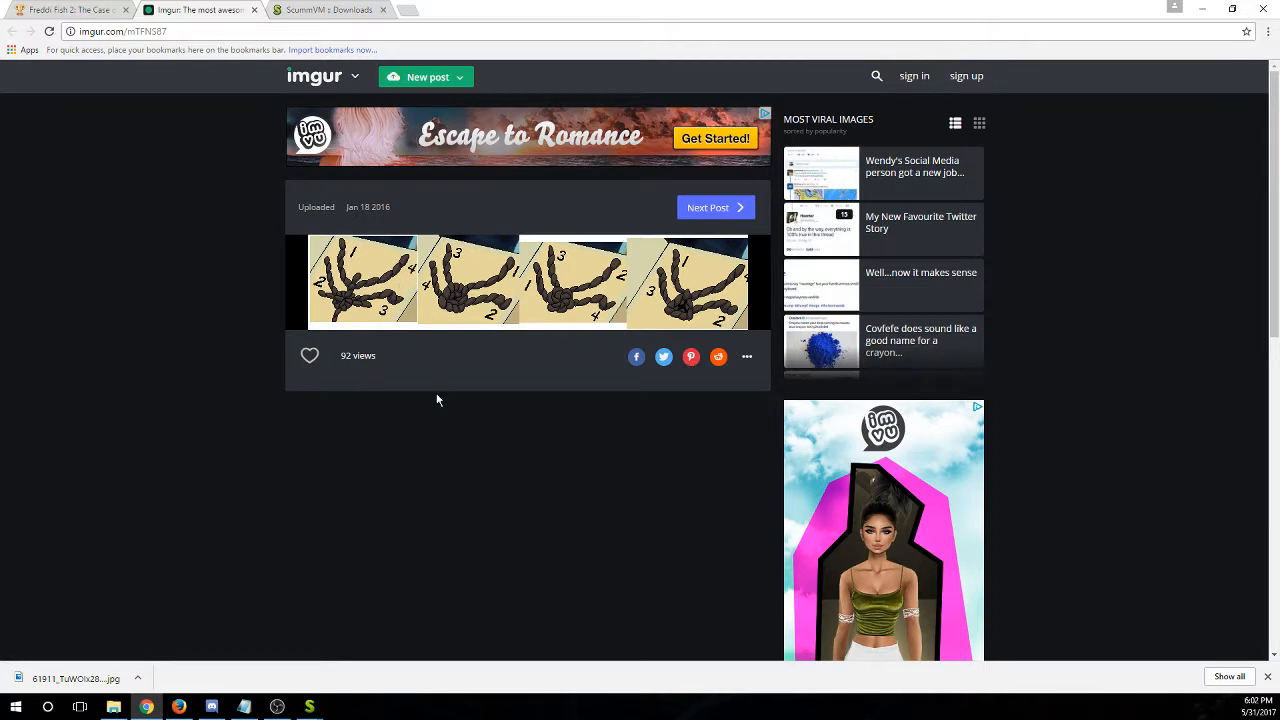
mouse_move(405, 331)
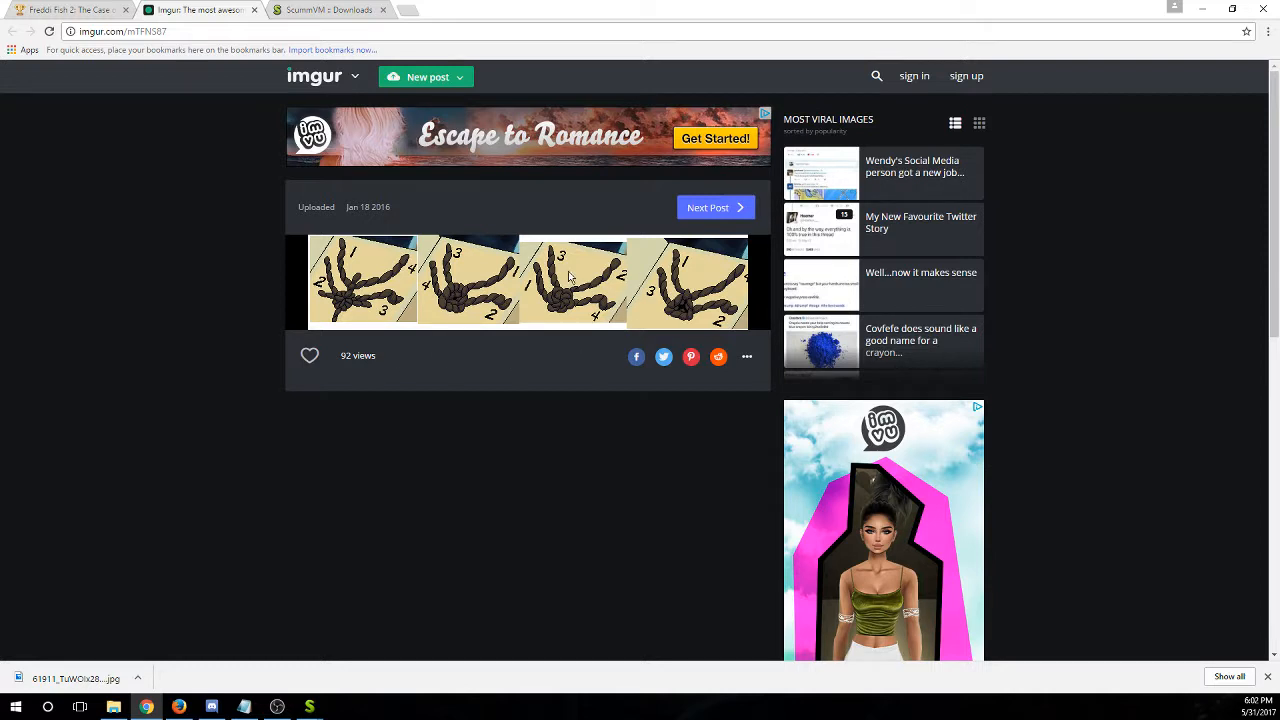
mouse_move(575, 423)
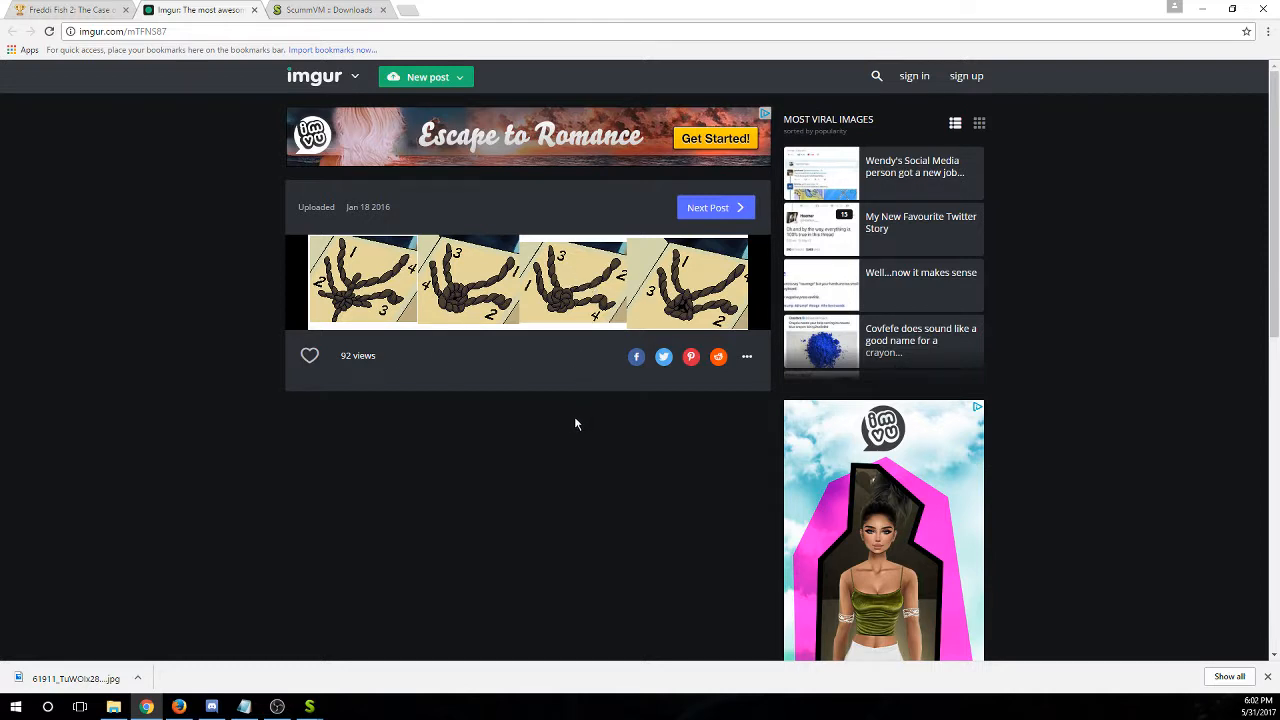
mouse_move(584, 410)
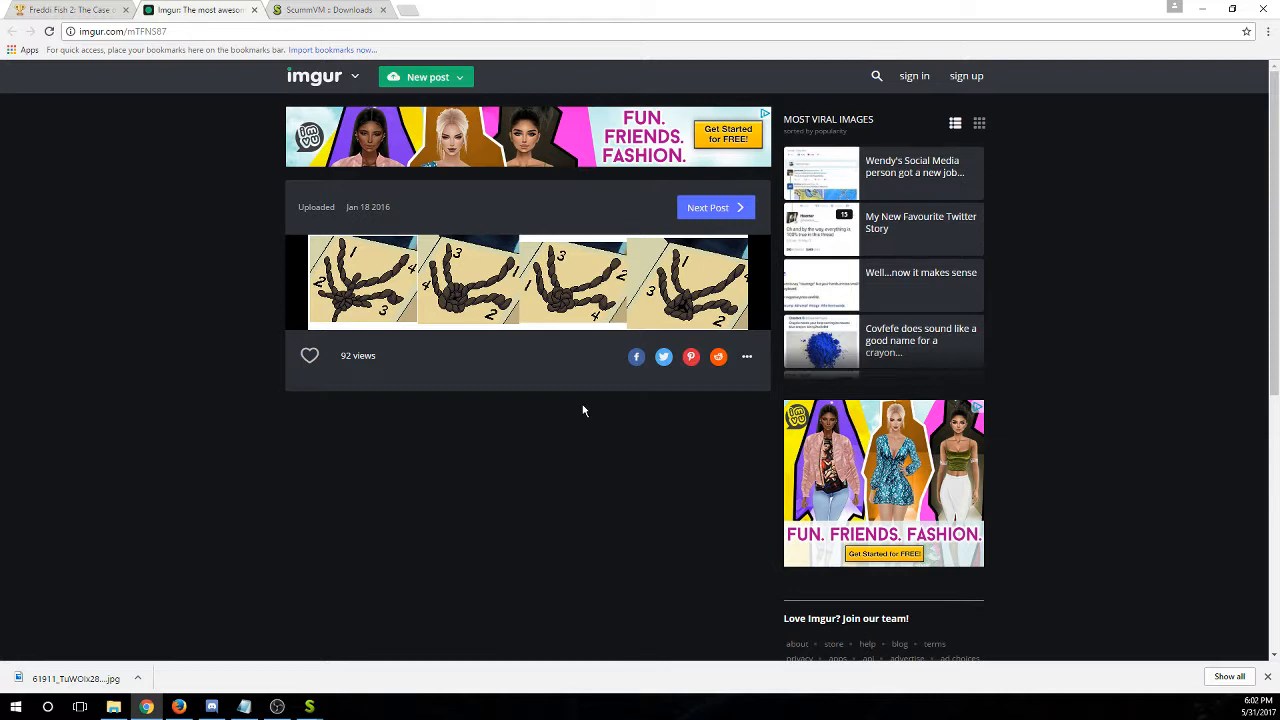
mouse_move(906, 355)
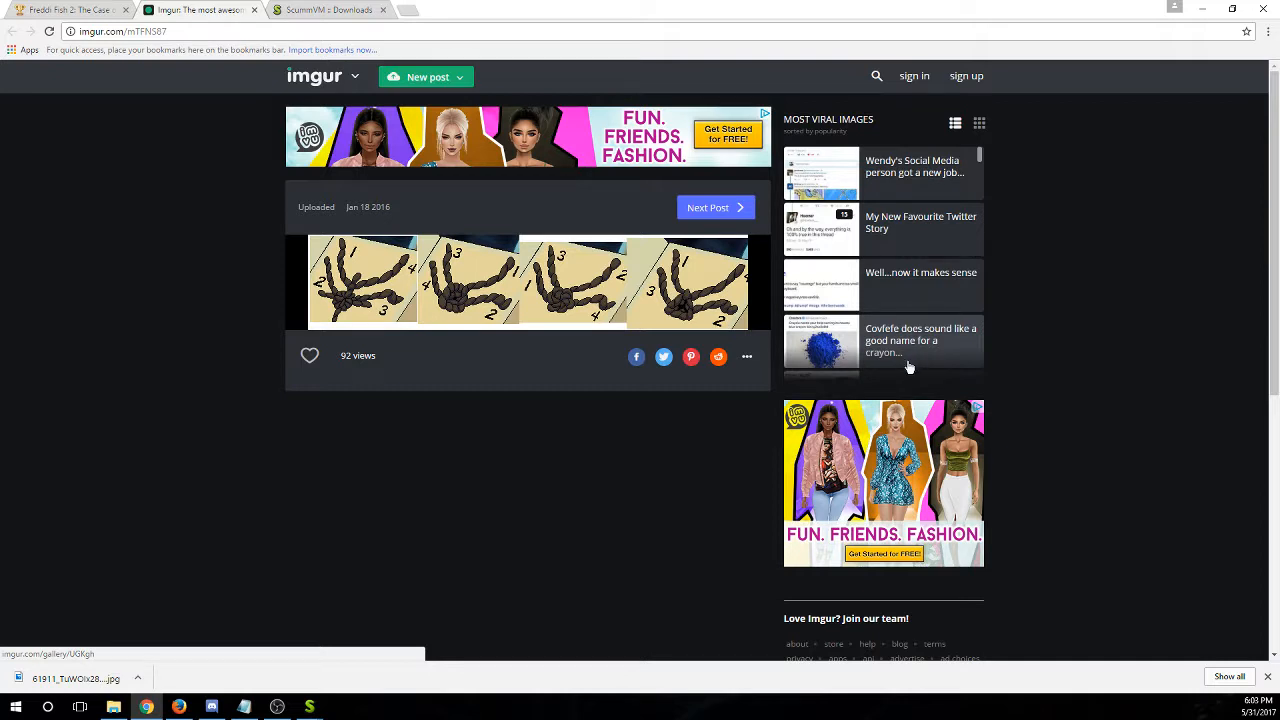
mouse_move(900, 372)
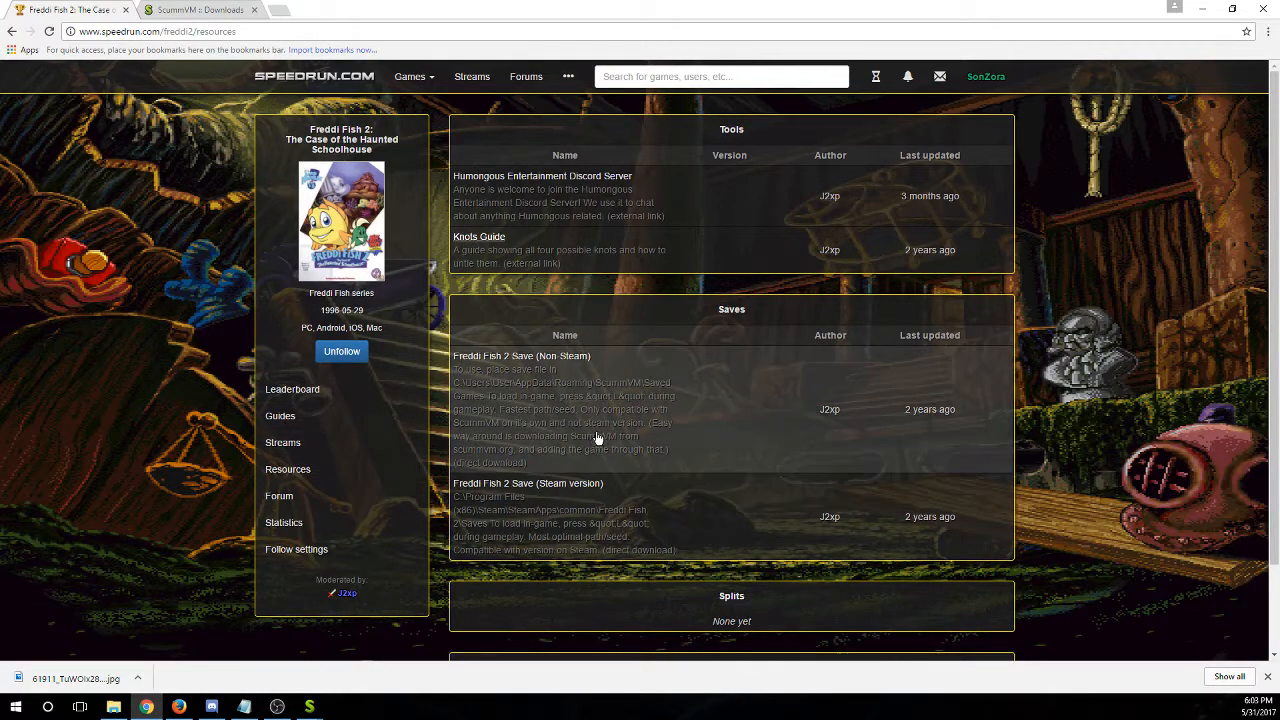
mouse_move(660, 436)
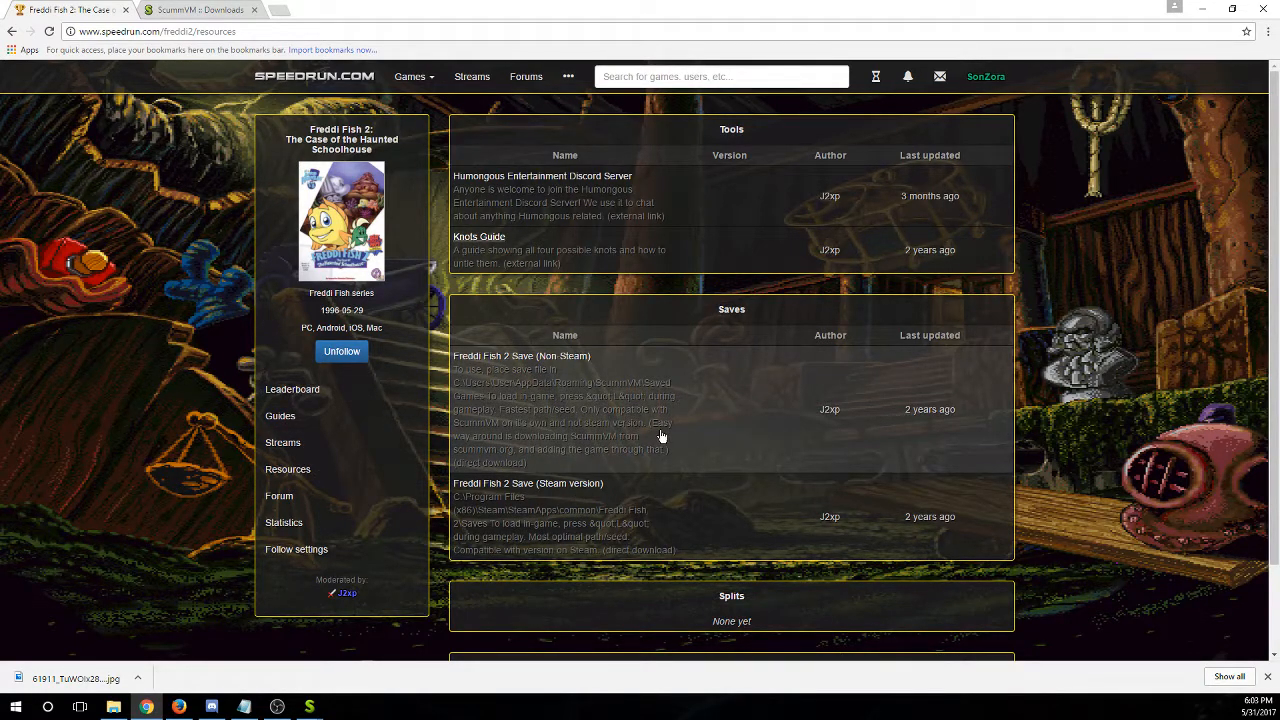